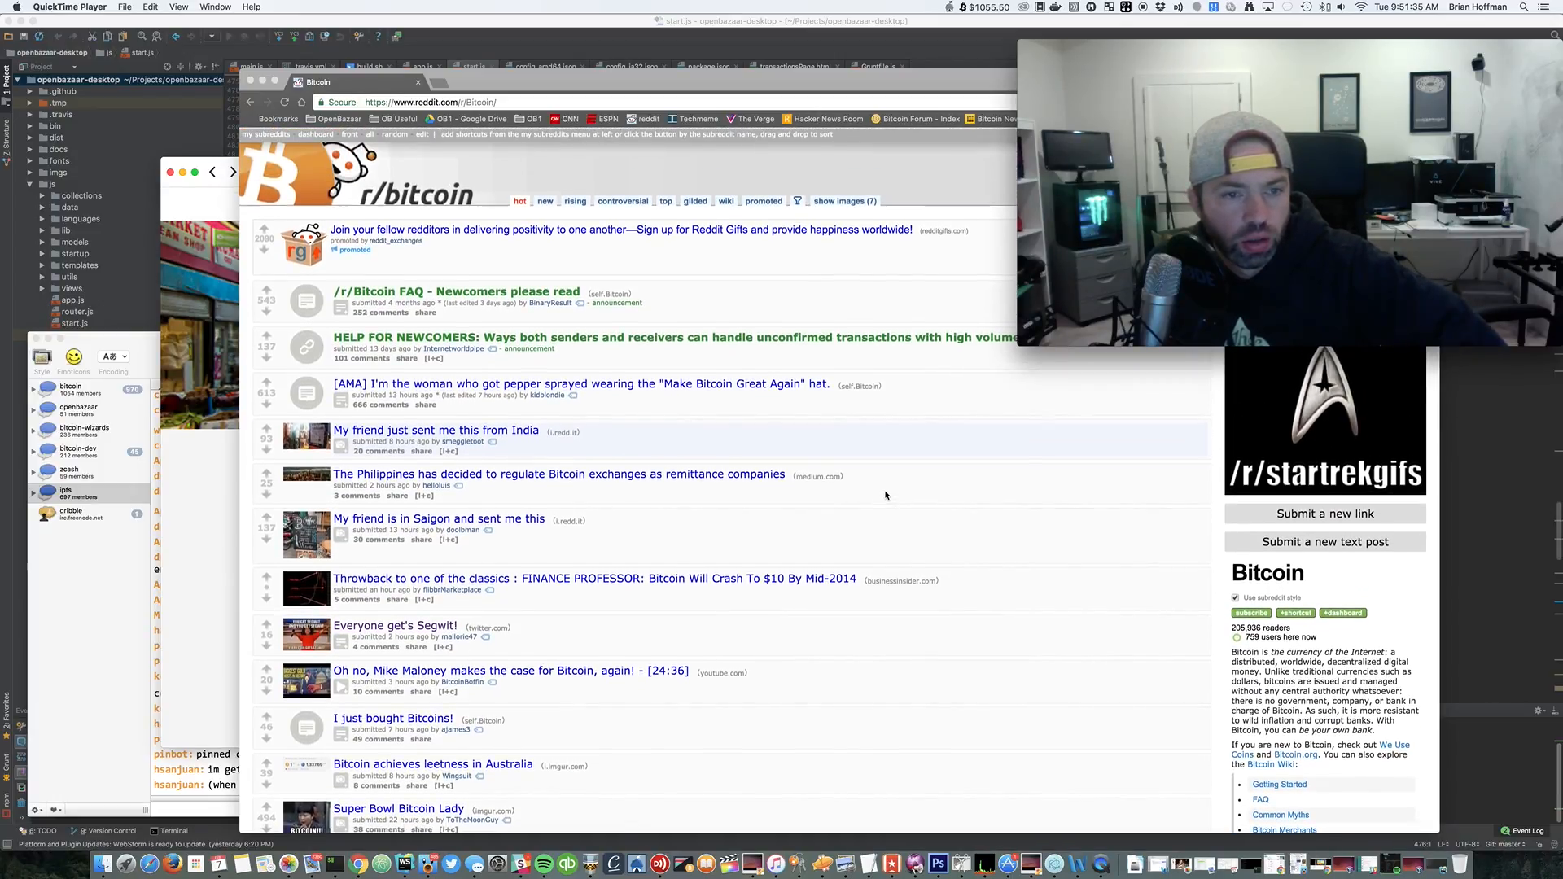
Expand the 'Everyone get's Segwit!' post on r/bitcoin to show its meme and the Groestlcoin tweet
scroll(down, 3)
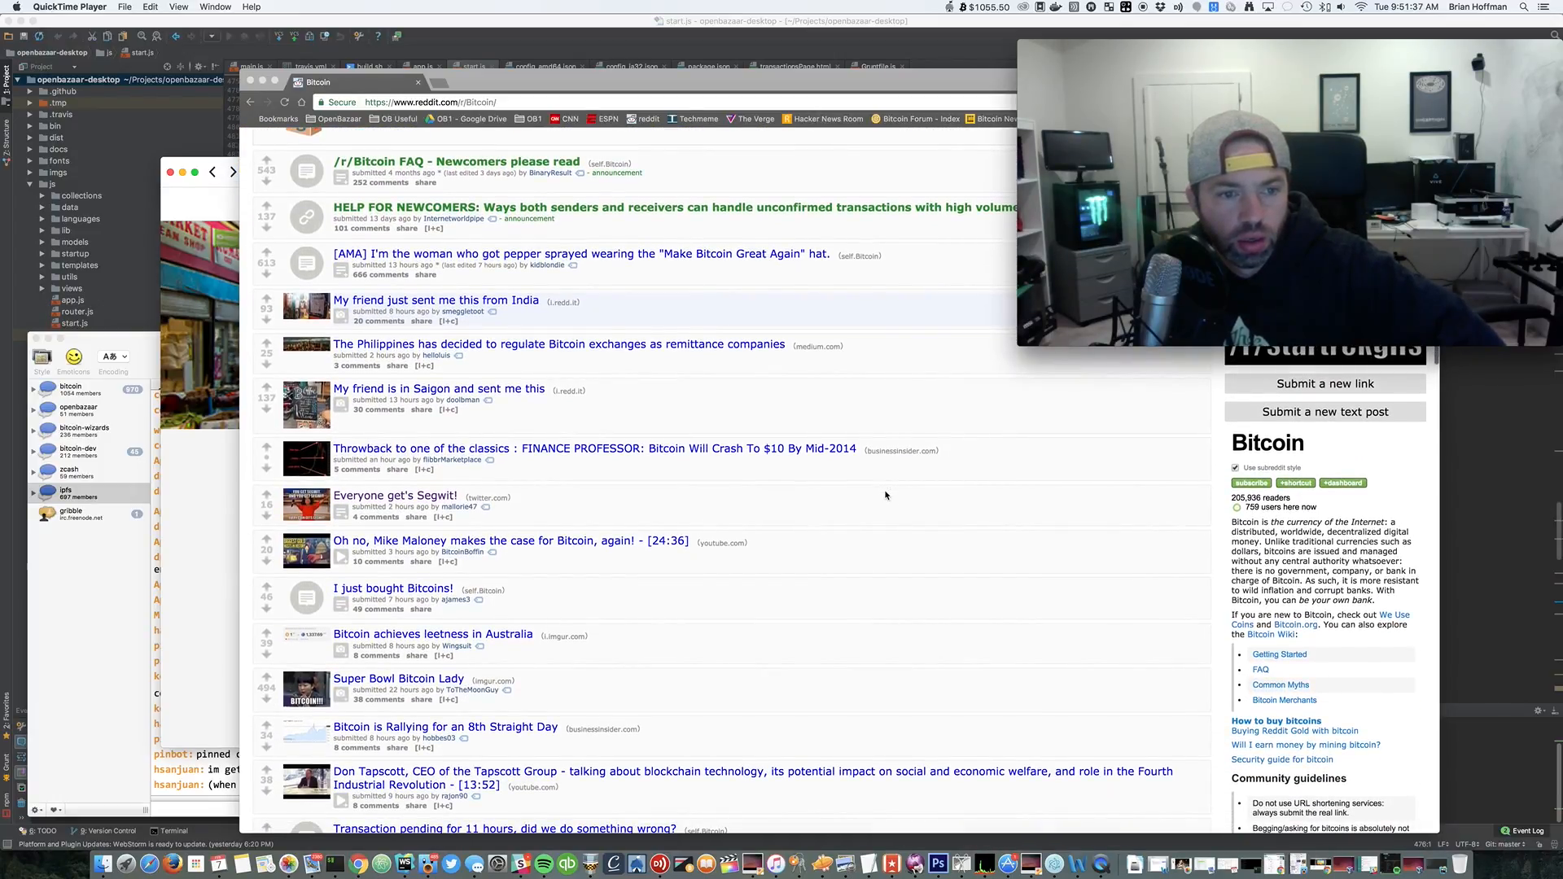
scroll(down, 3)
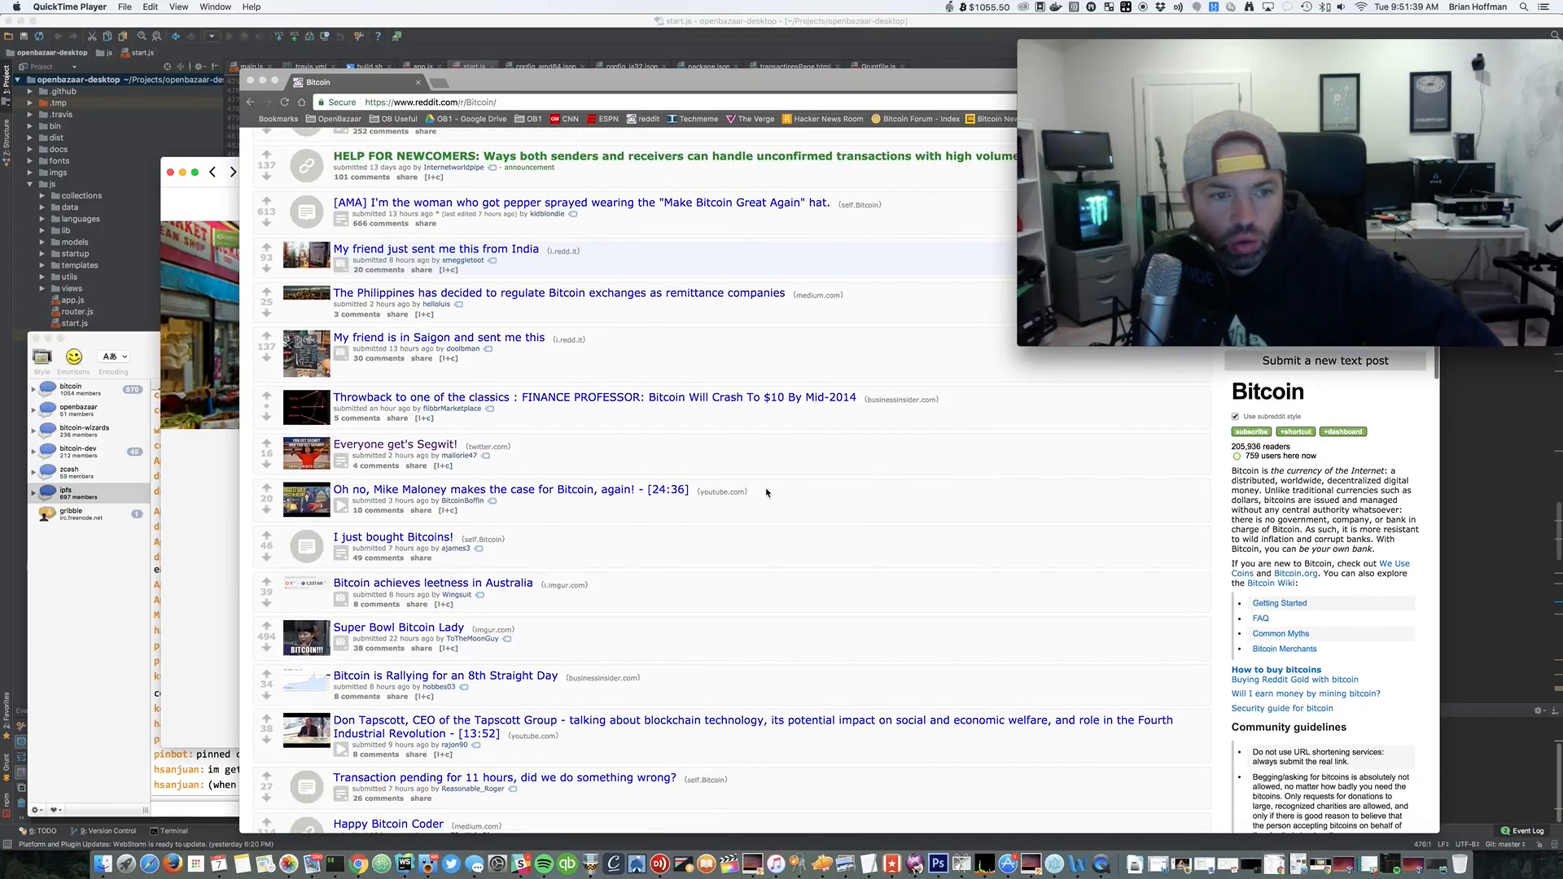
mouse_move(335, 471)
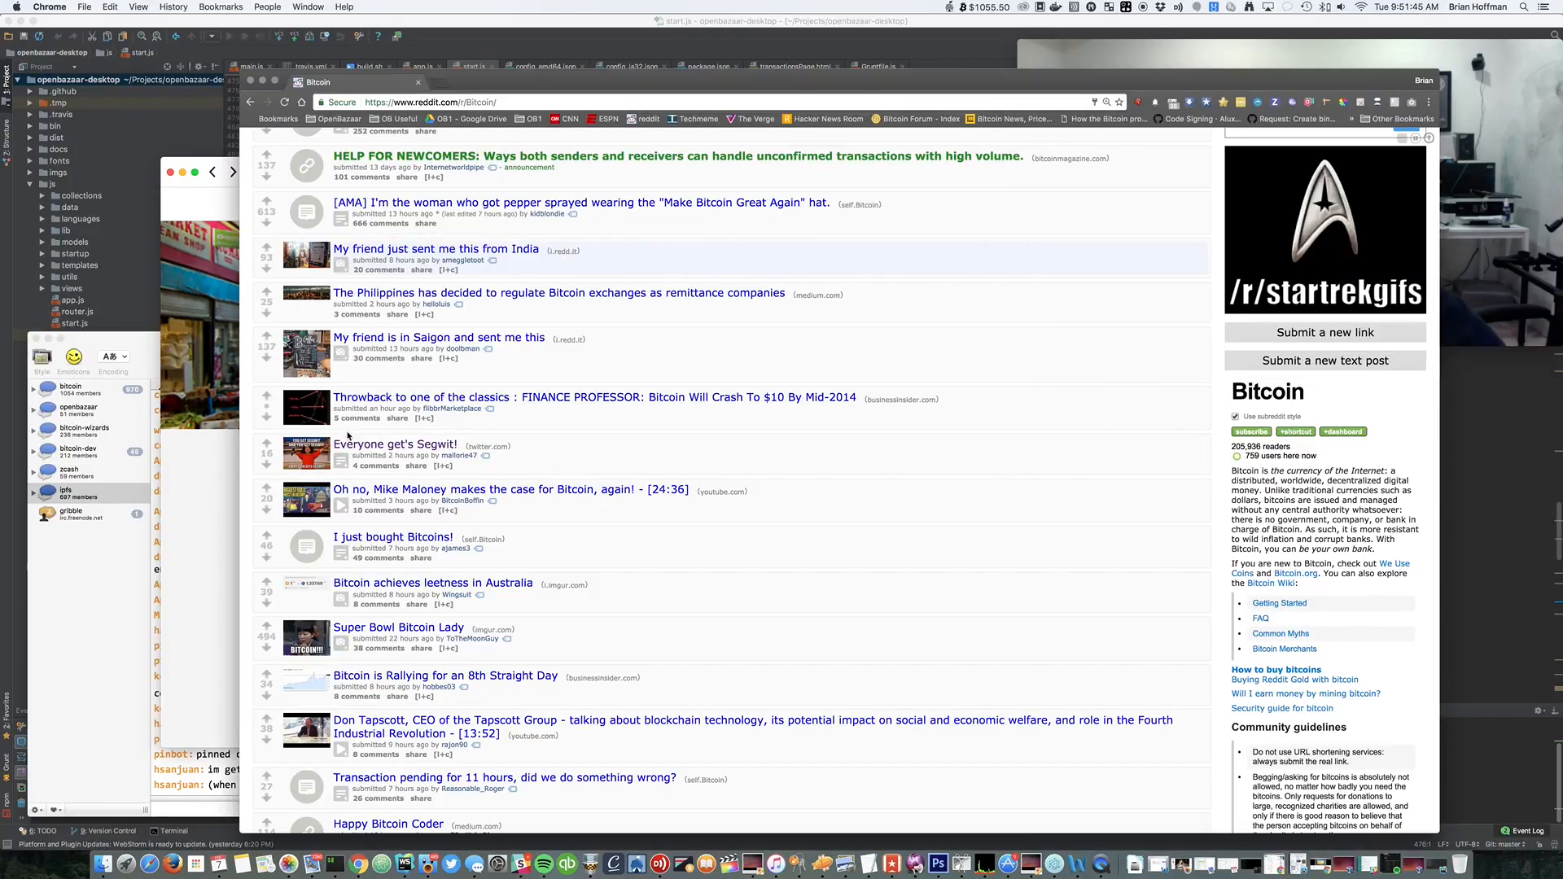
click(306, 452)
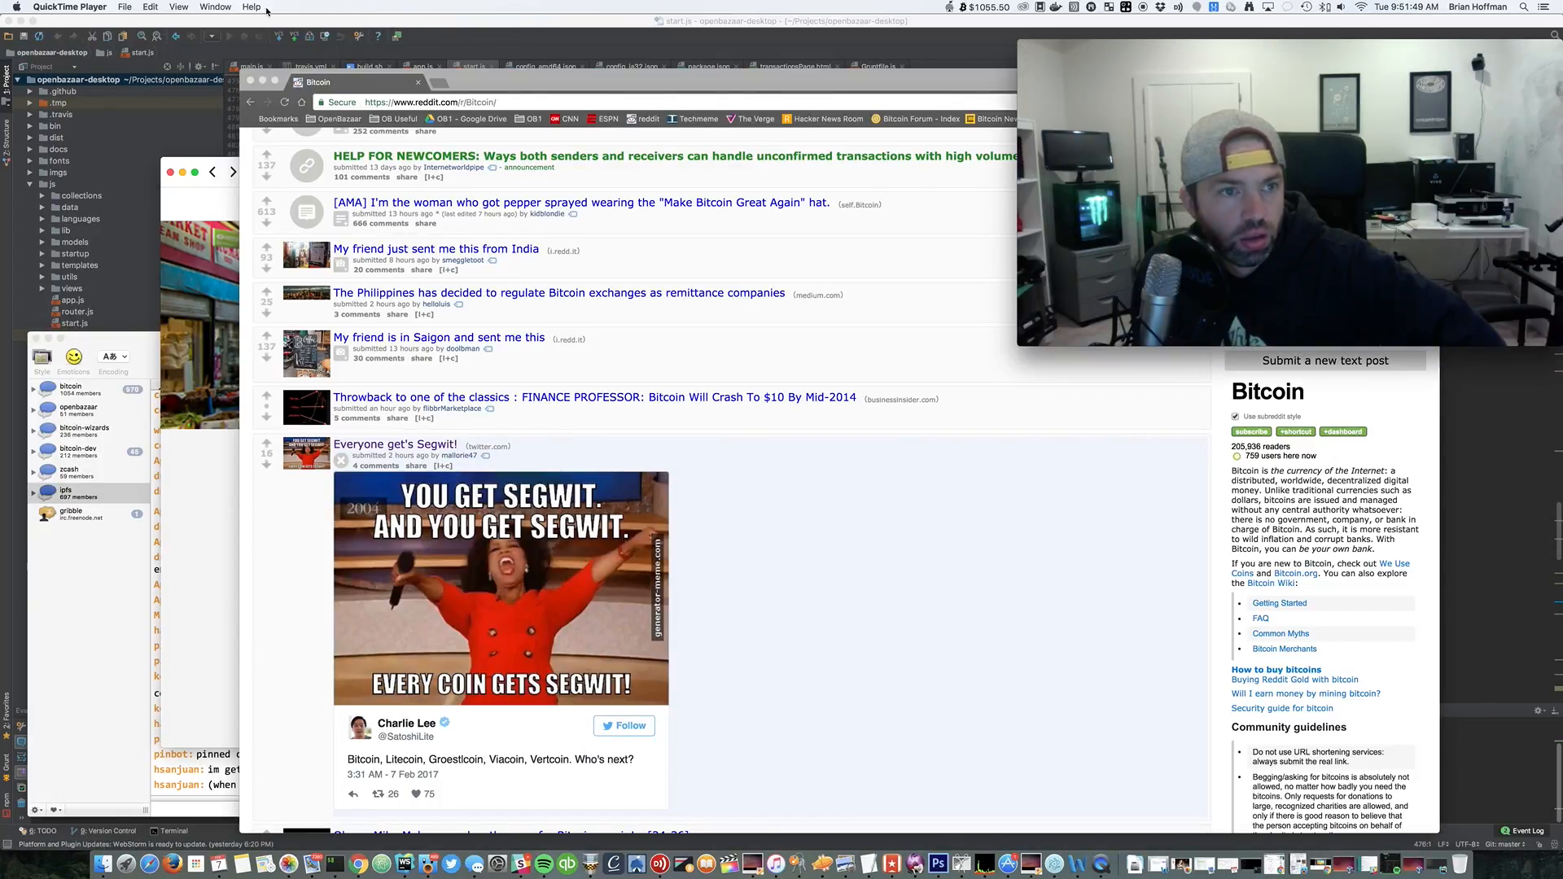
click(179, 7)
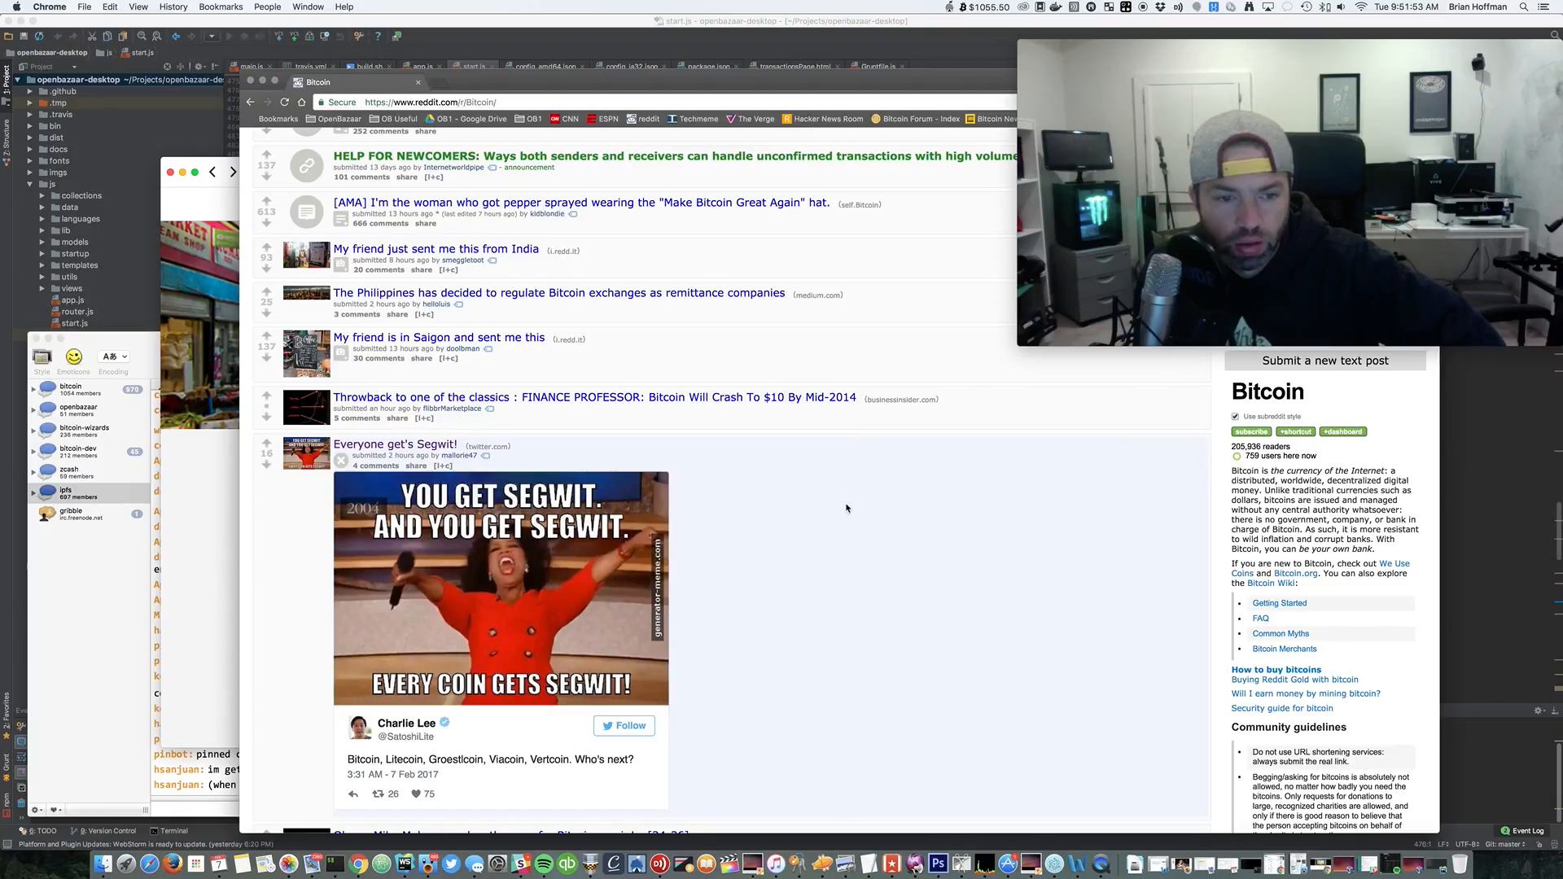
scroll(down, 3)
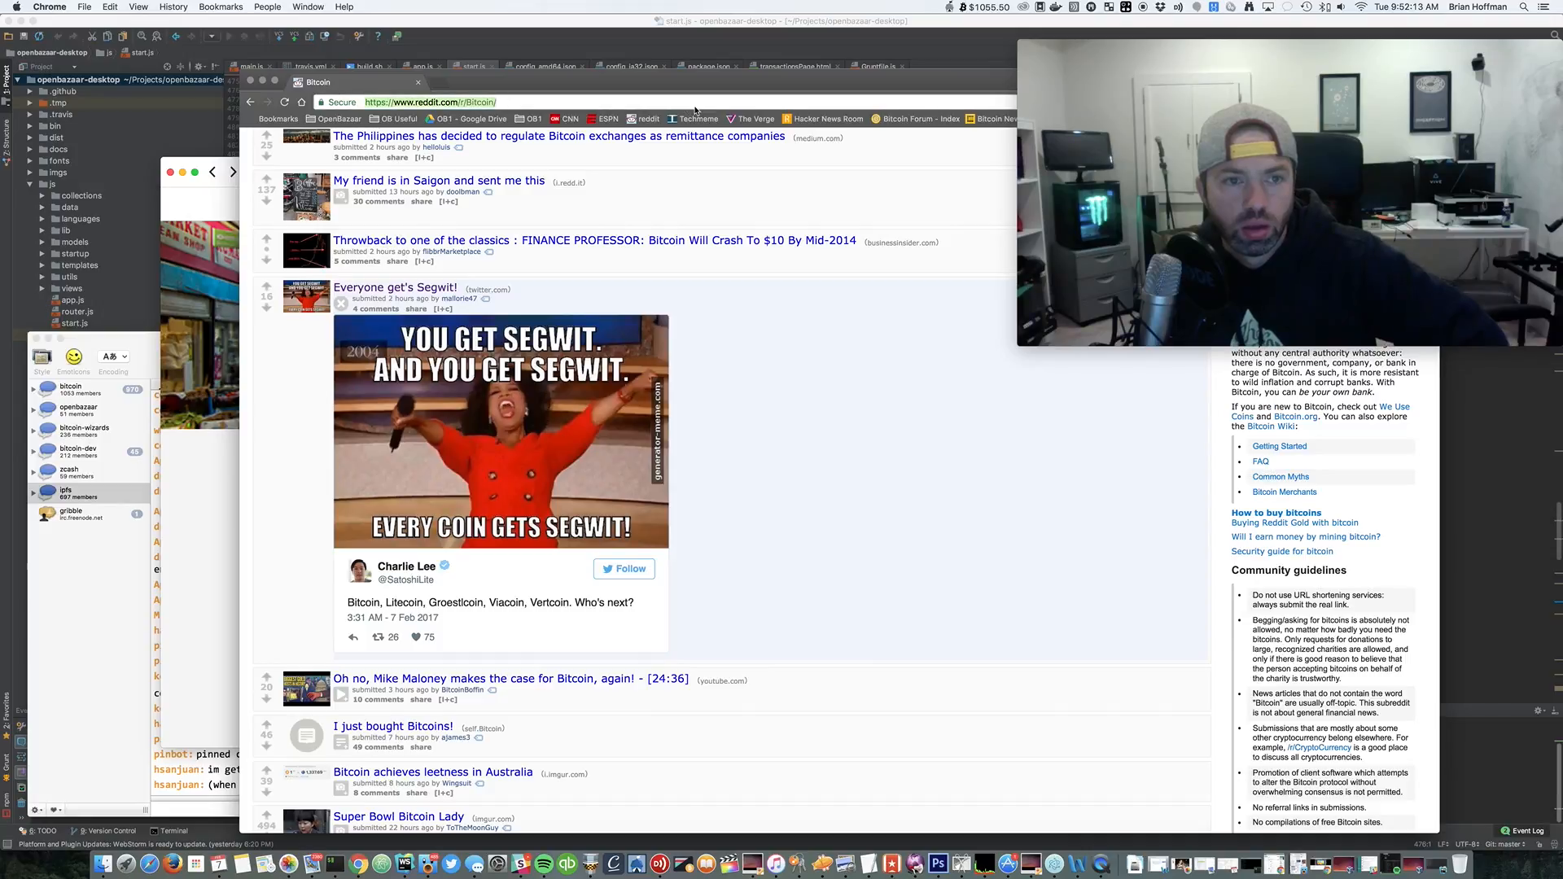
Run a Google search for 'groestlcoin' from the address bar
text(groestlcoin)
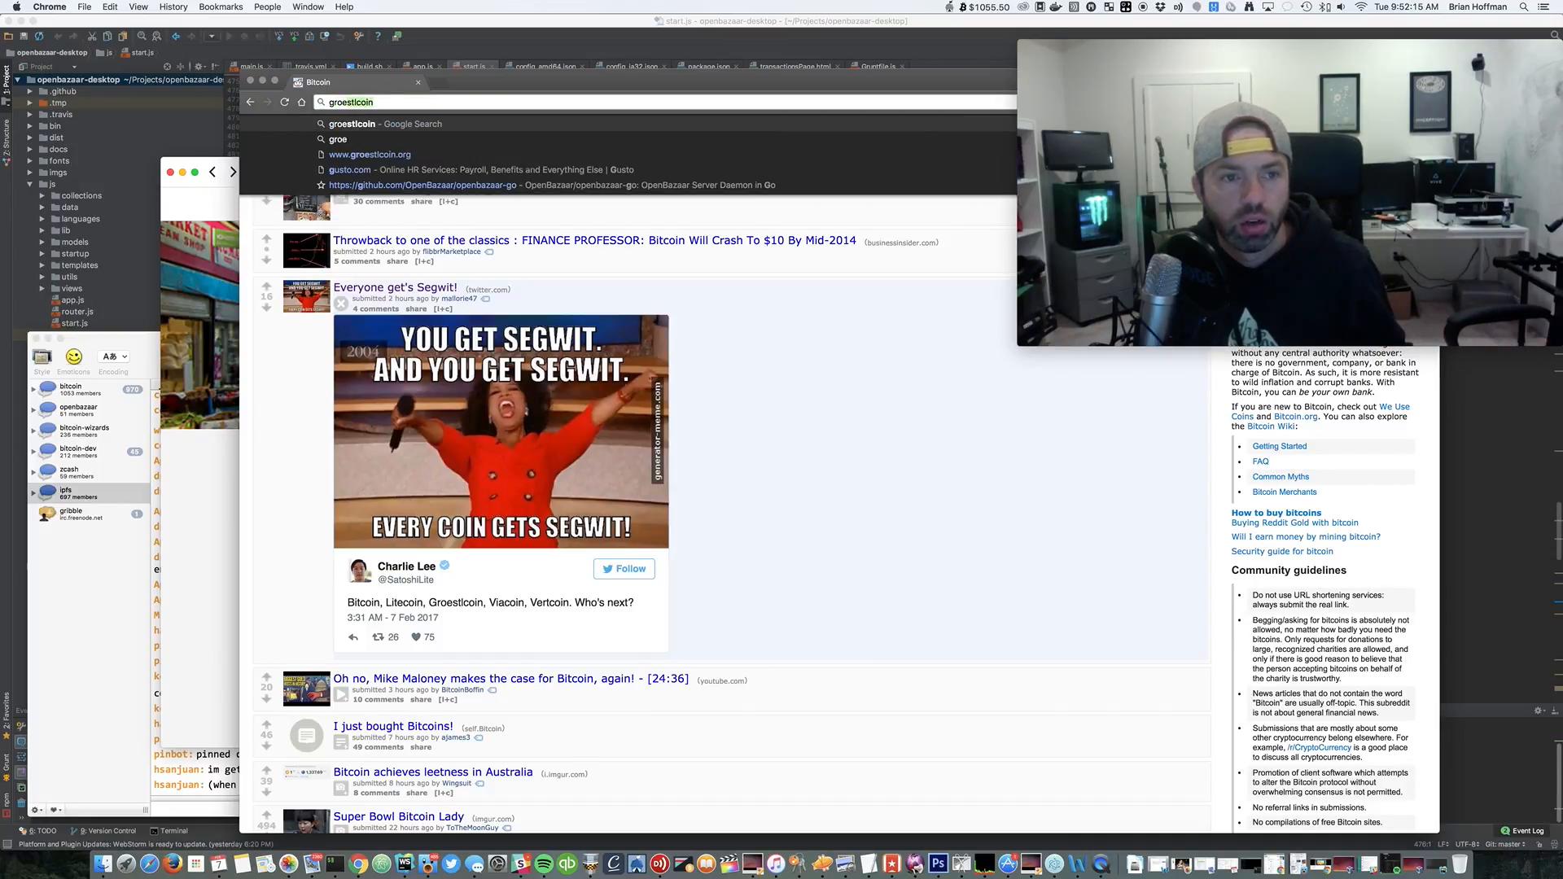
key(Return)
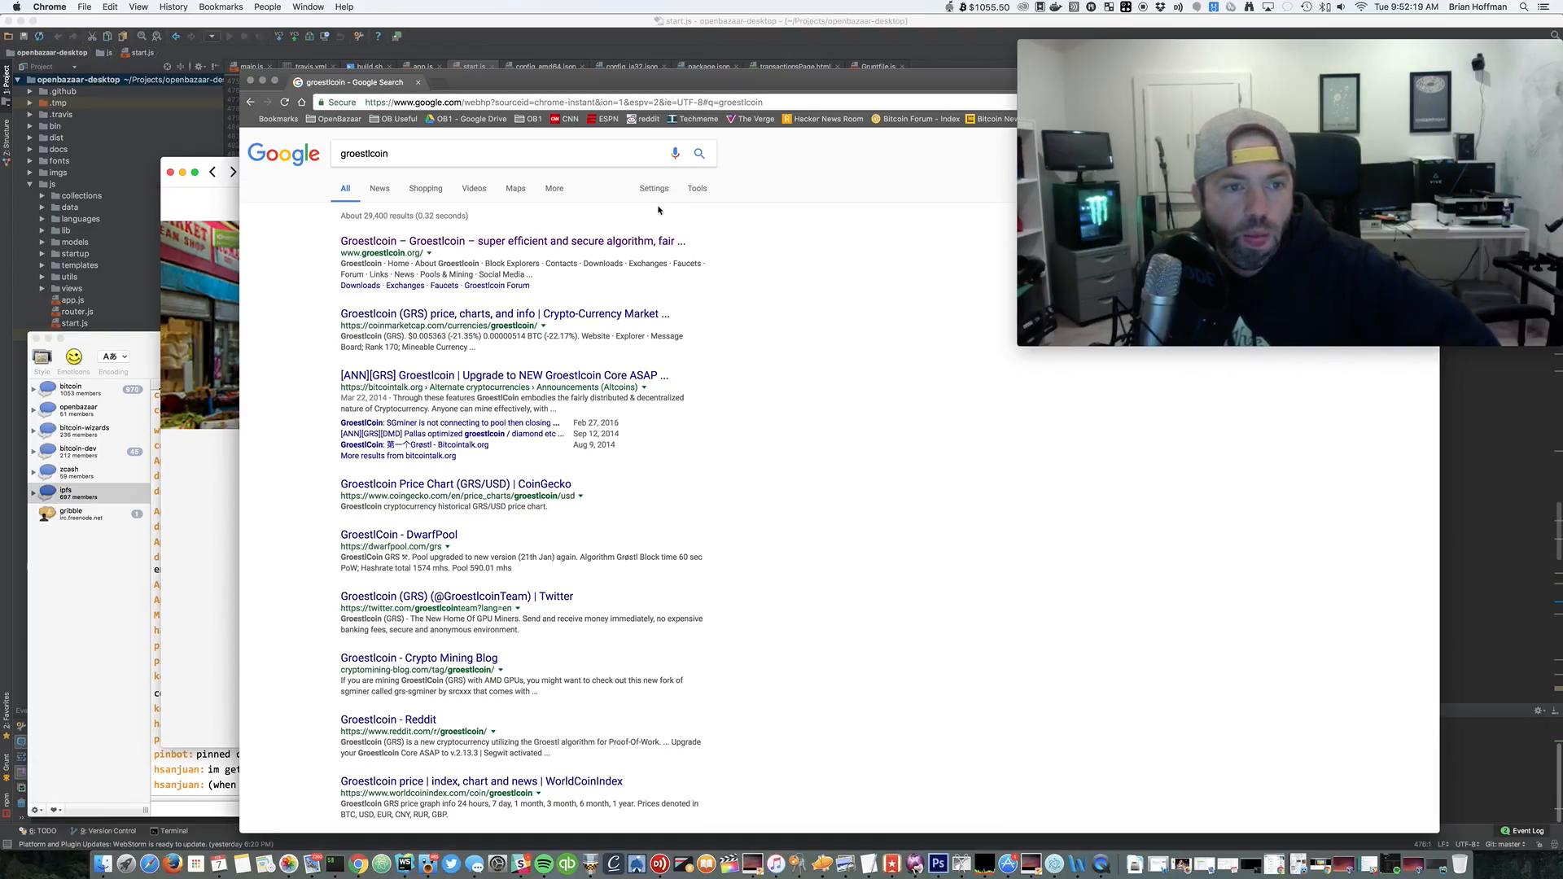
mouse_move(624, 210)
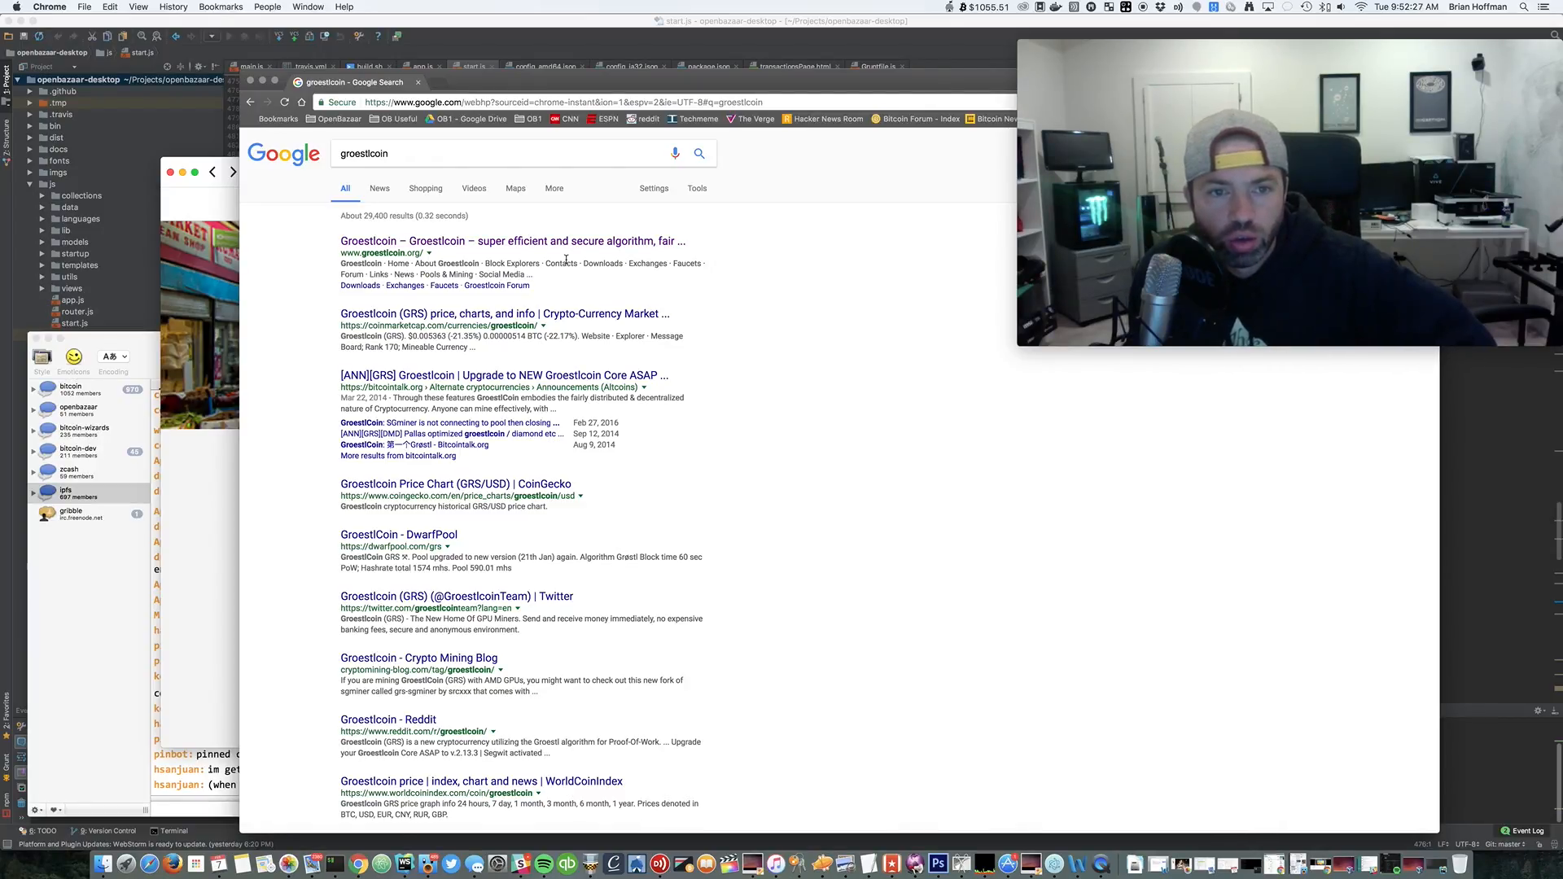
mouse_move(511, 241)
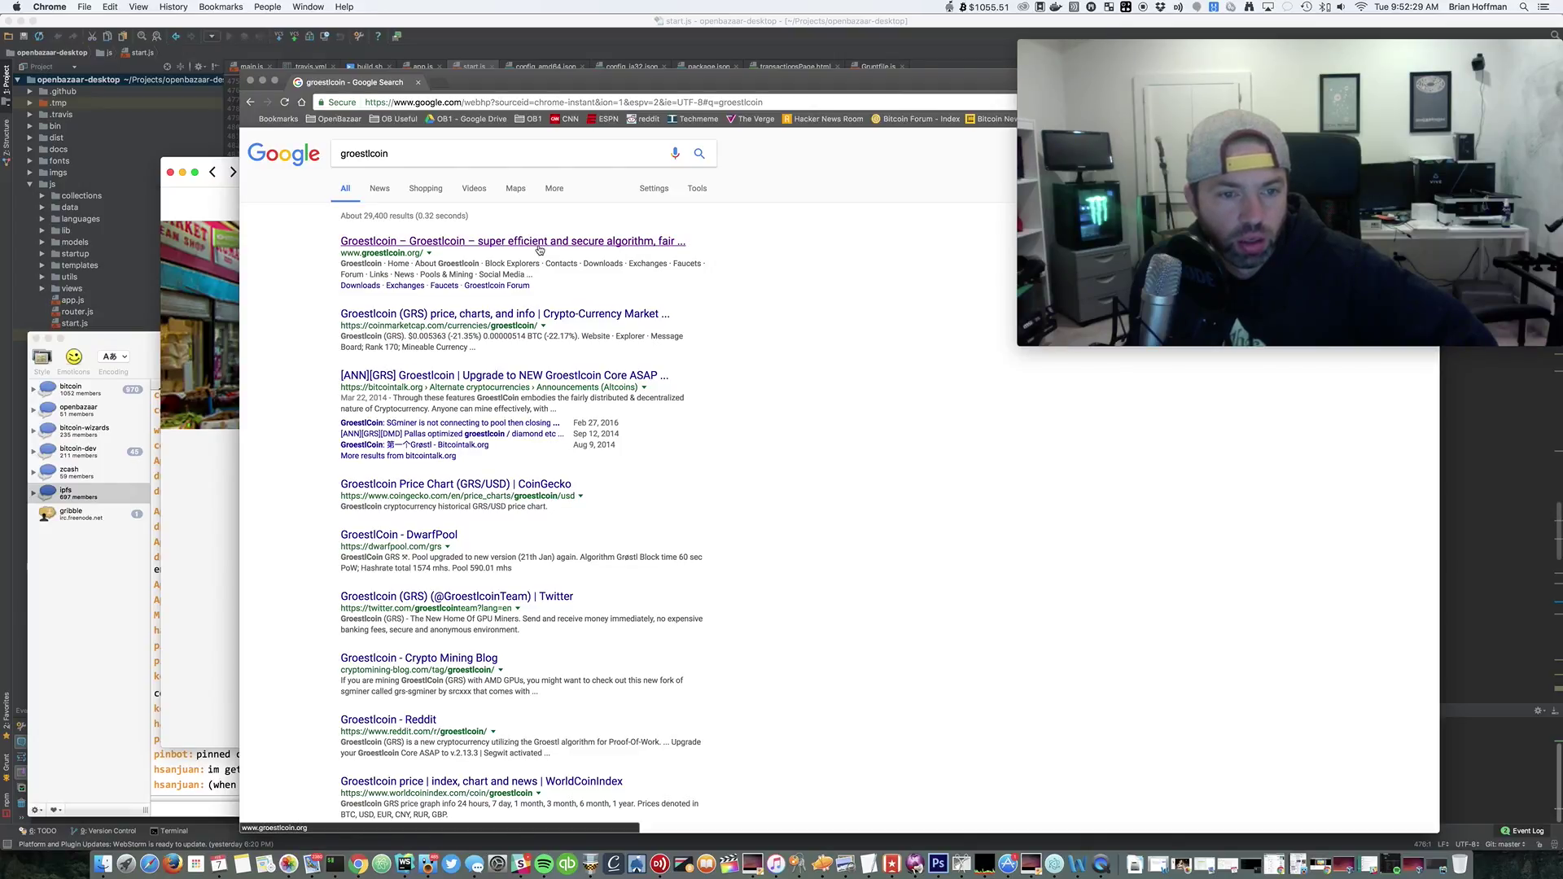
Open groestlcoin.org from the results and play the homepage logo animation video
click(513, 241)
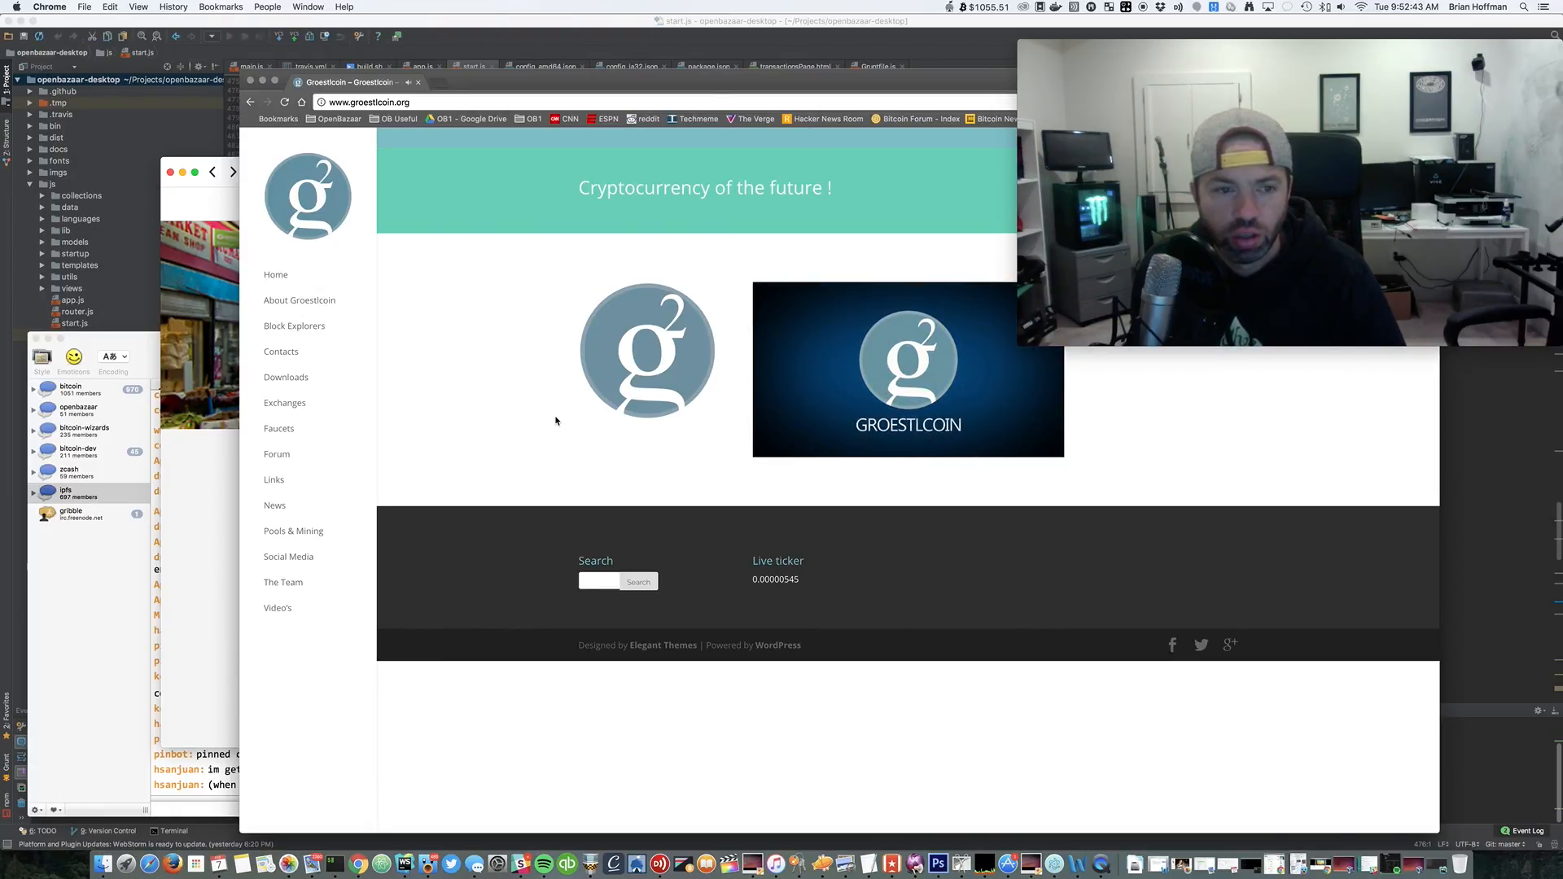
click(907, 368)
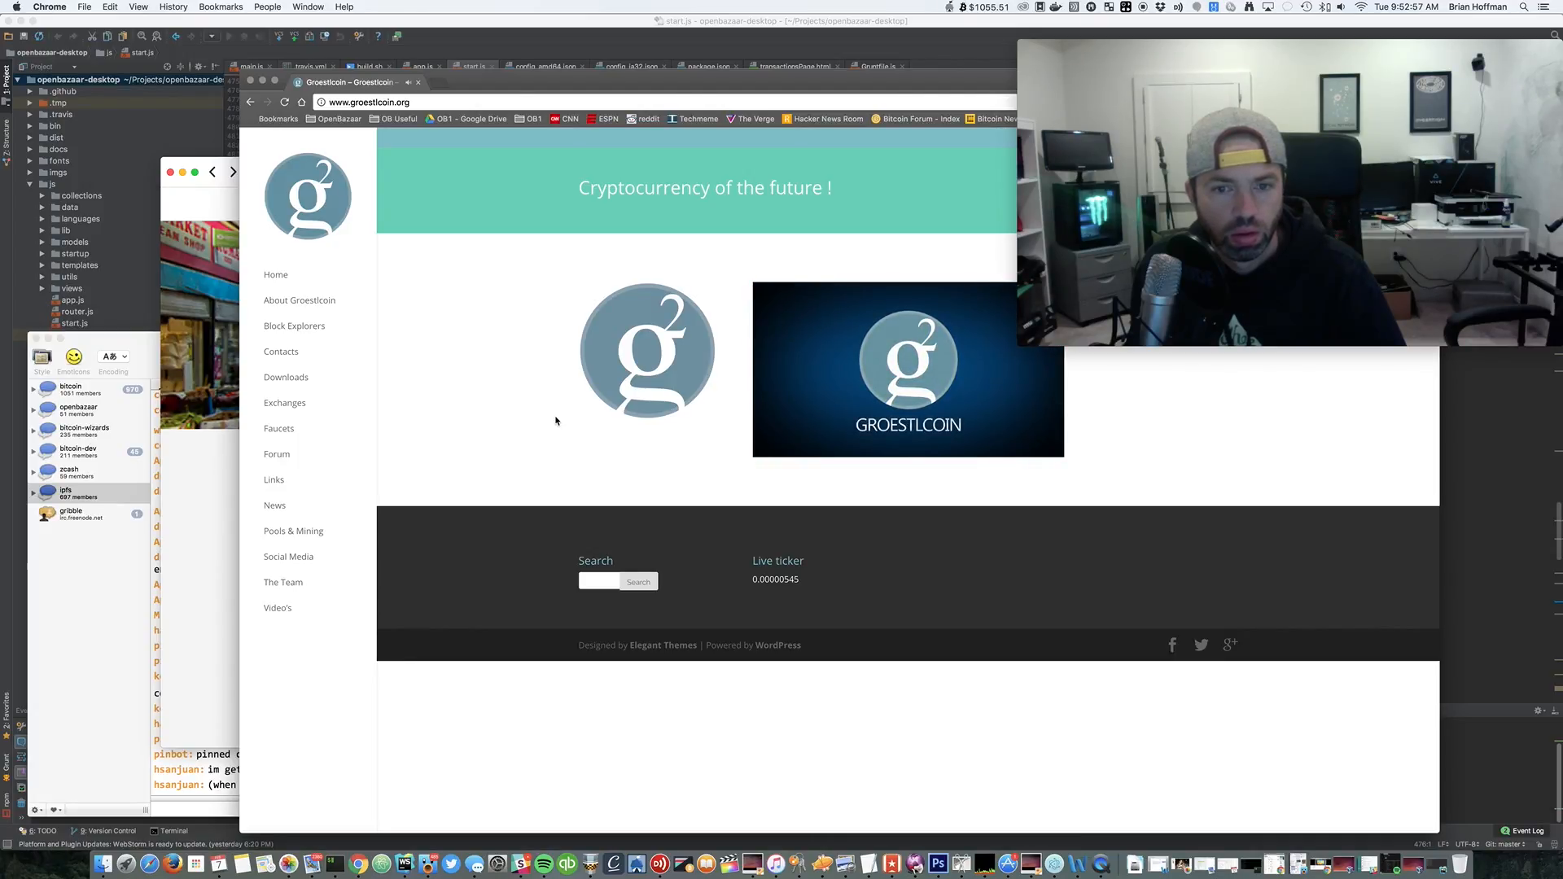
click(907, 370)
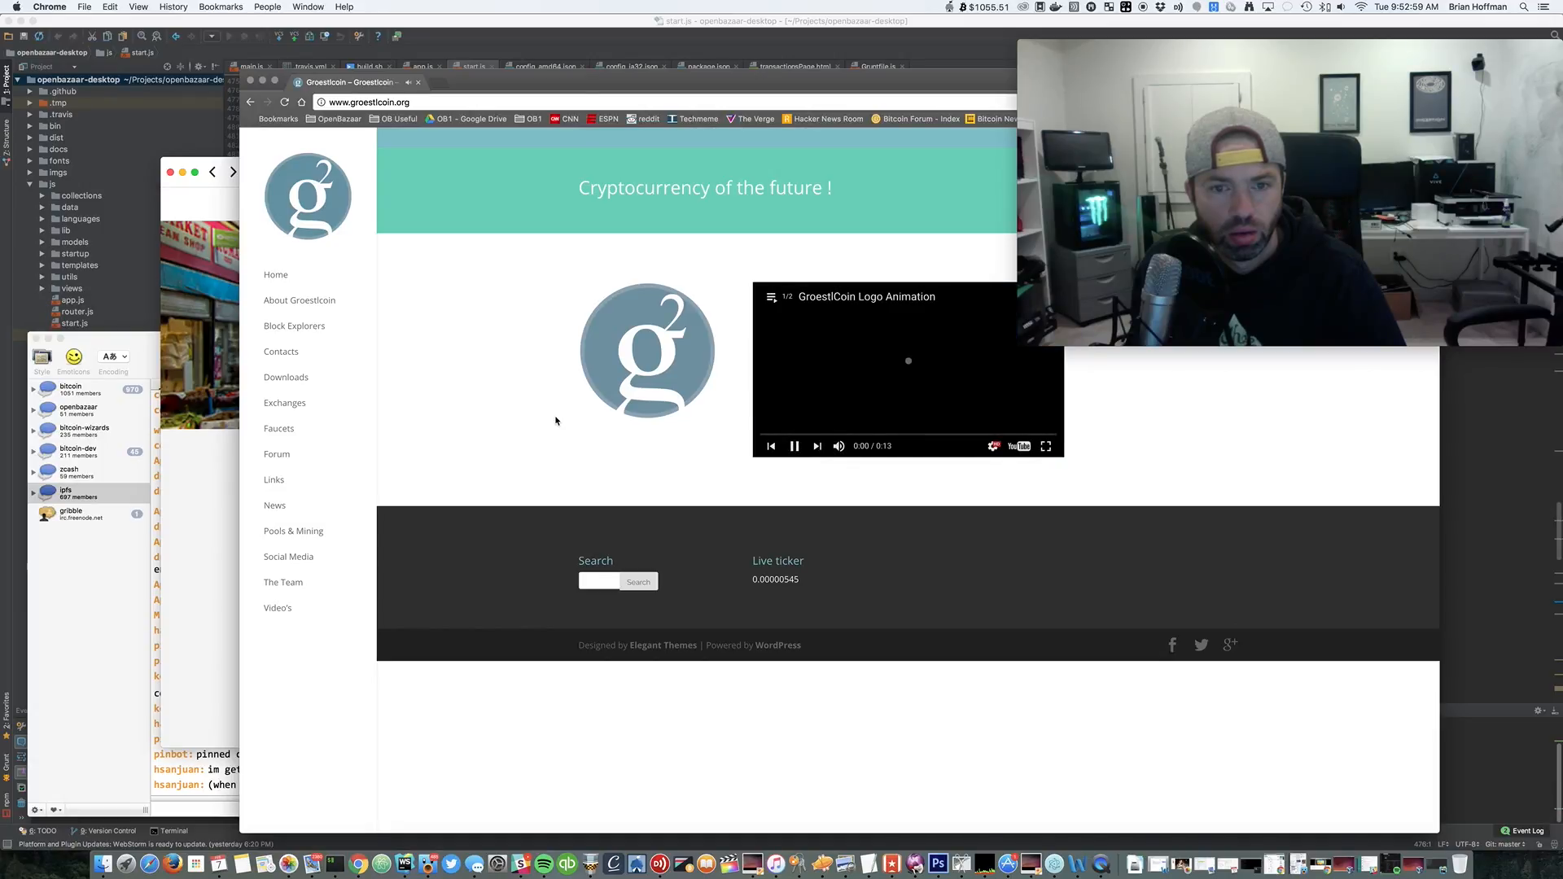
click(795, 446)
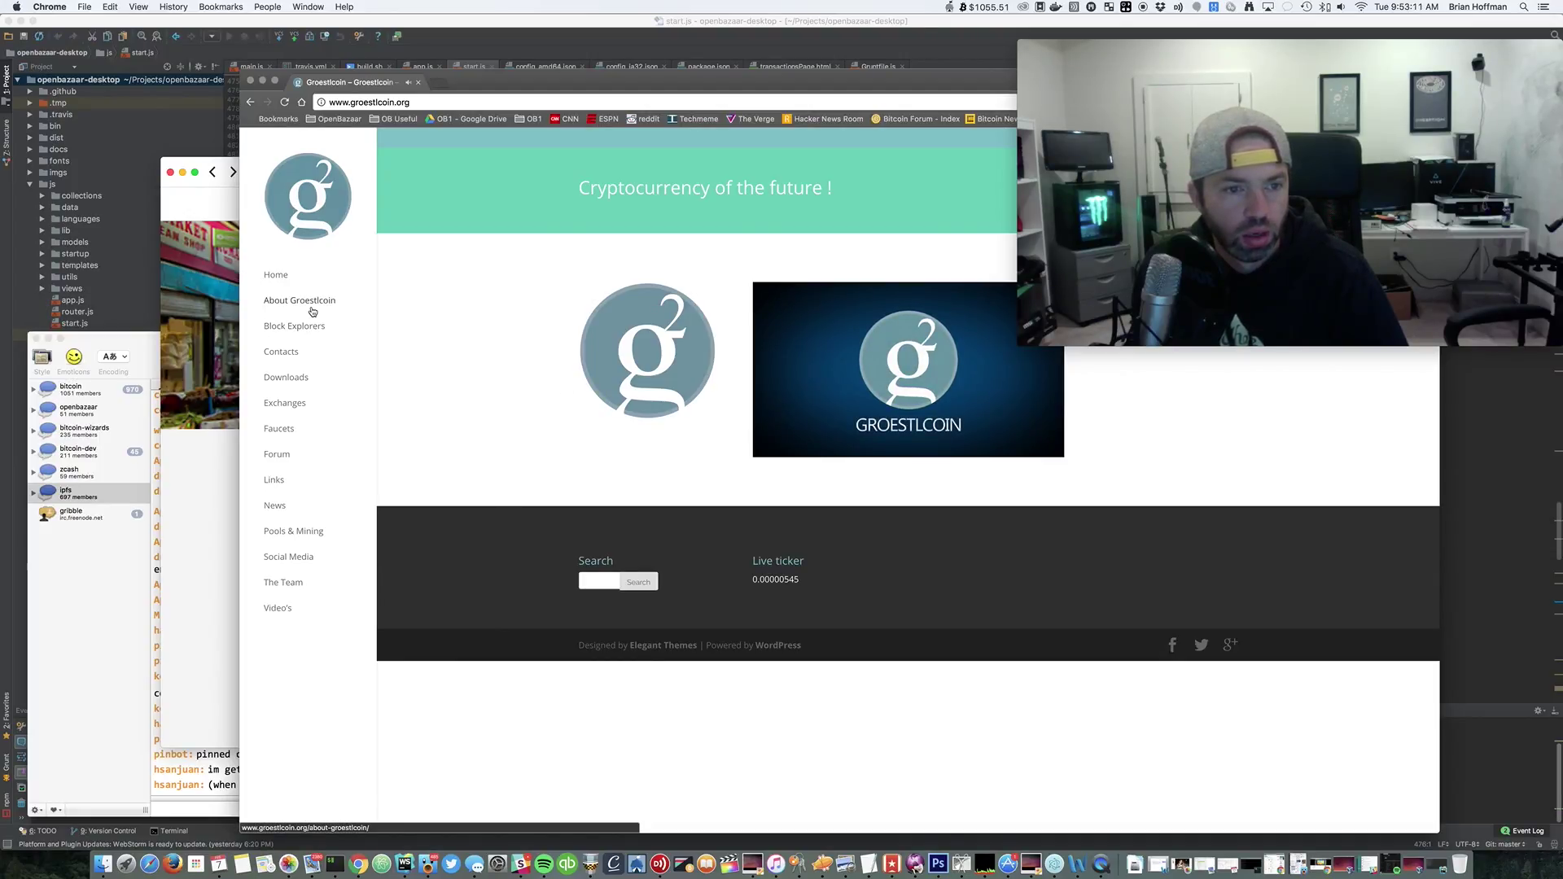
Open About Groestlcoin and expand the 'About the name' section on the dish-based name
click(300, 300)
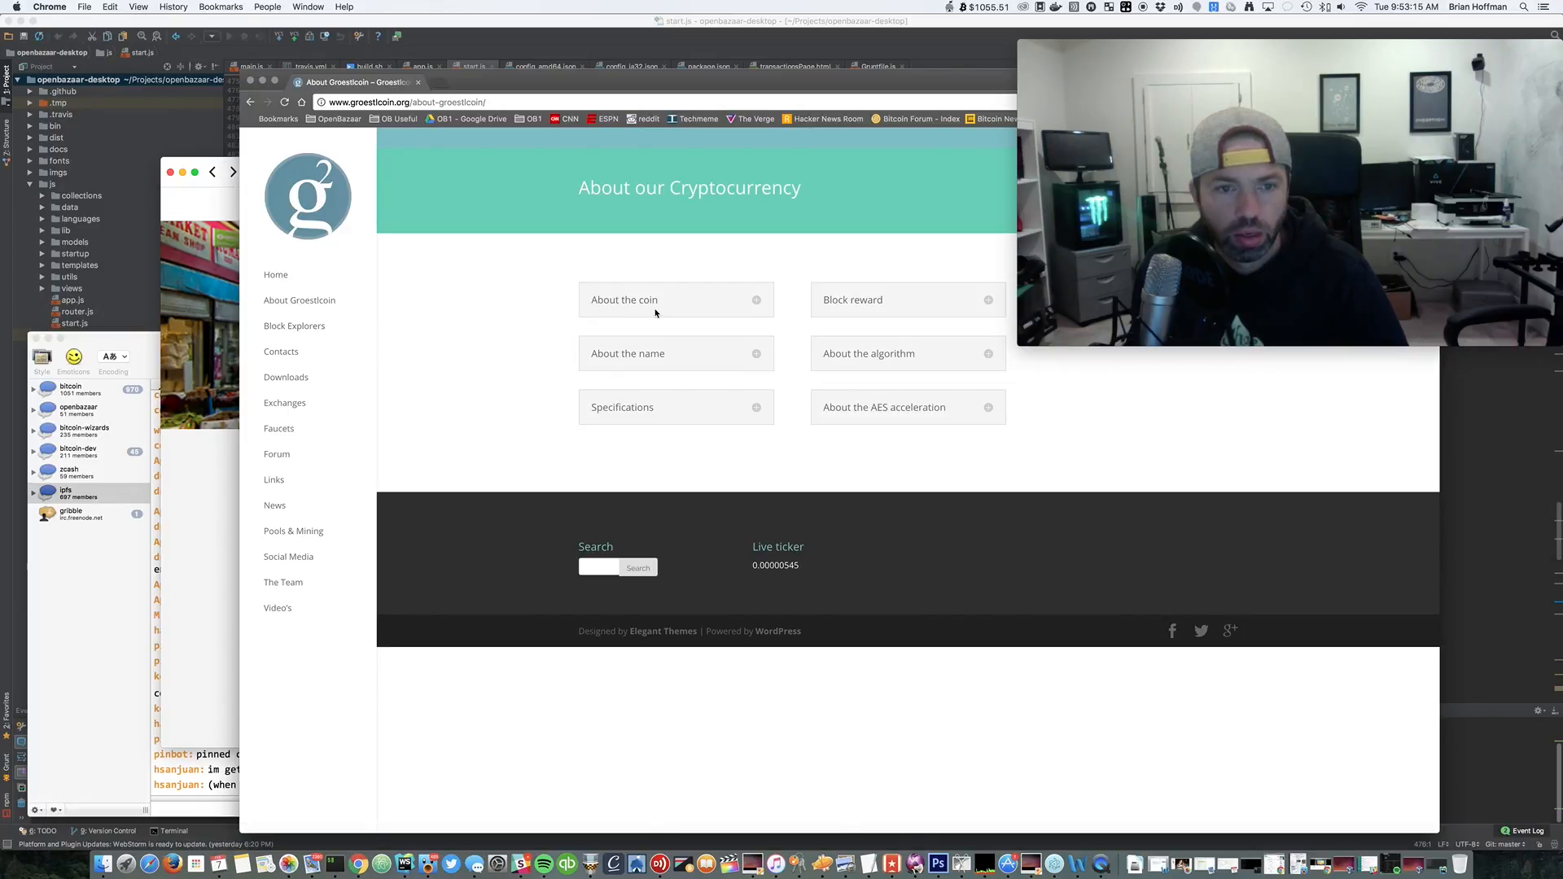
click(627, 354)
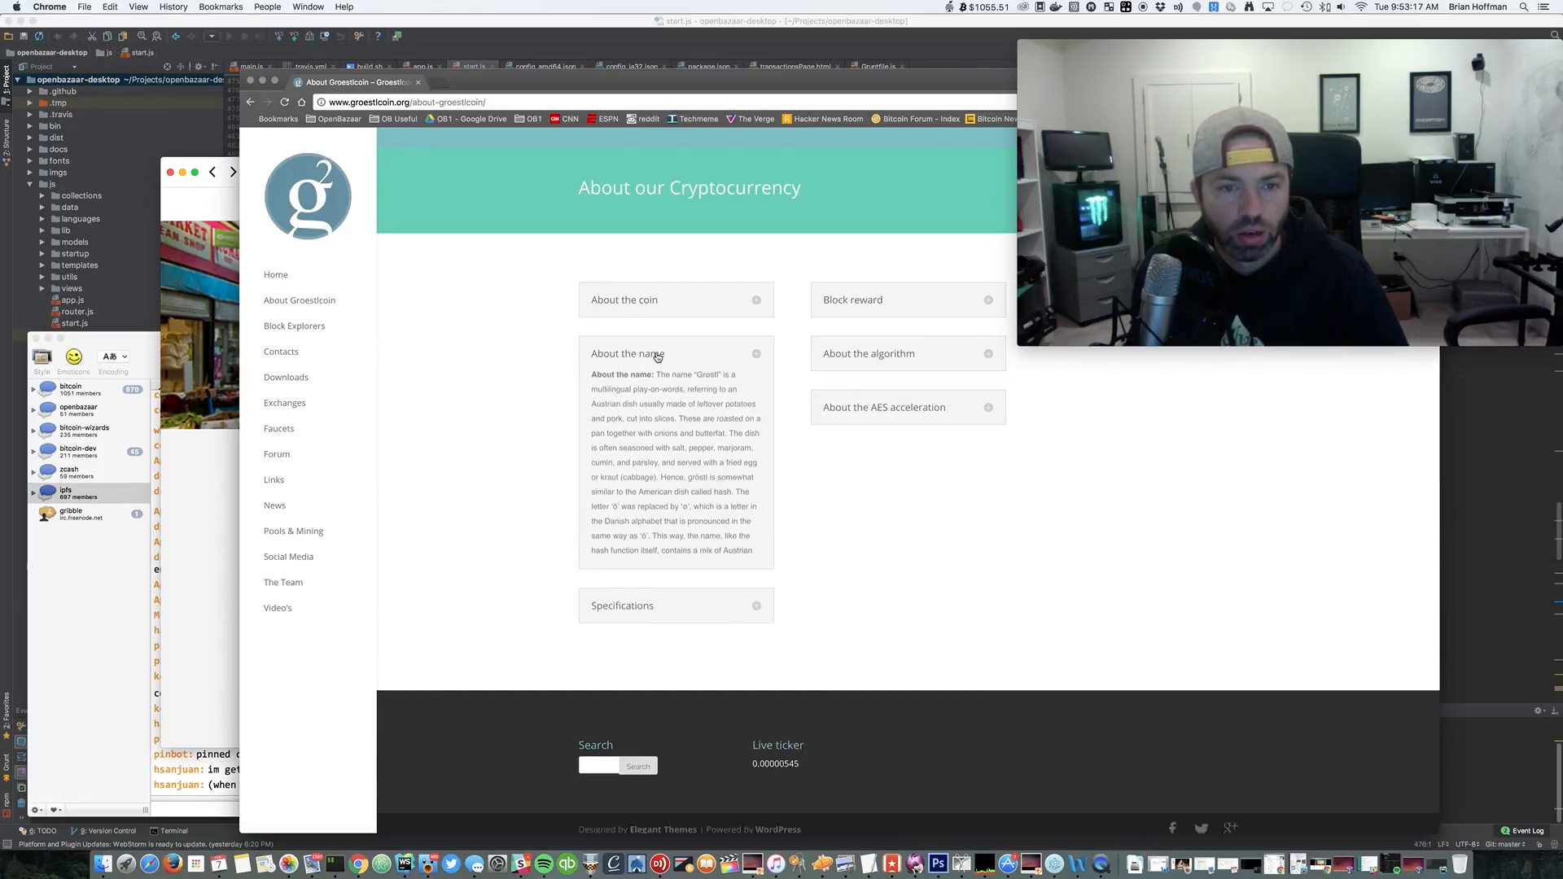
click(629, 353)
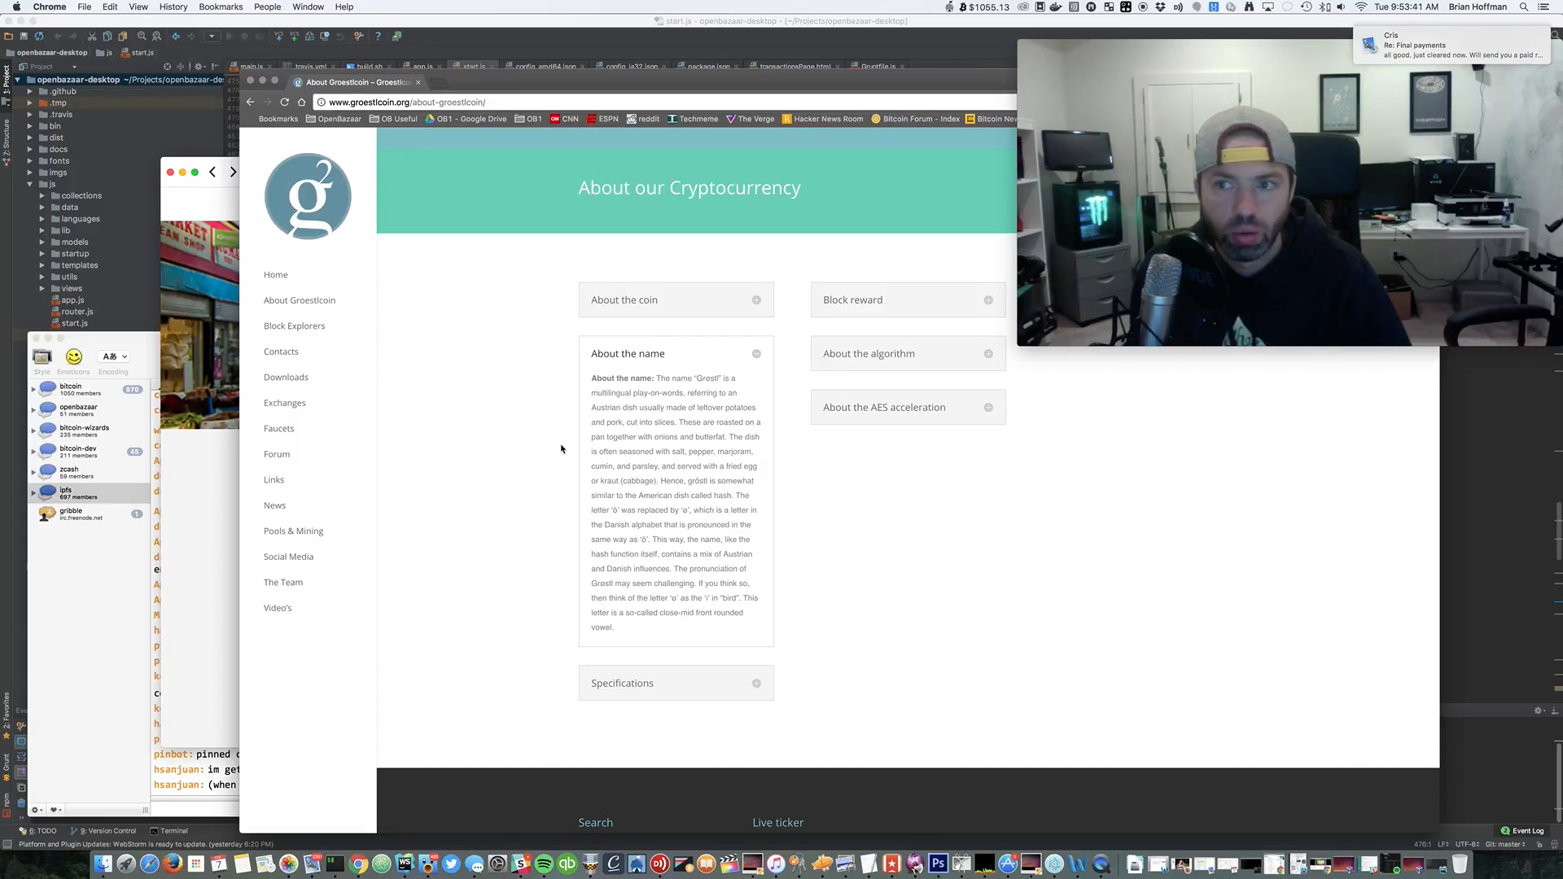
scroll(down, 3)
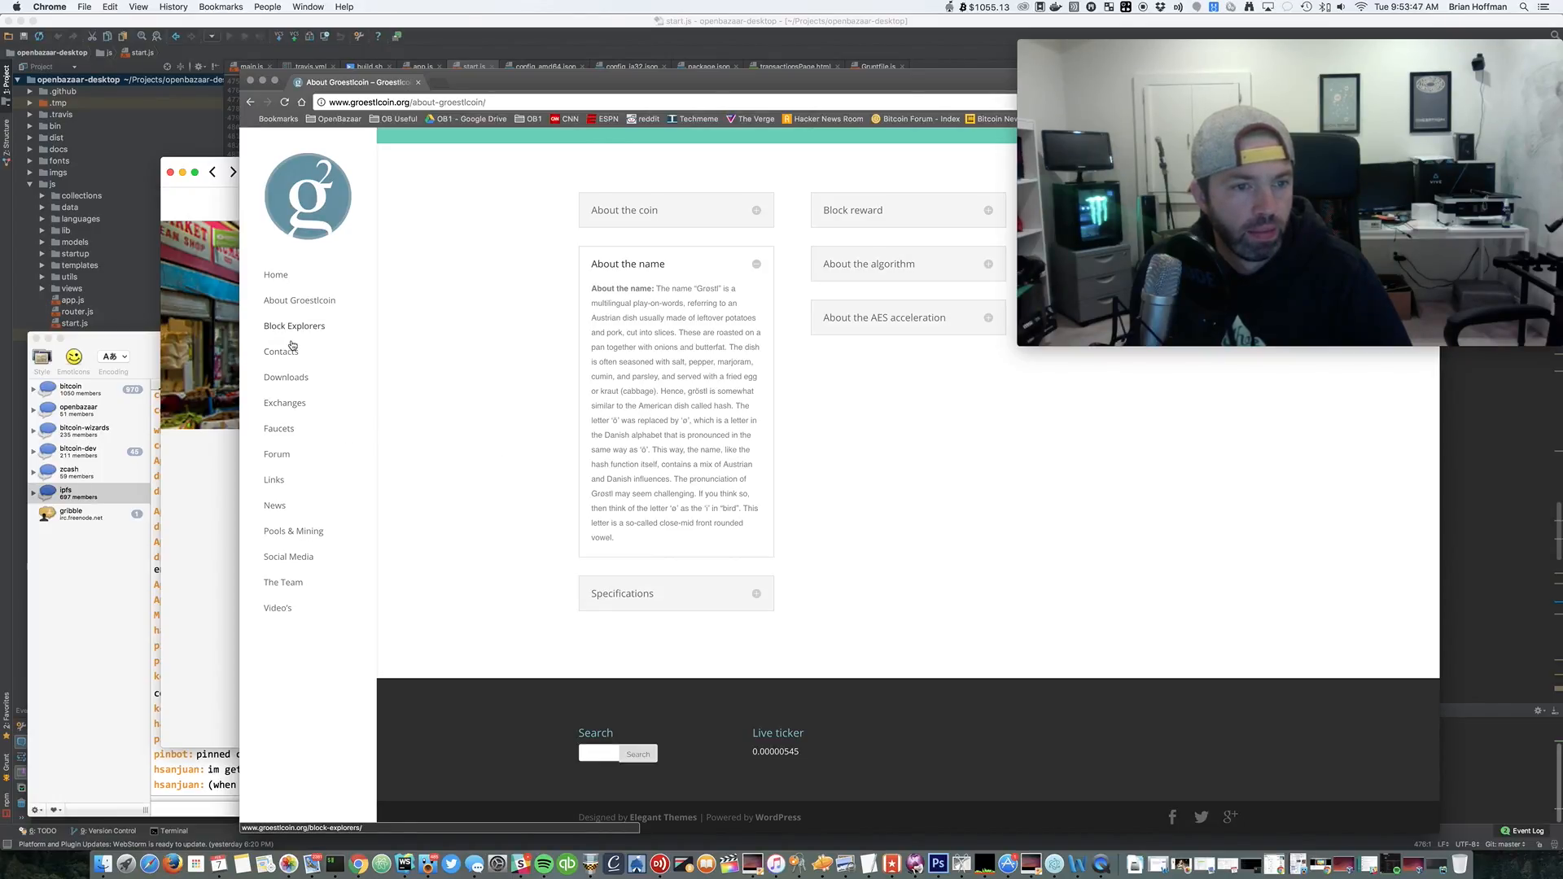
mouse_move(283, 588)
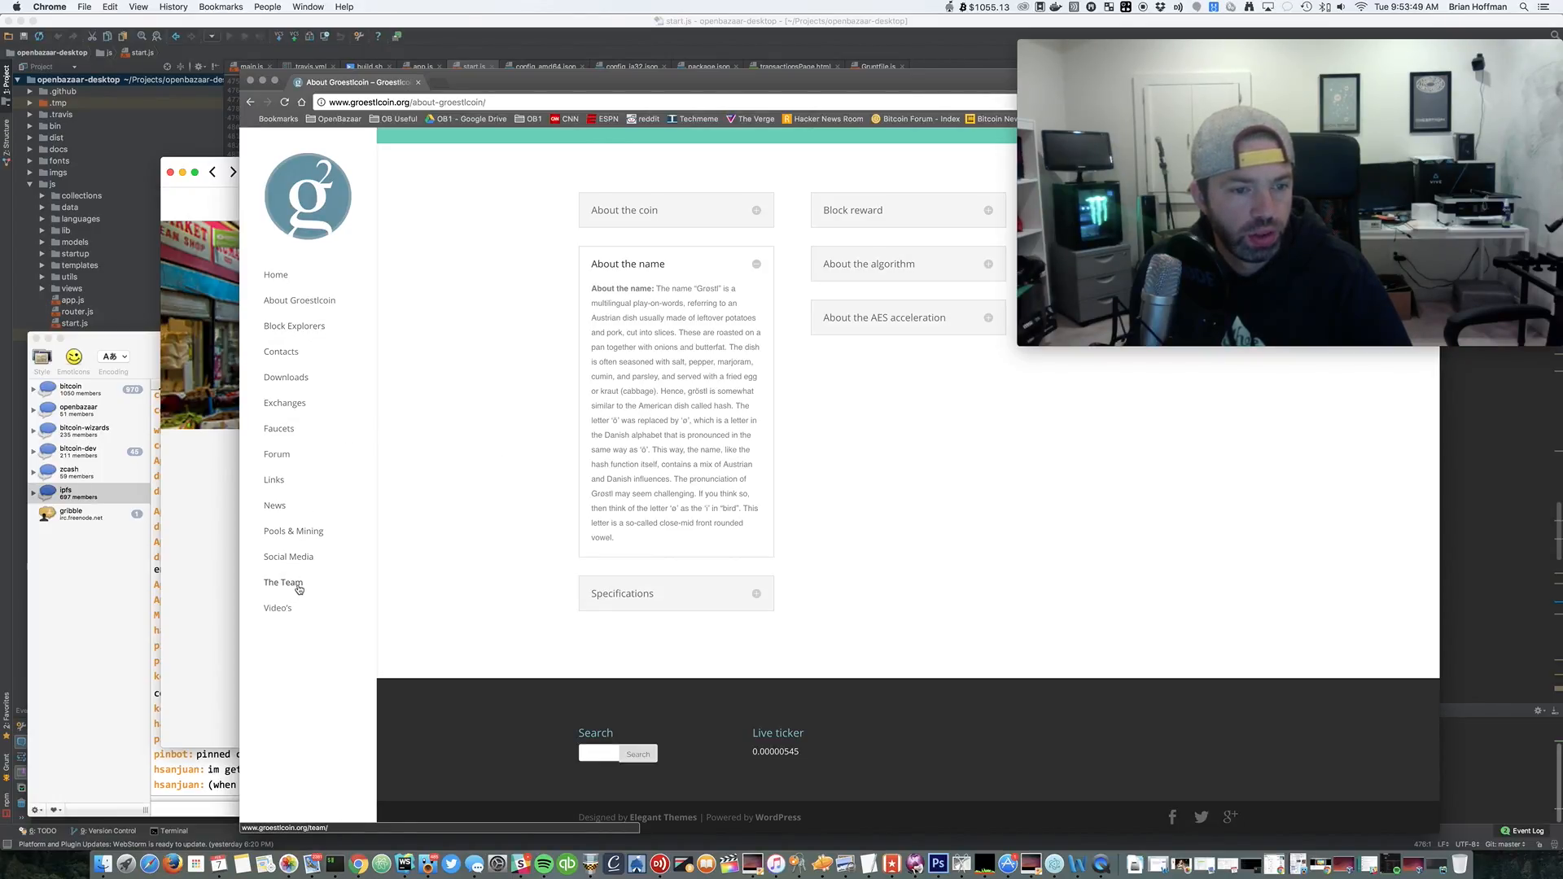
click(284, 583)
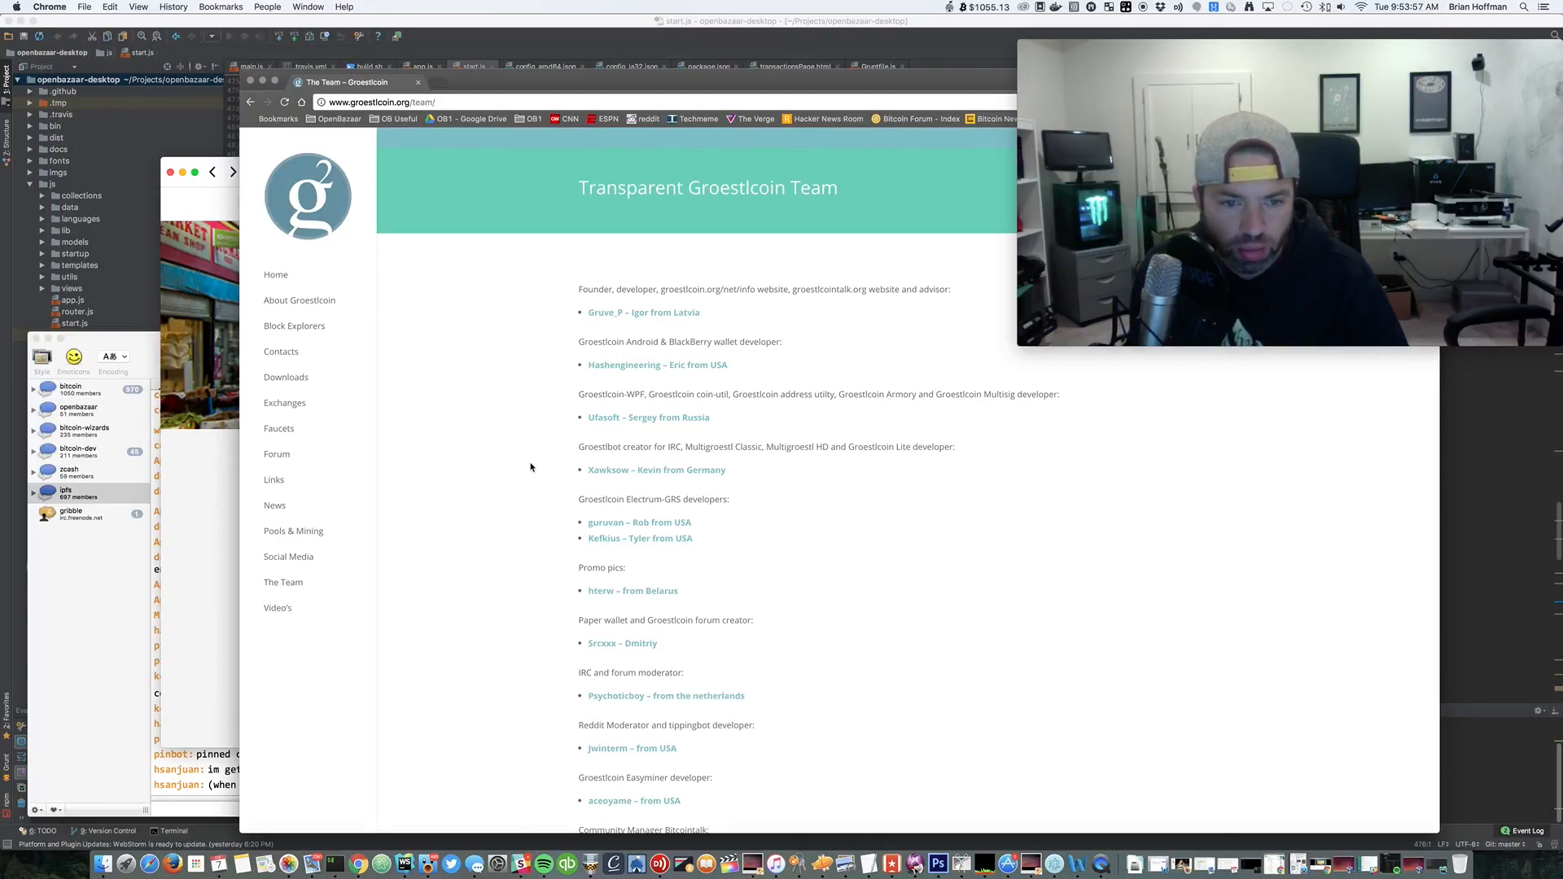
scroll(down, 3)
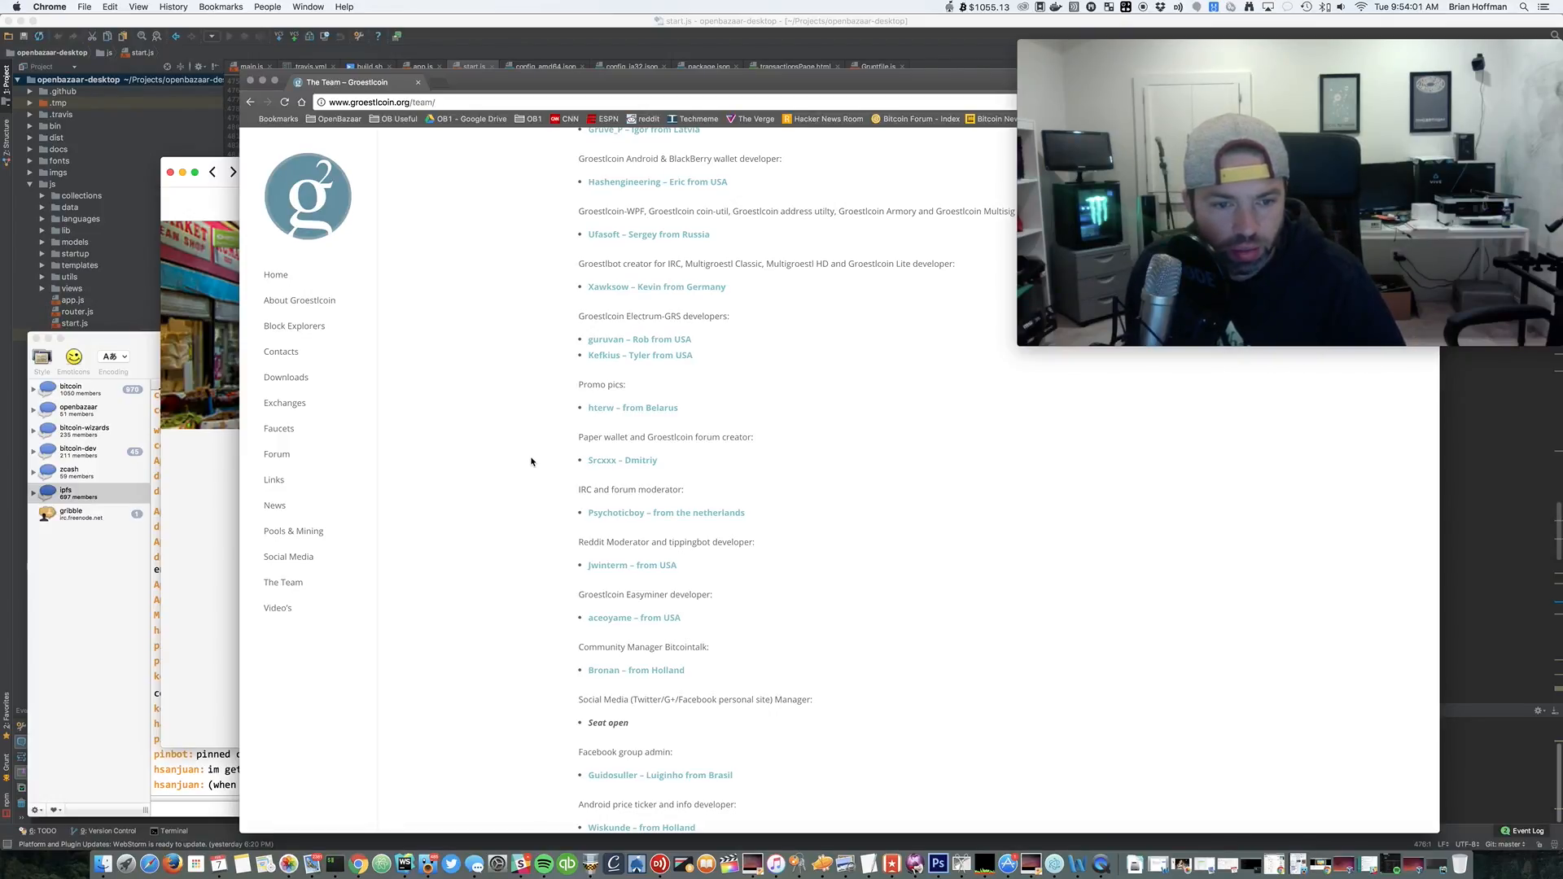
scroll(down, 3)
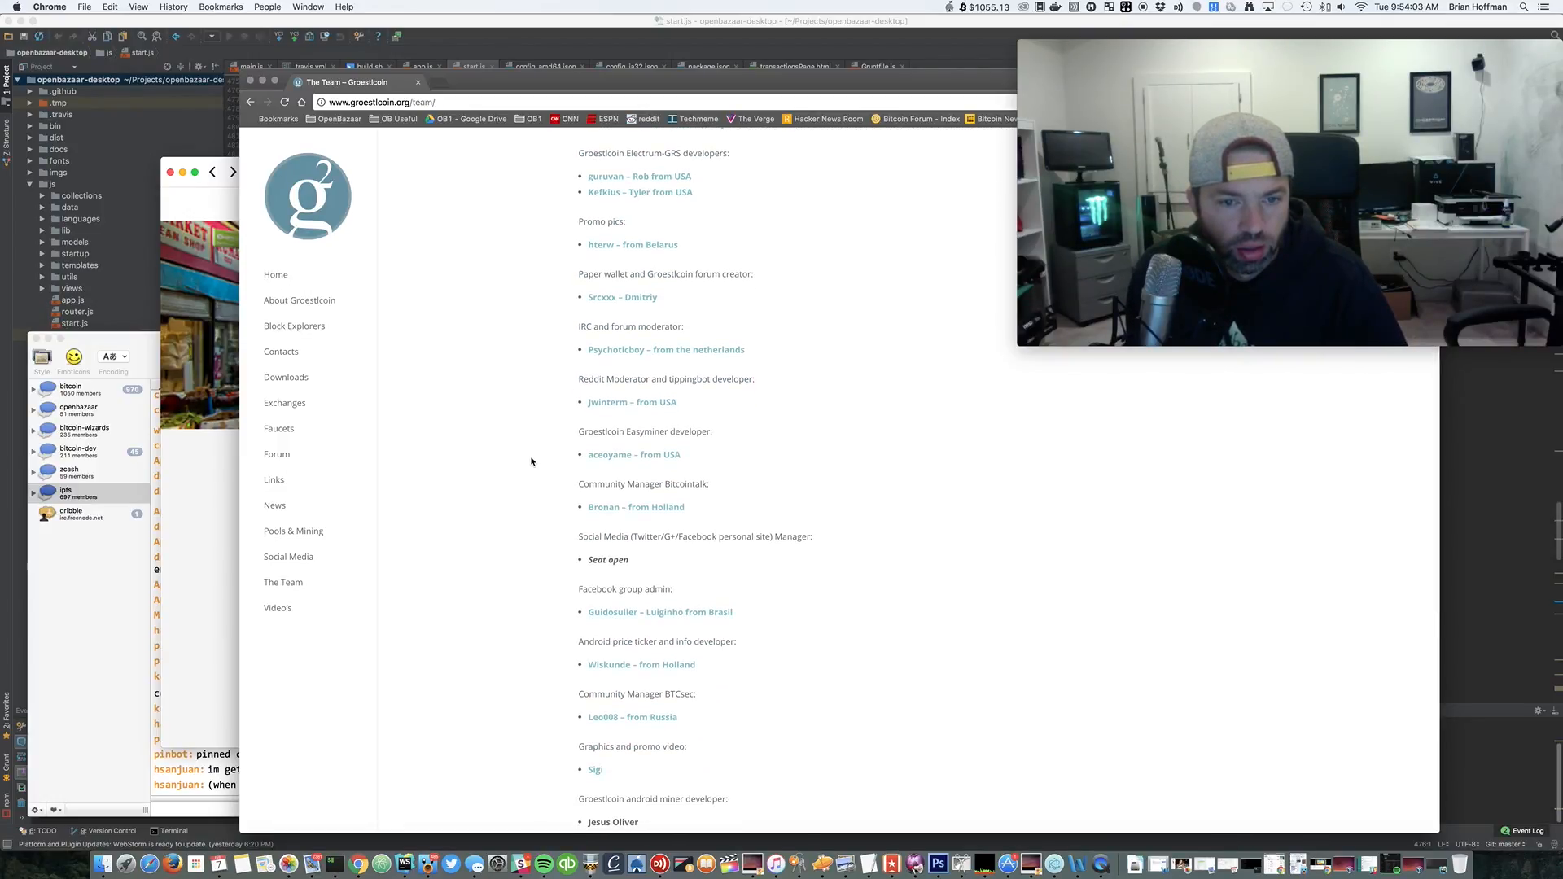
scroll(down, 3)
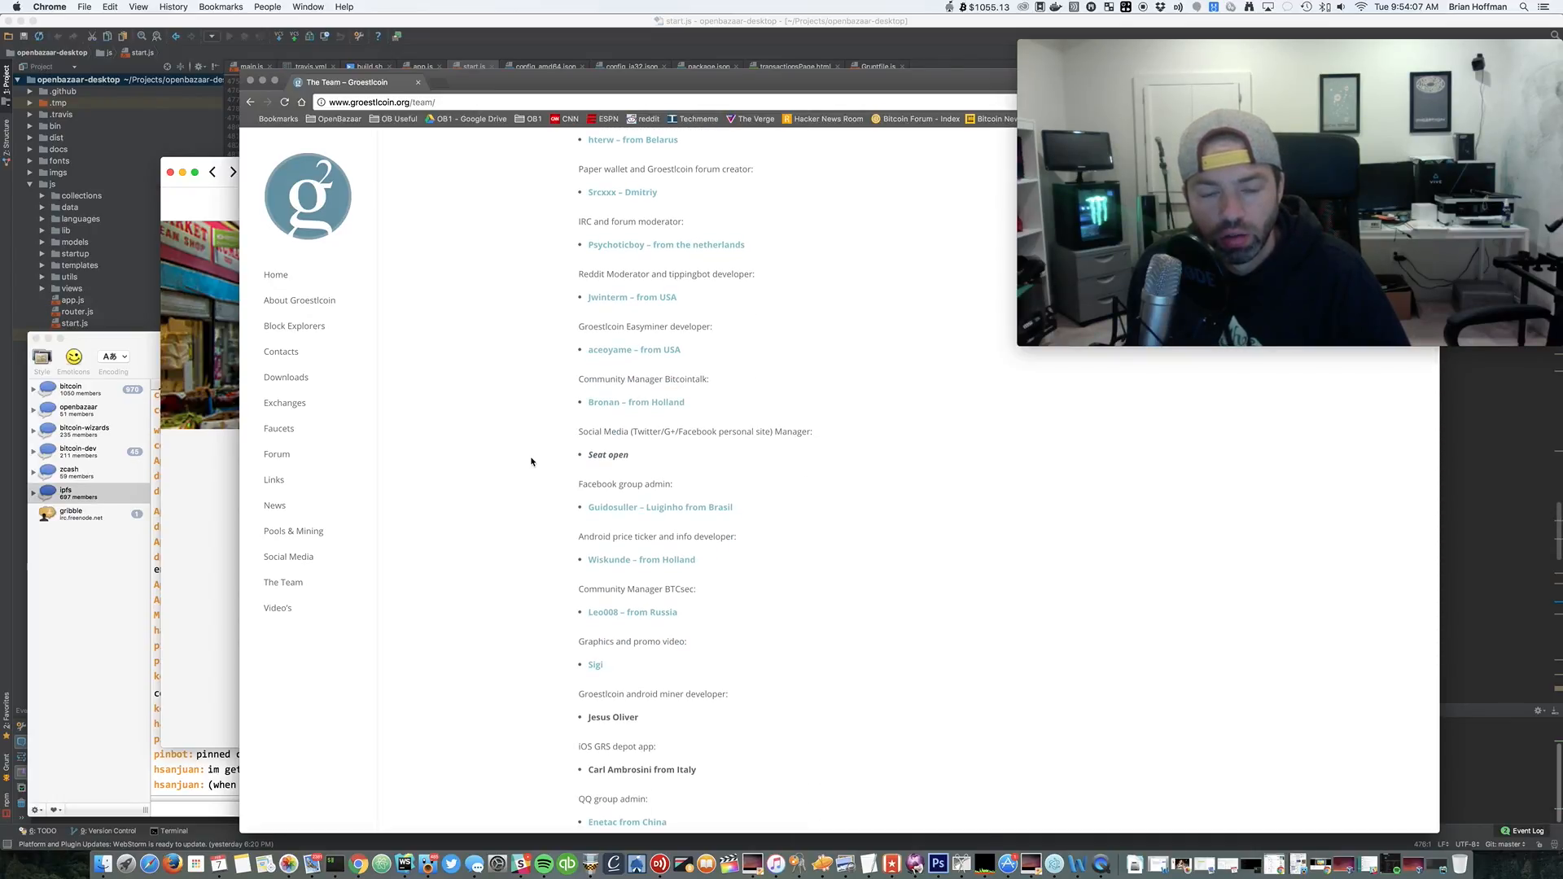
mouse_move(545, 490)
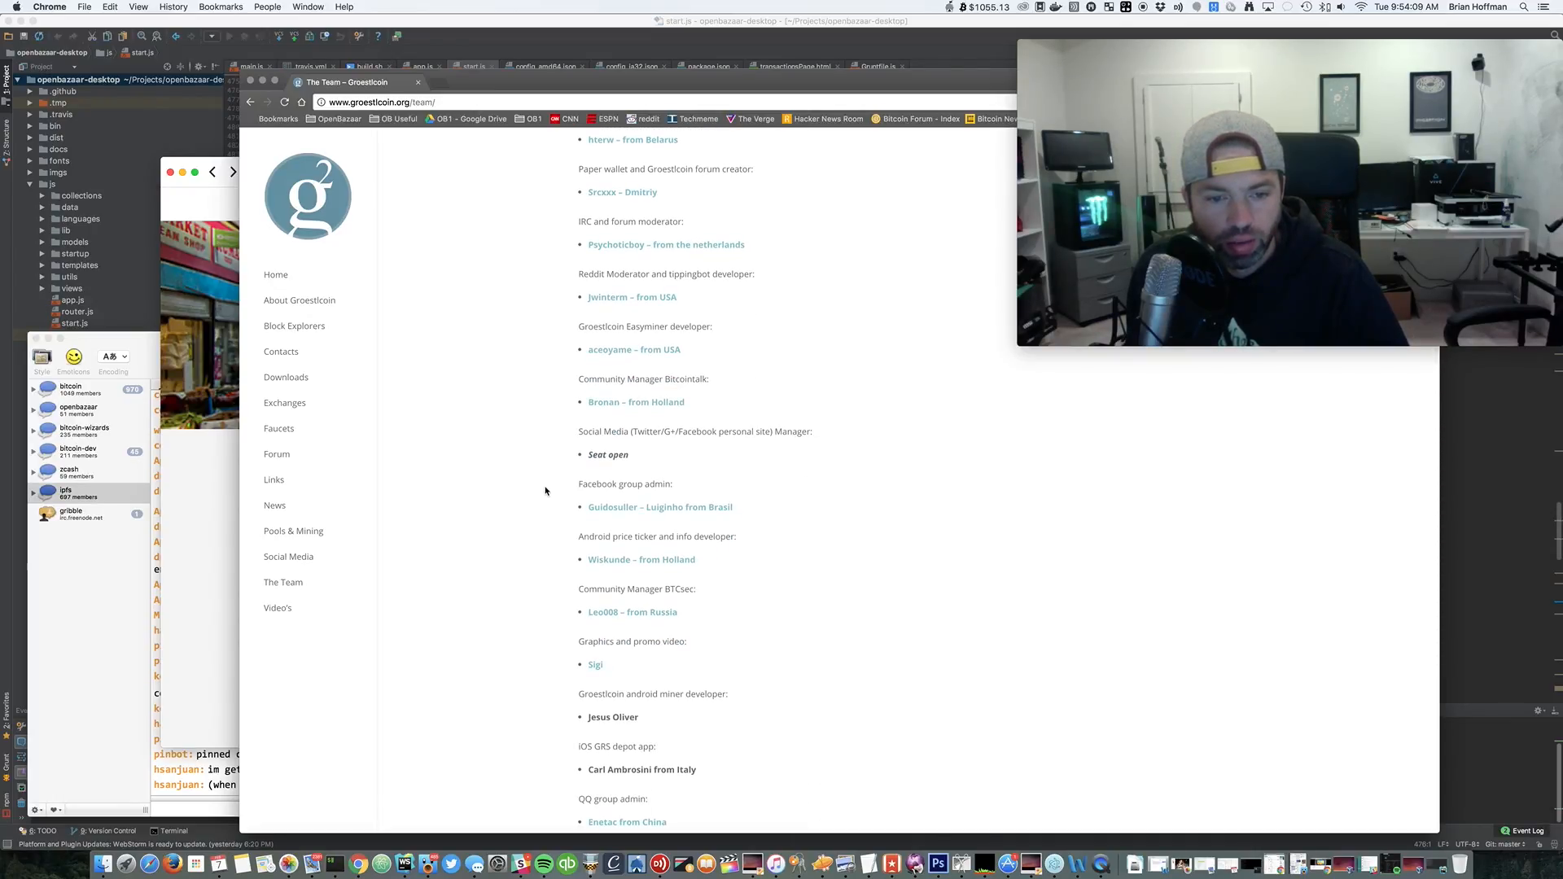
scroll(down, 3)
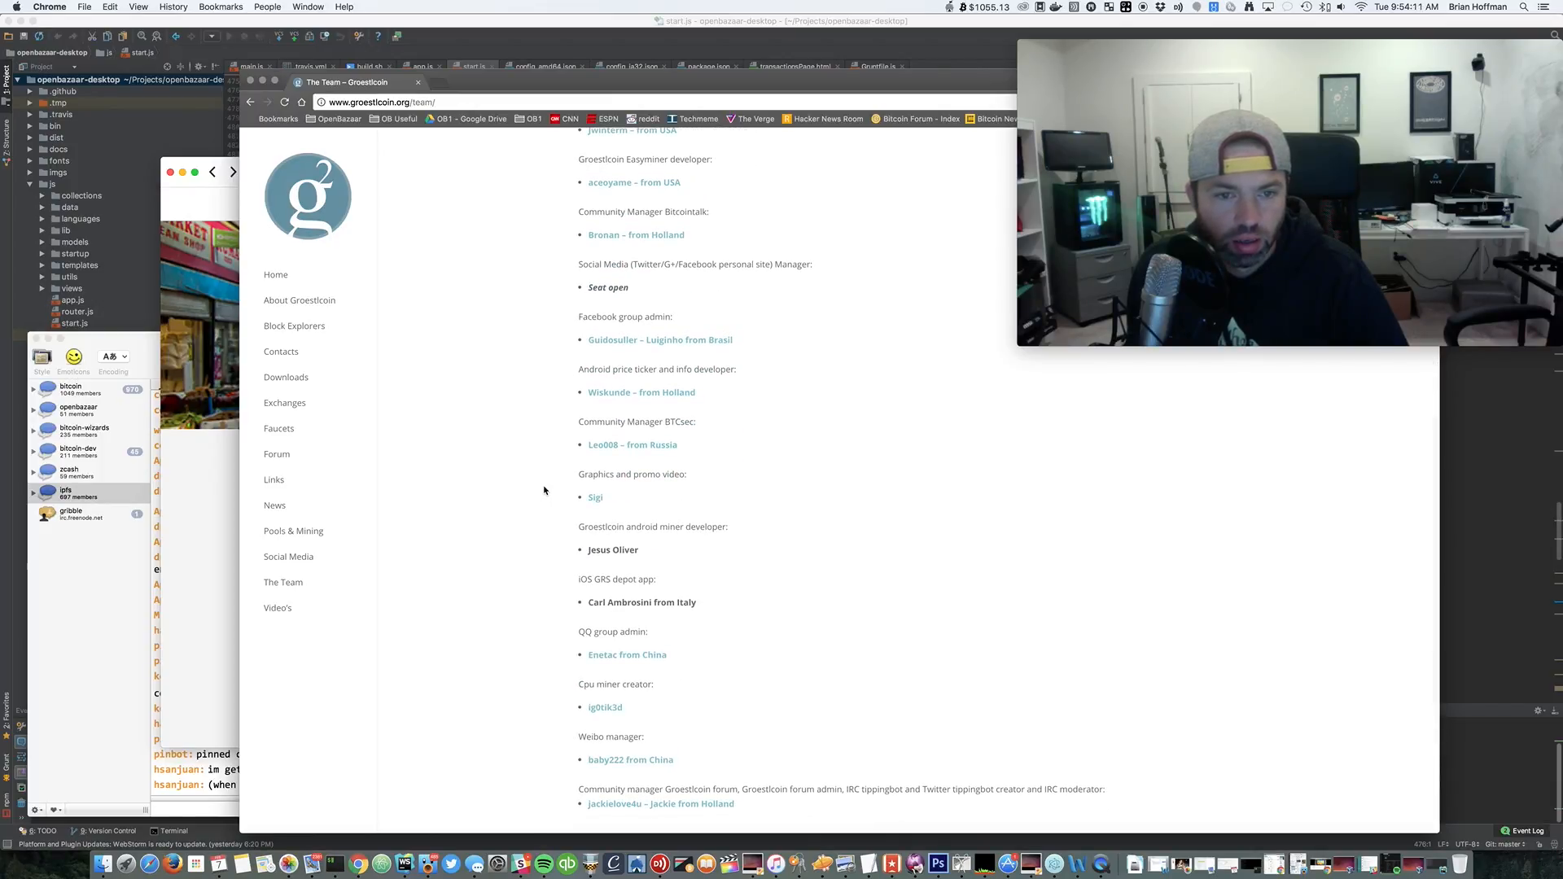
scroll(down, 3)
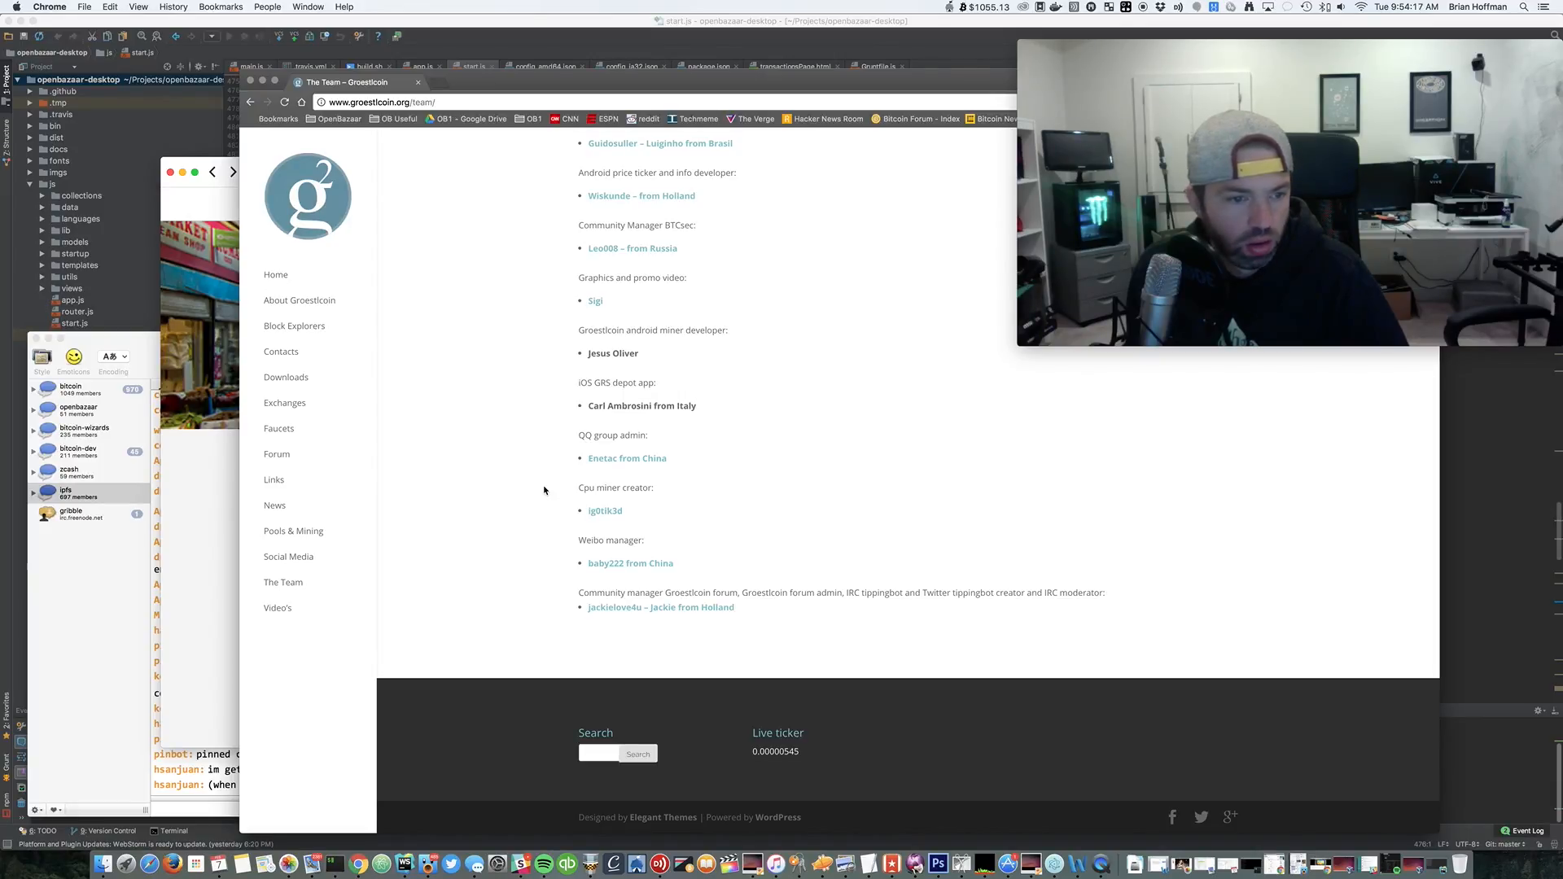
scroll(up, 3)
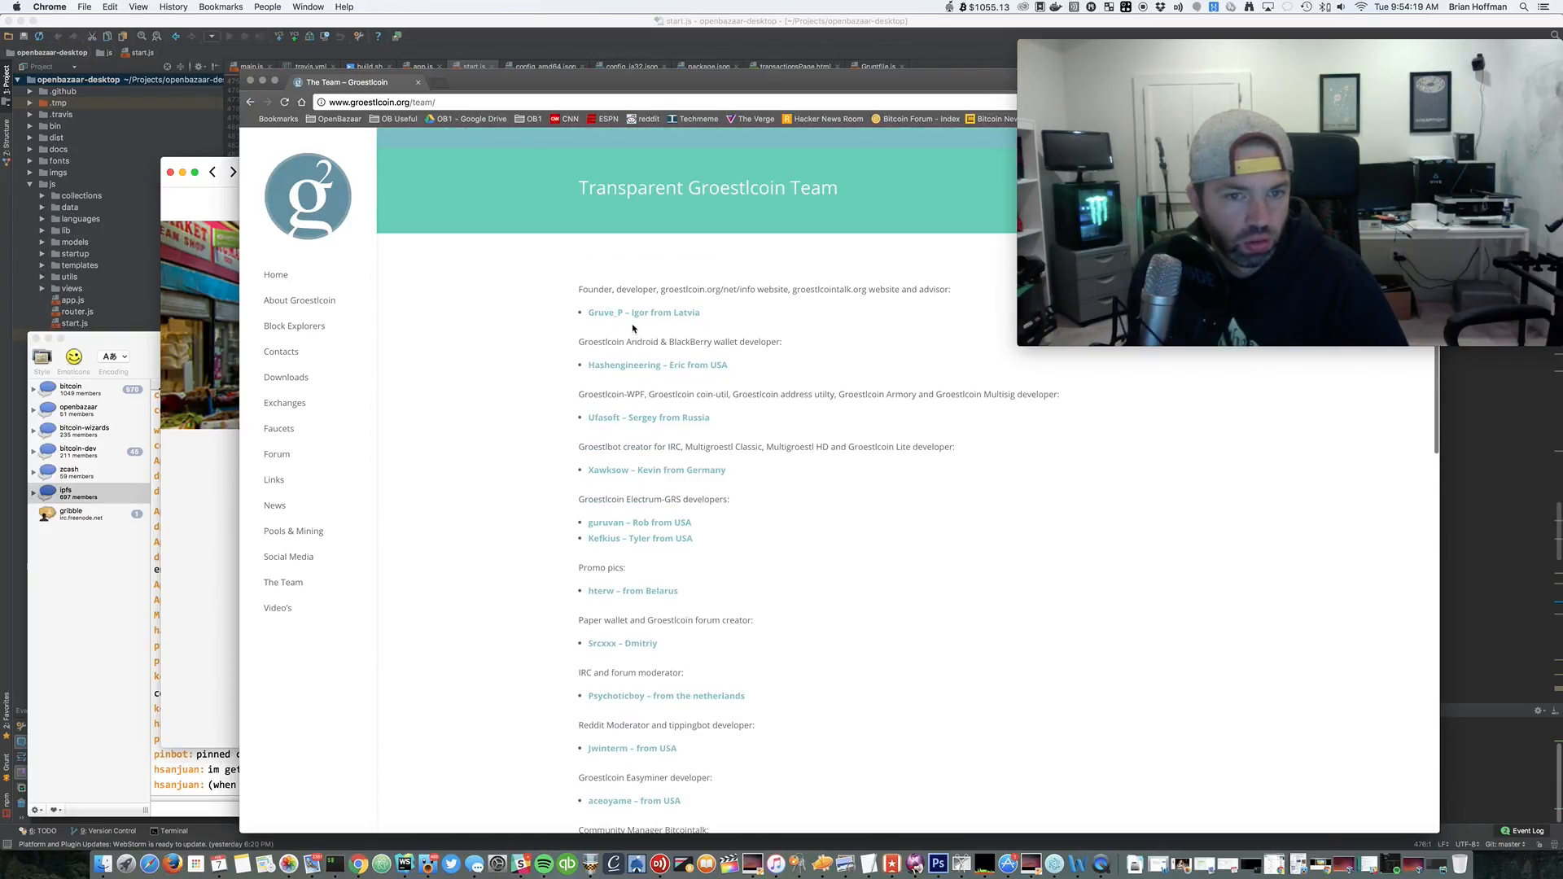
mouse_move(288, 557)
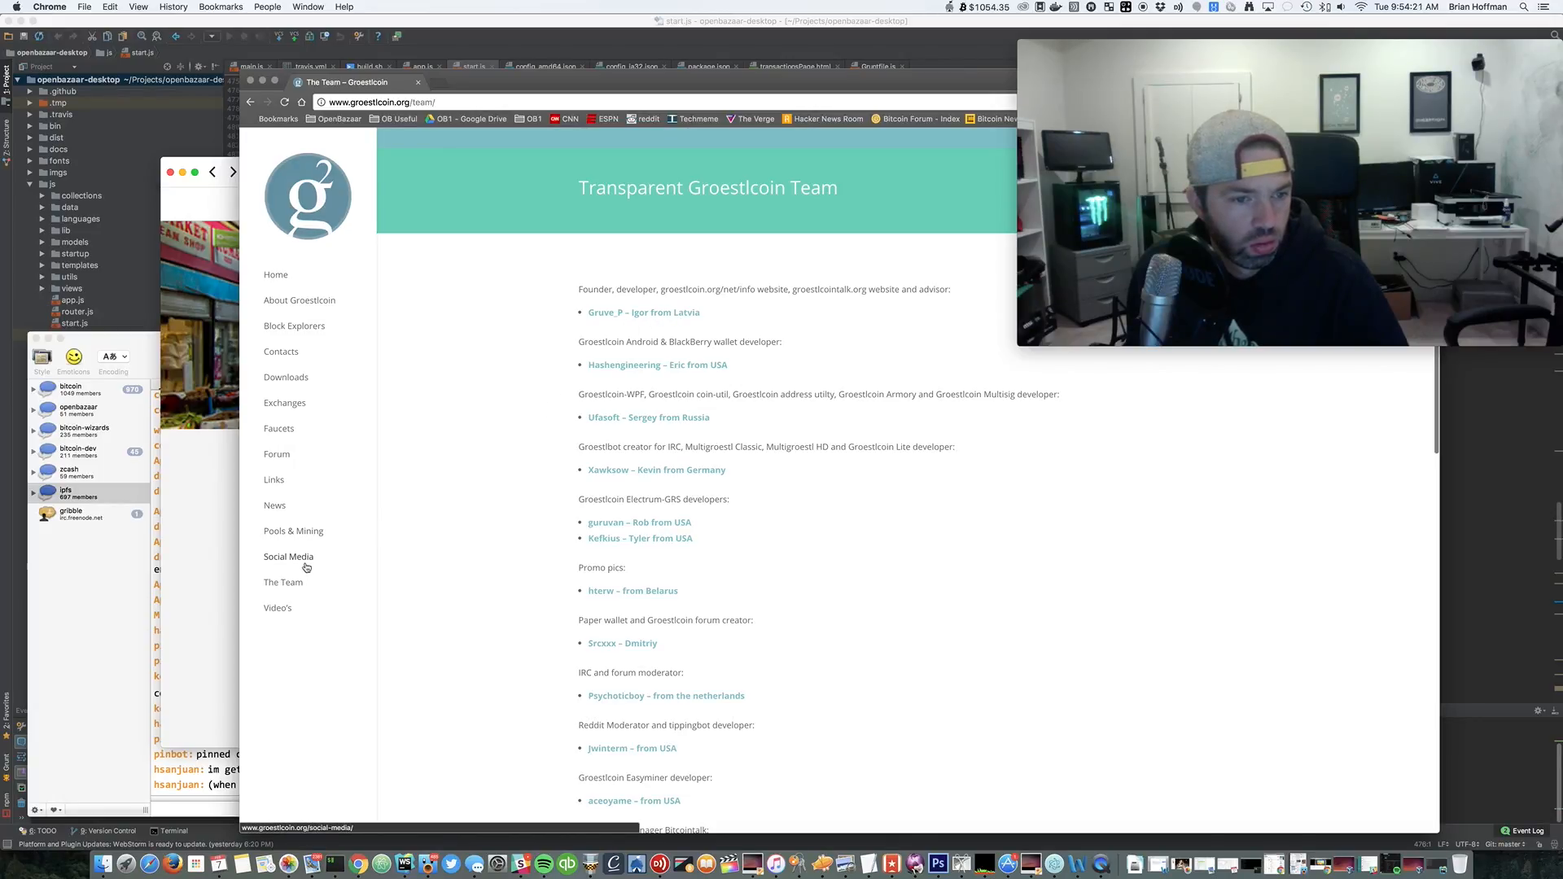
Visit the Social Media contacts page, then the News page of dated release announcements
click(288, 557)
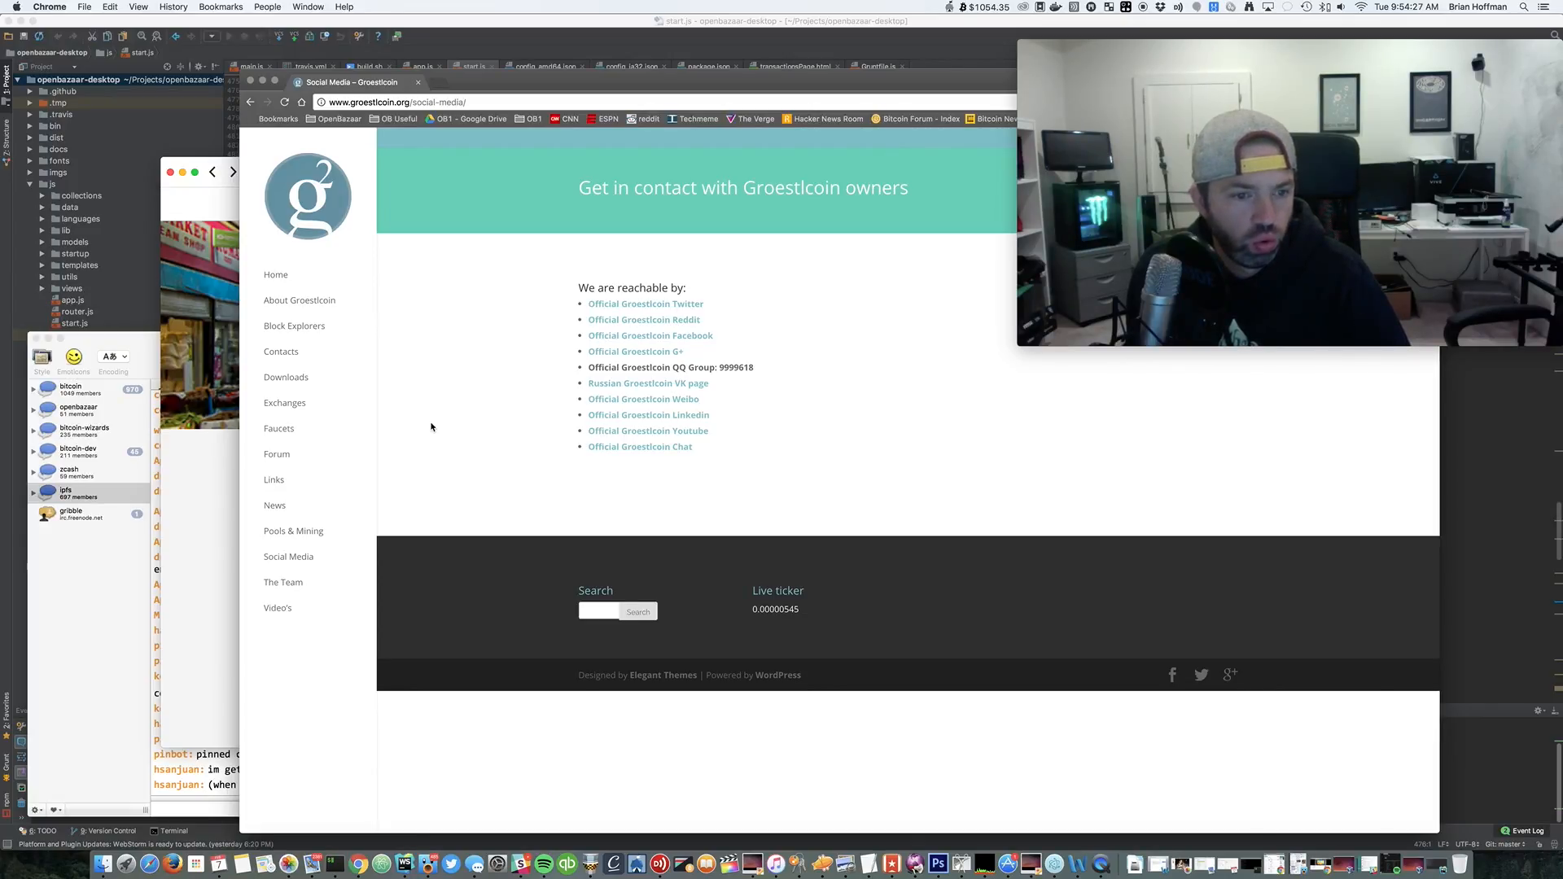
click(274, 505)
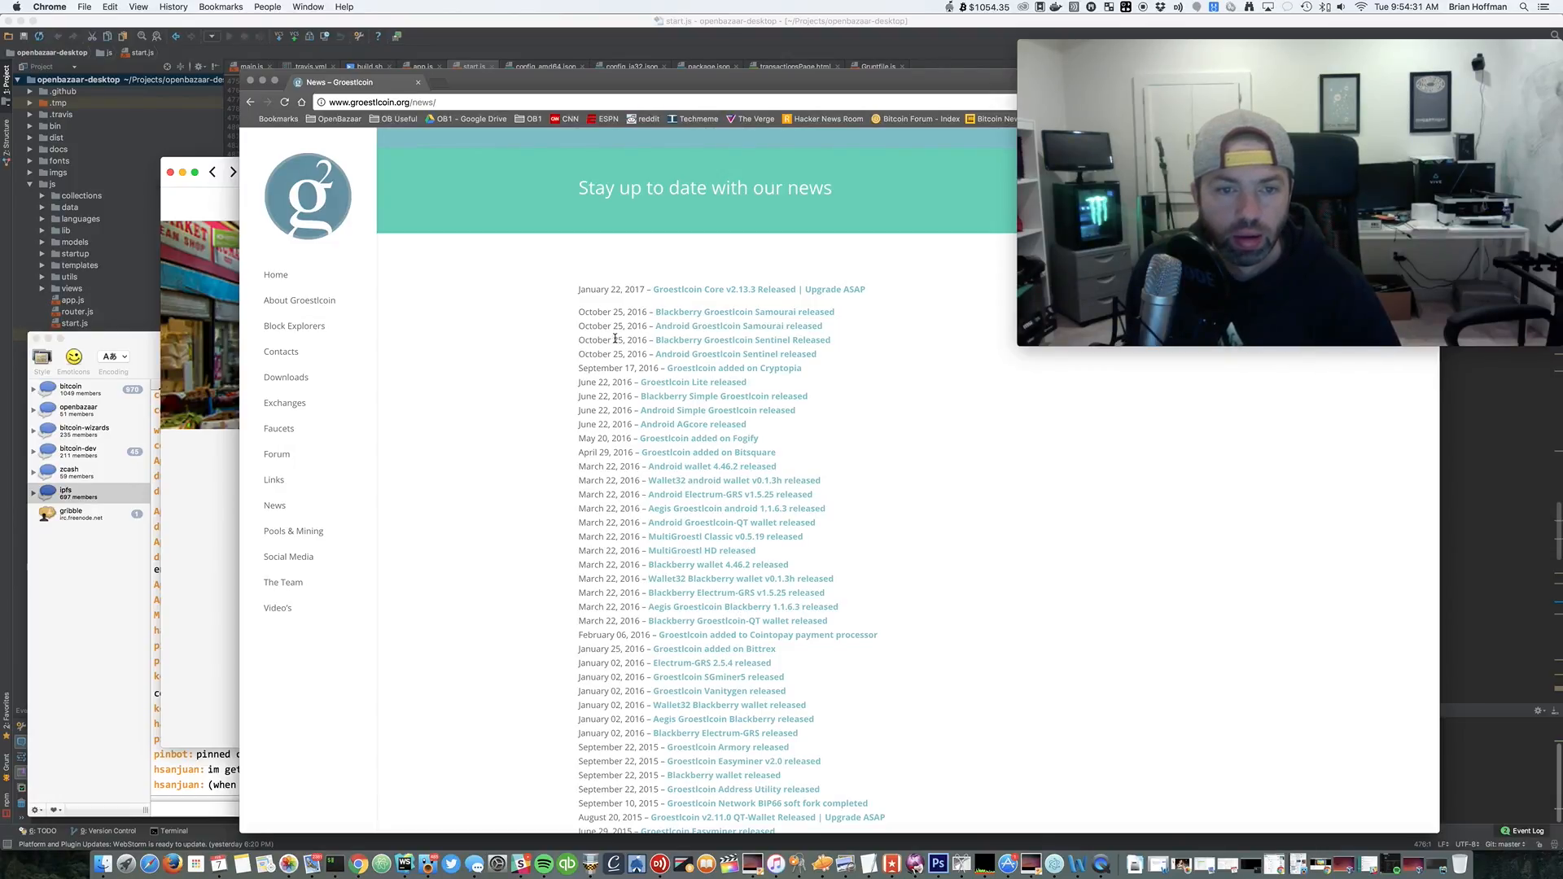
mouse_move(826, 290)
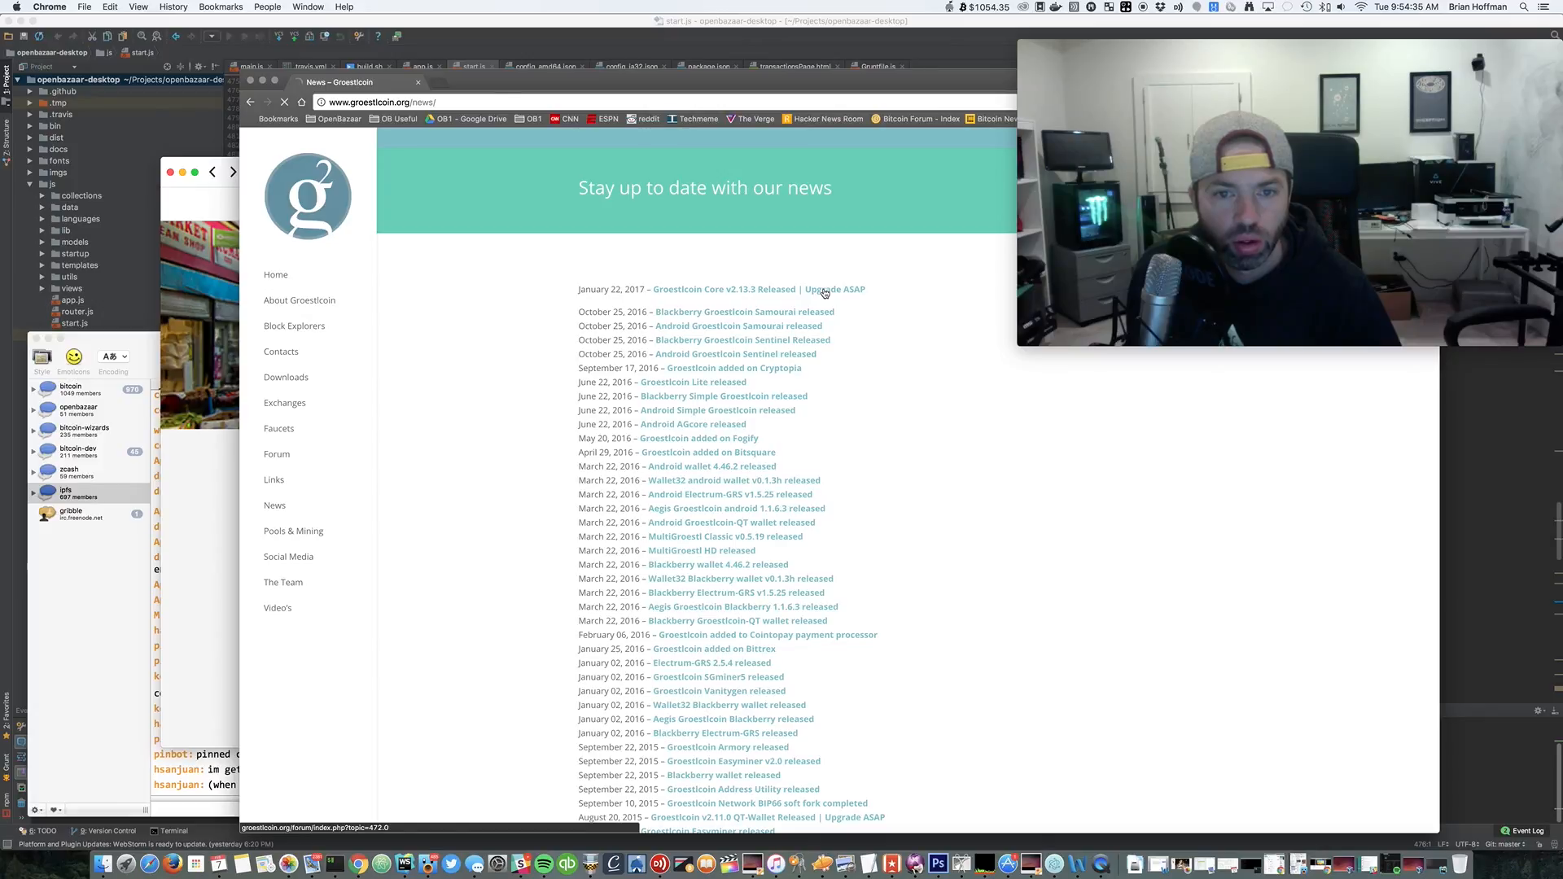
click(758, 288)
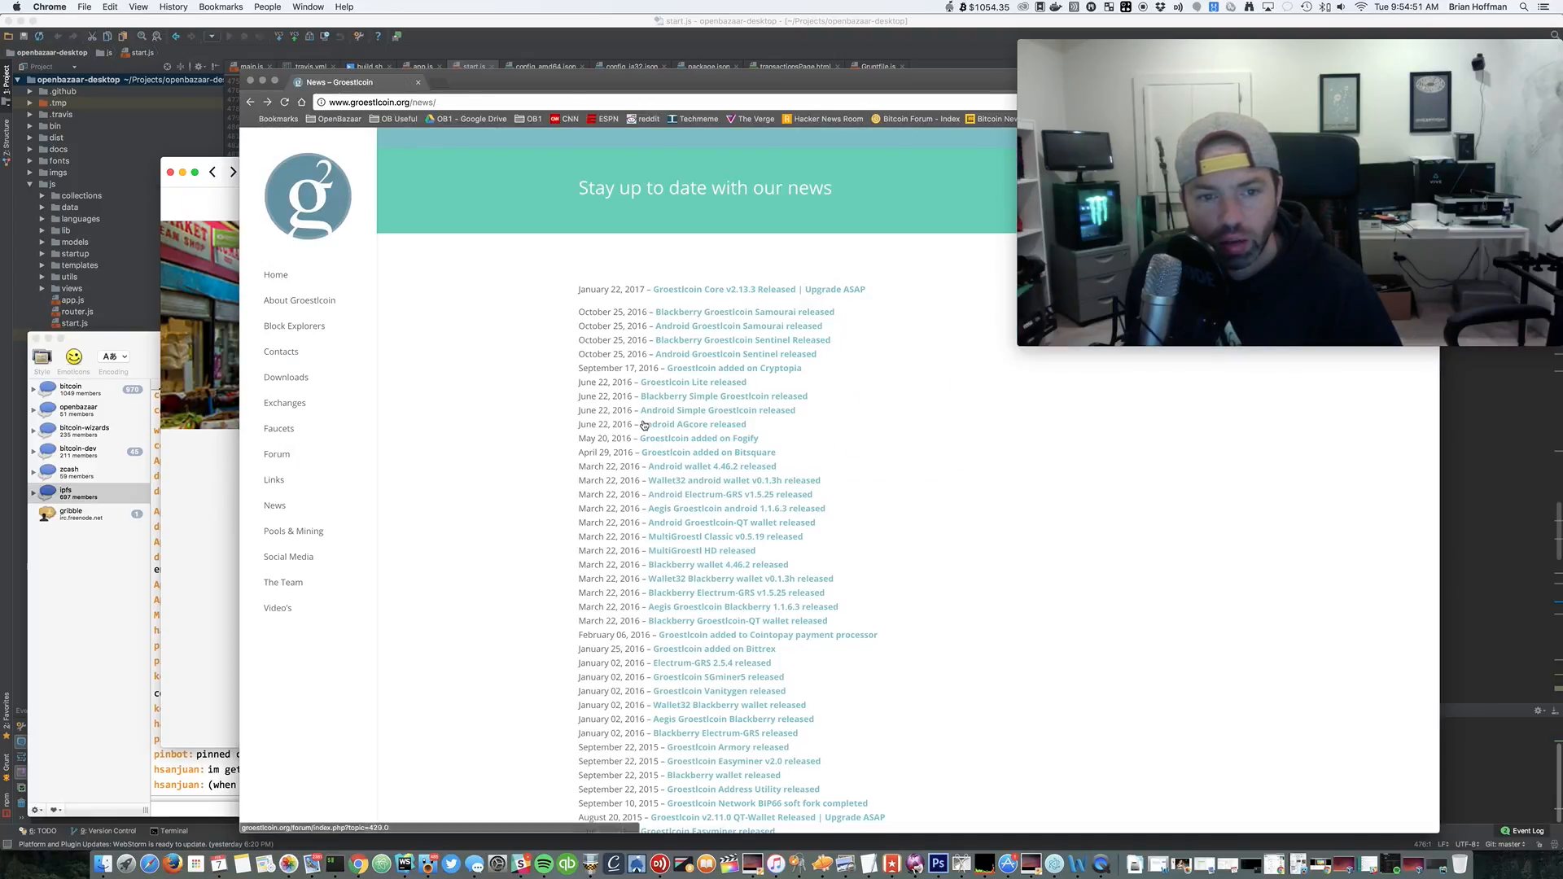
mouse_move(283, 403)
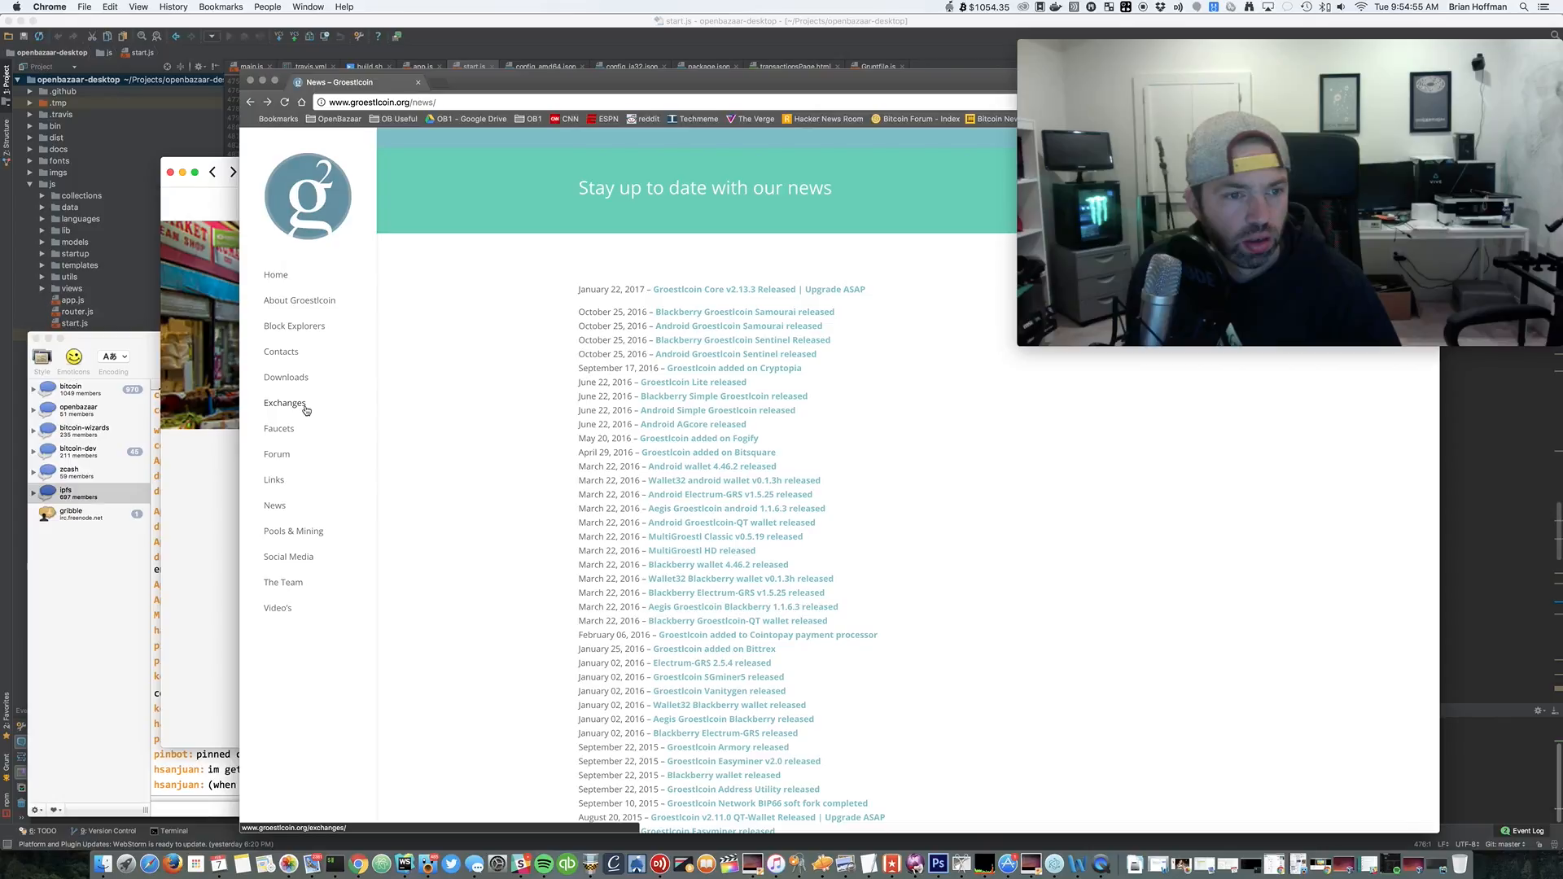
Open the Block Explorers page listing the three Groestlcoin explorer links
click(295, 325)
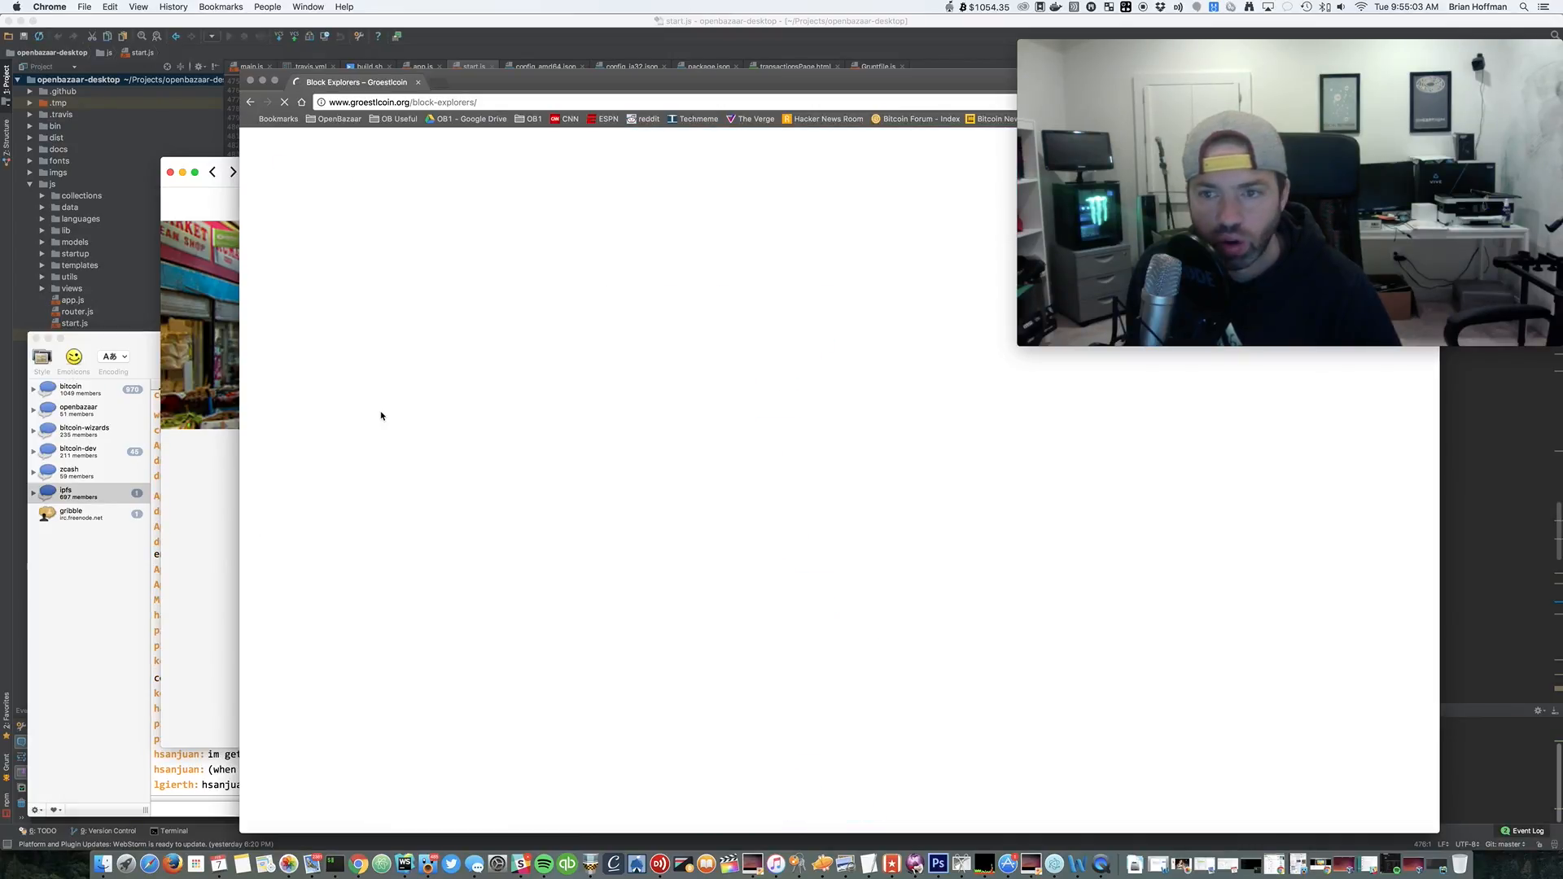
mouse_move(375, 434)
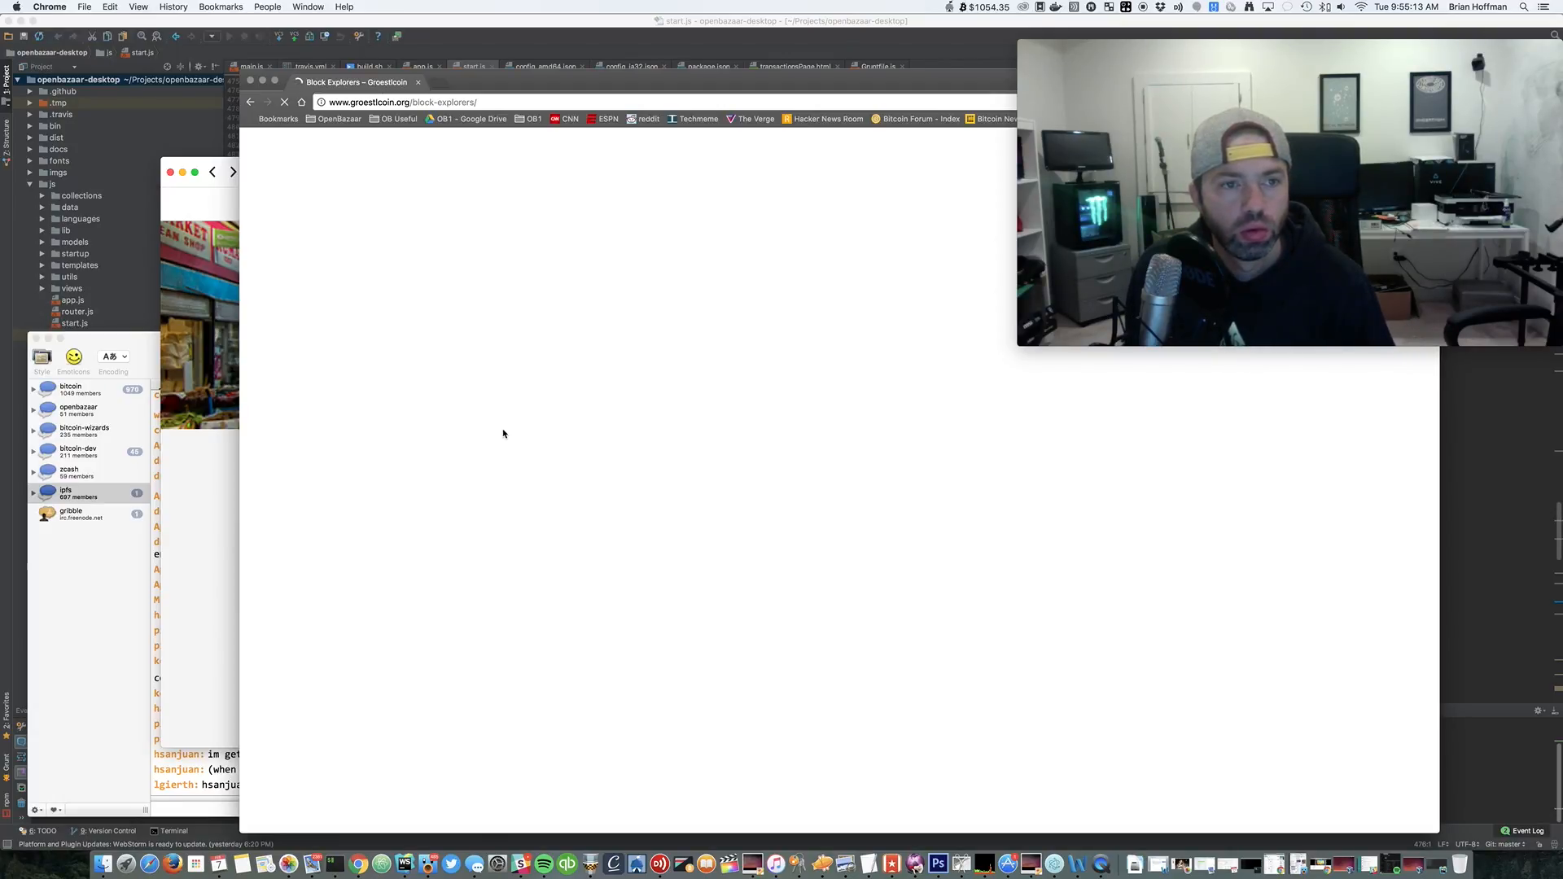
mouse_move(508, 436)
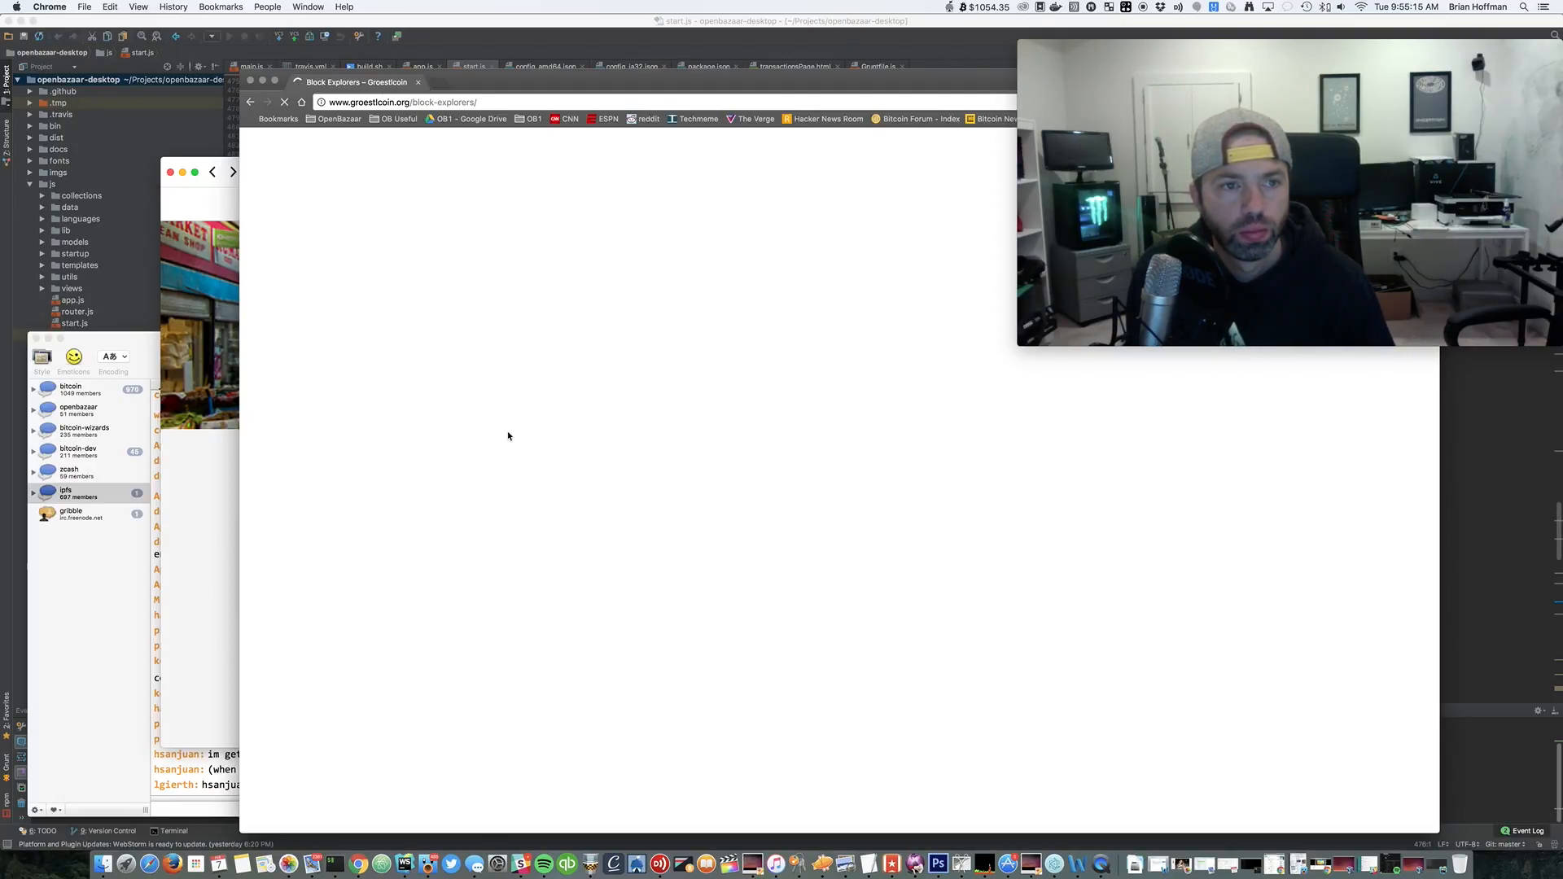
click(285, 101)
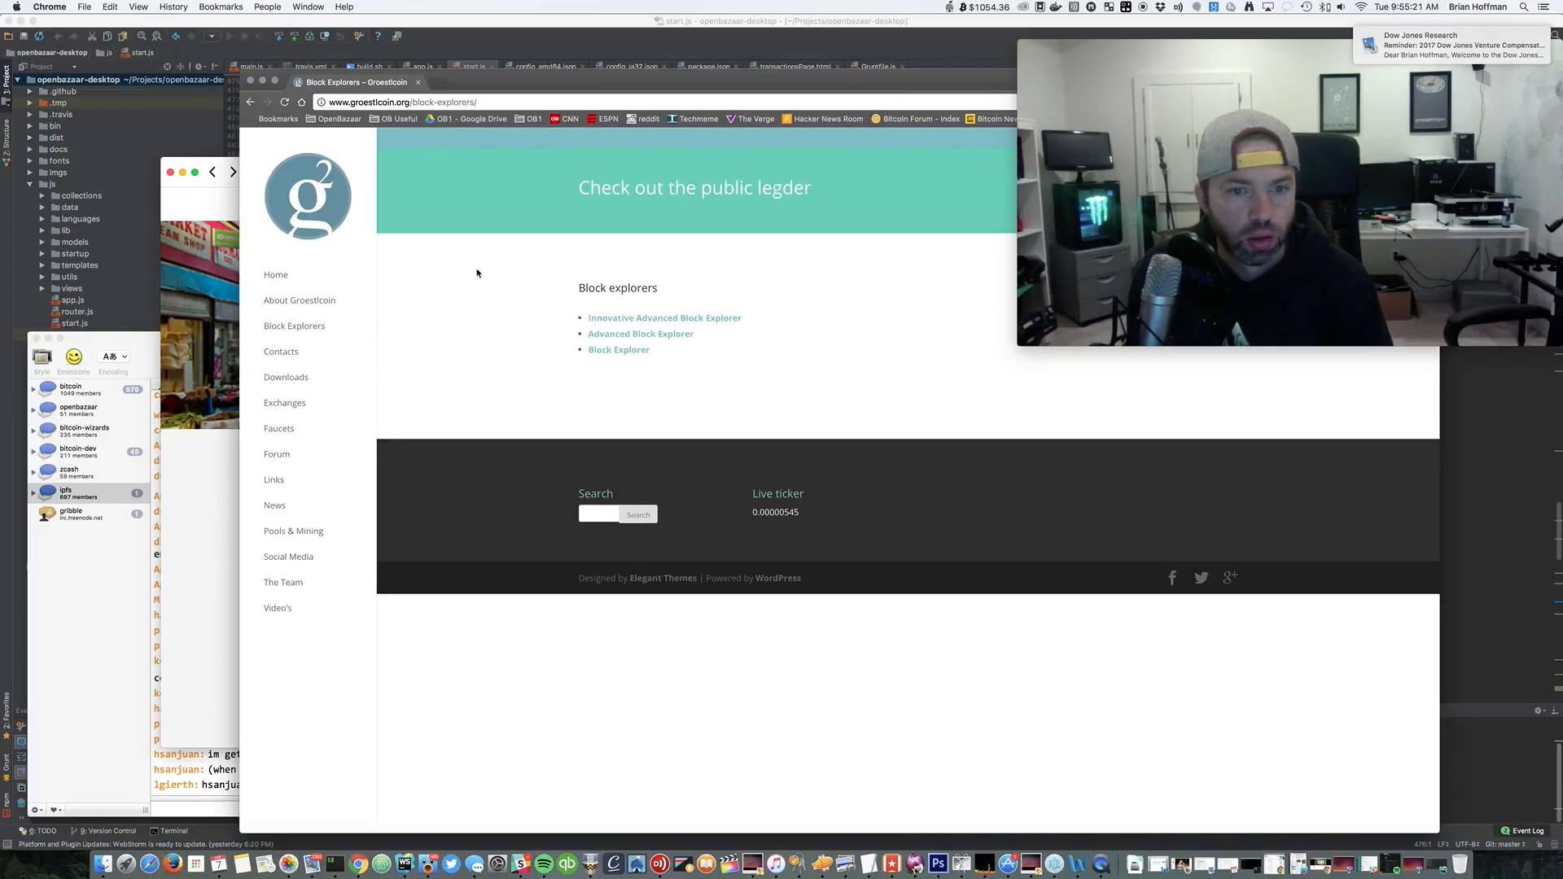
mouse_move(824, 324)
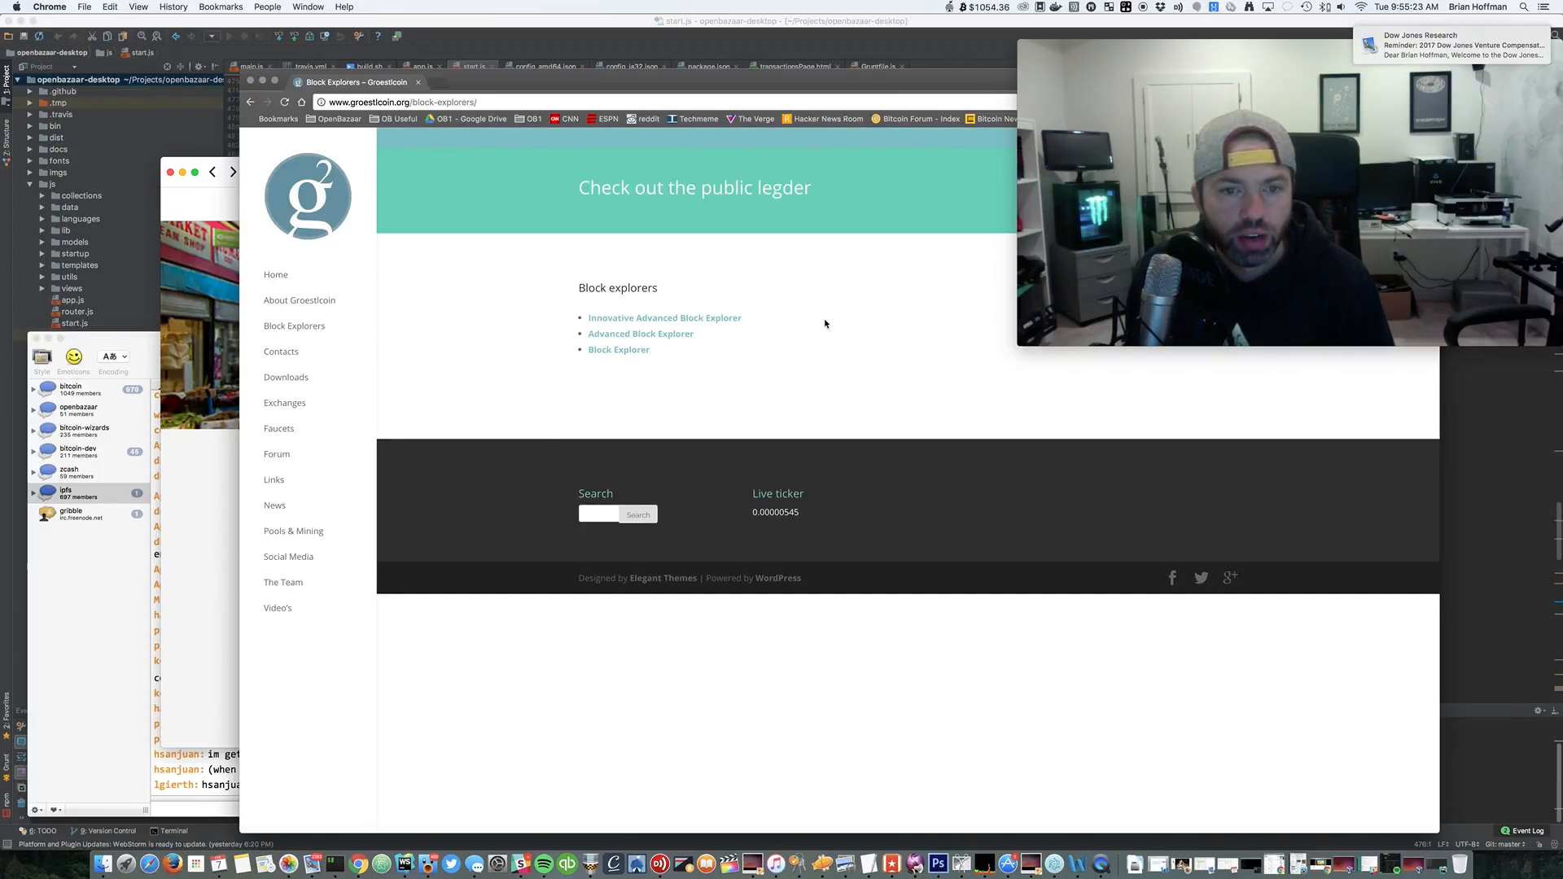
mouse_move(704, 321)
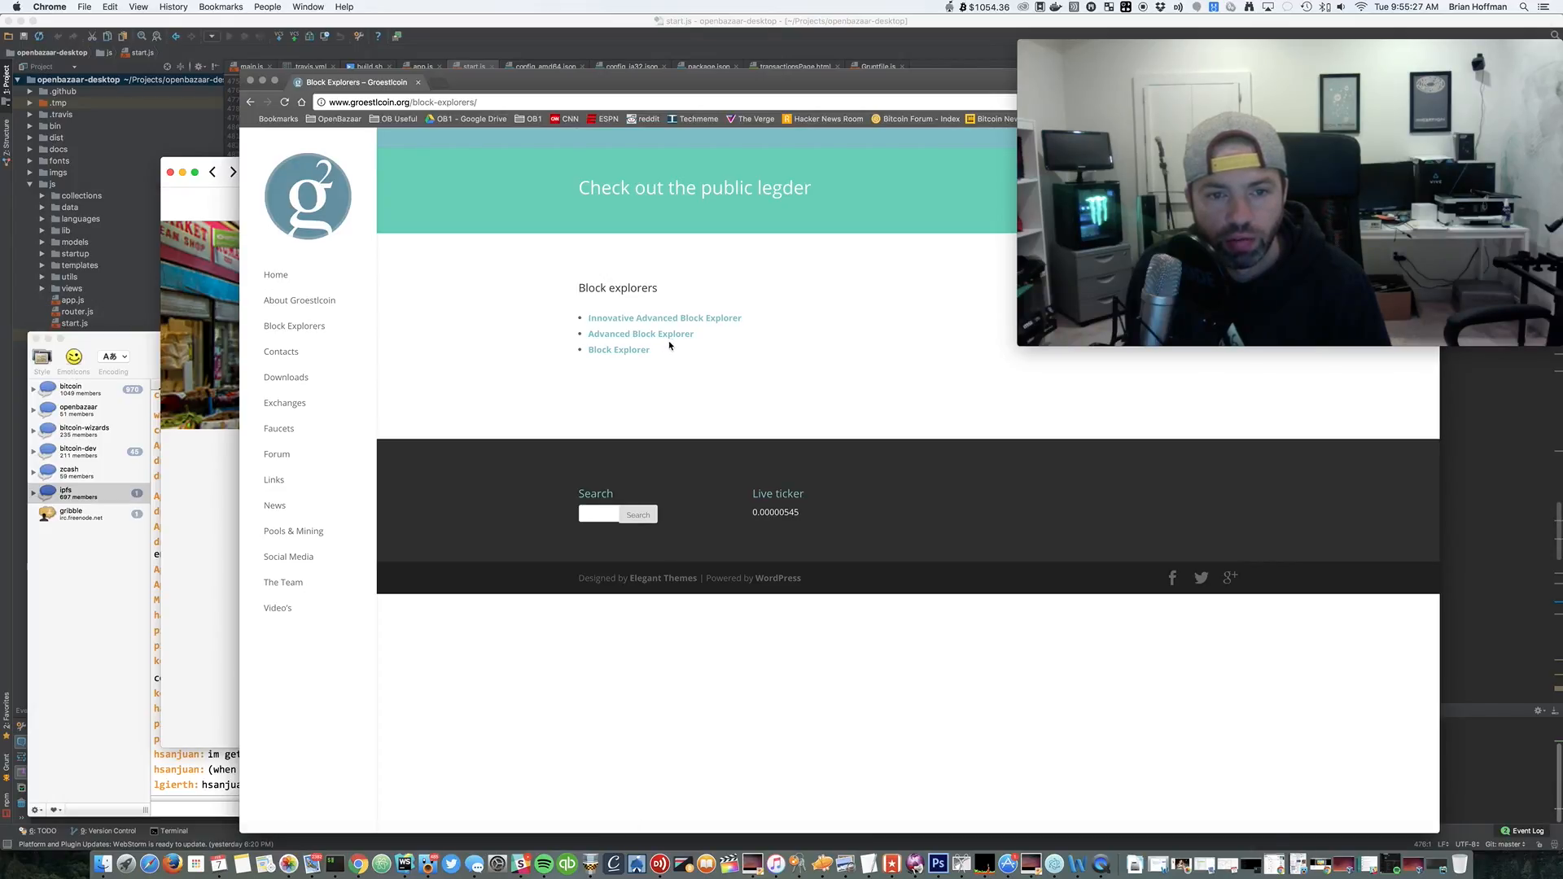
mouse_move(643, 383)
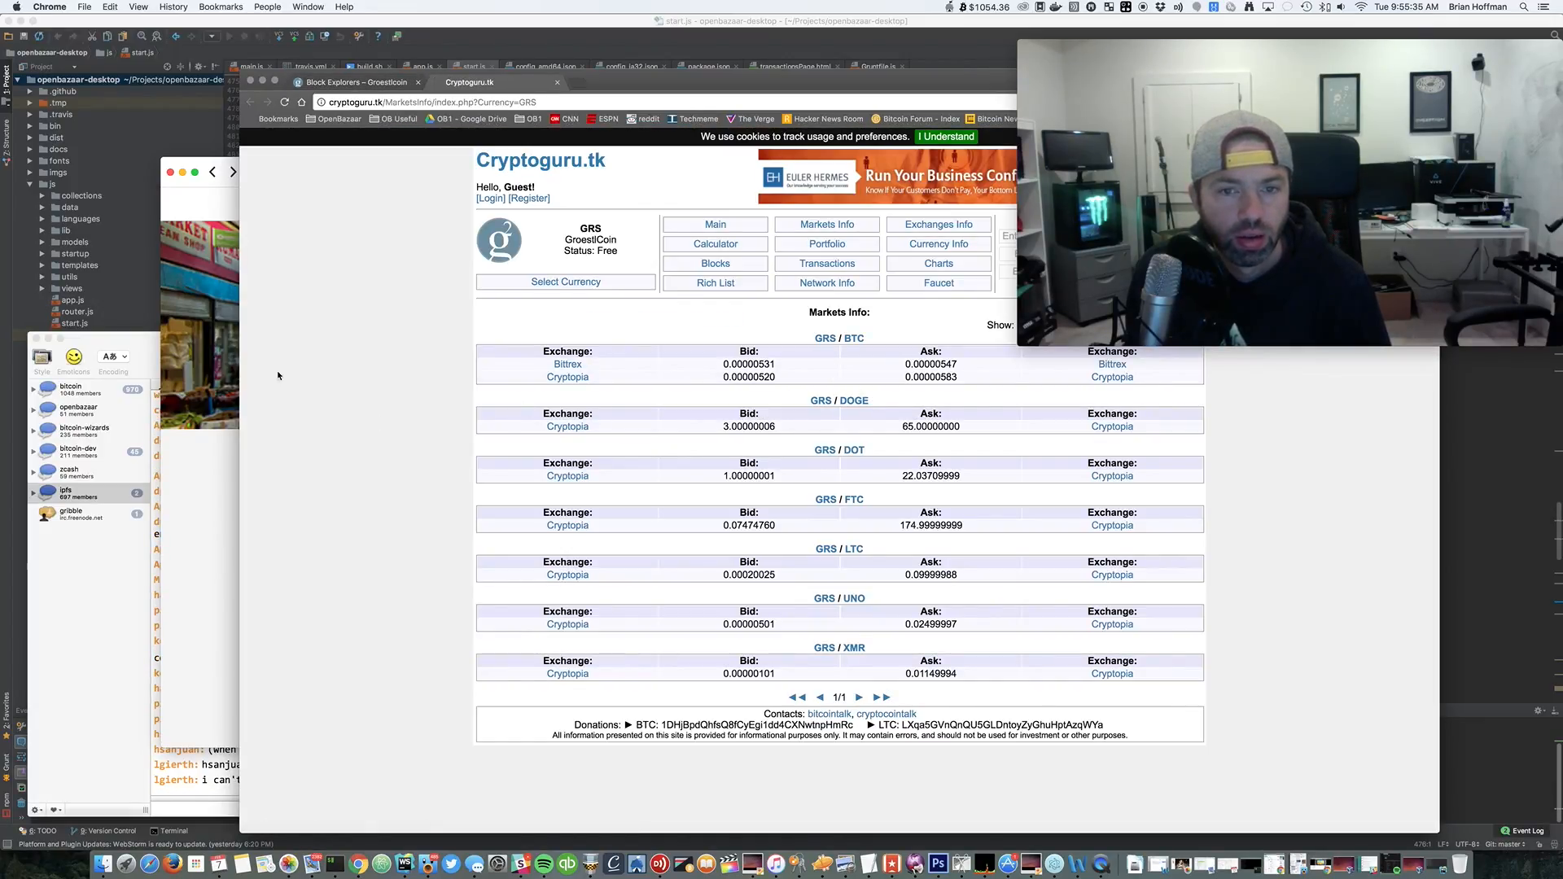
mouse_move(354, 376)
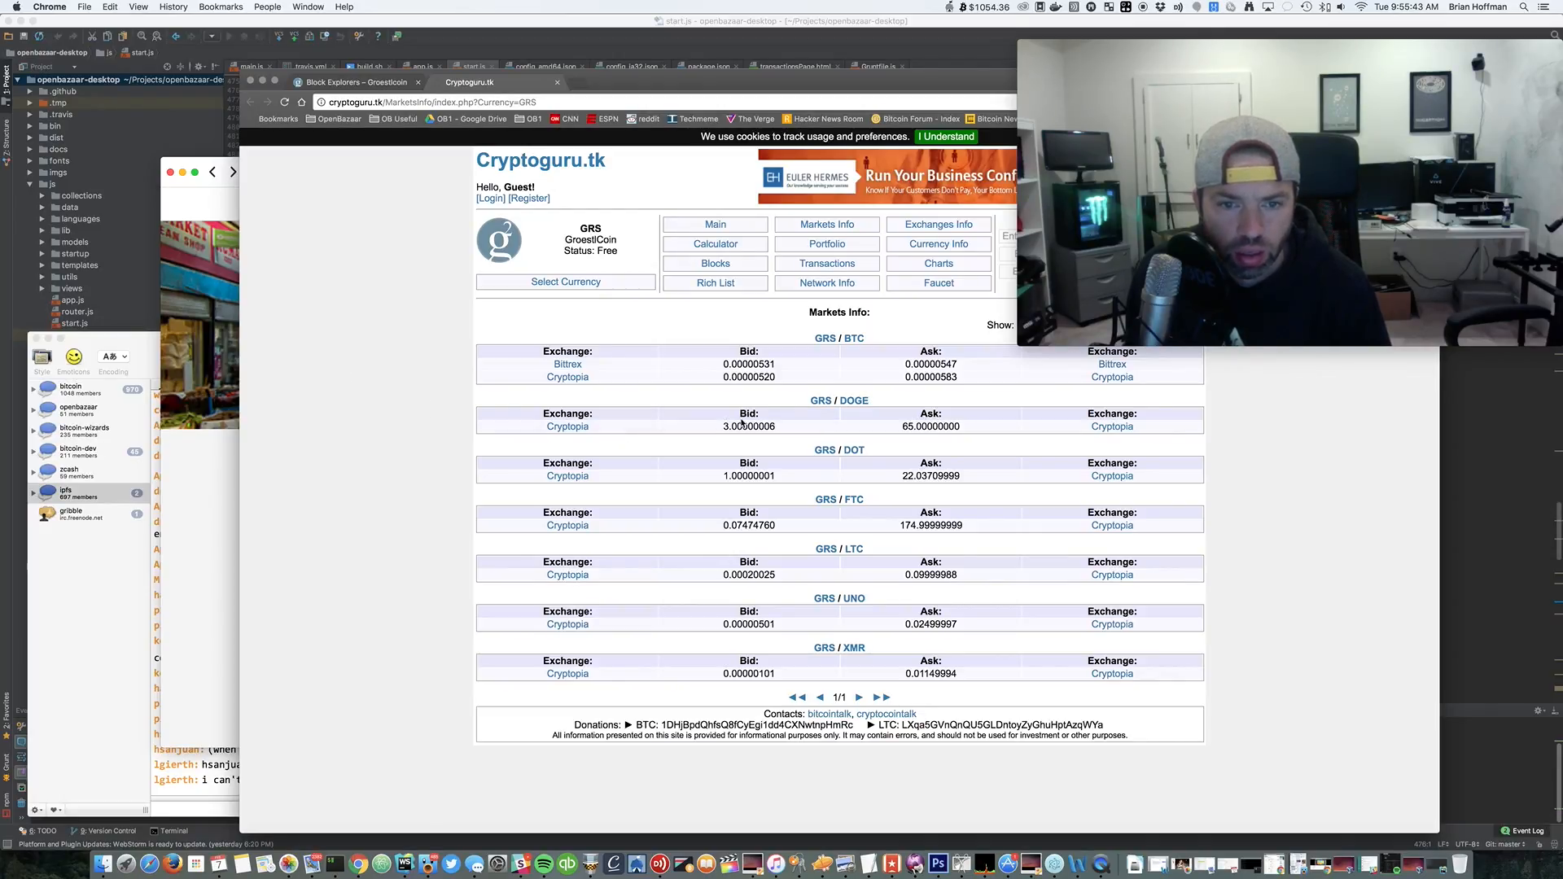
mouse_move(785, 398)
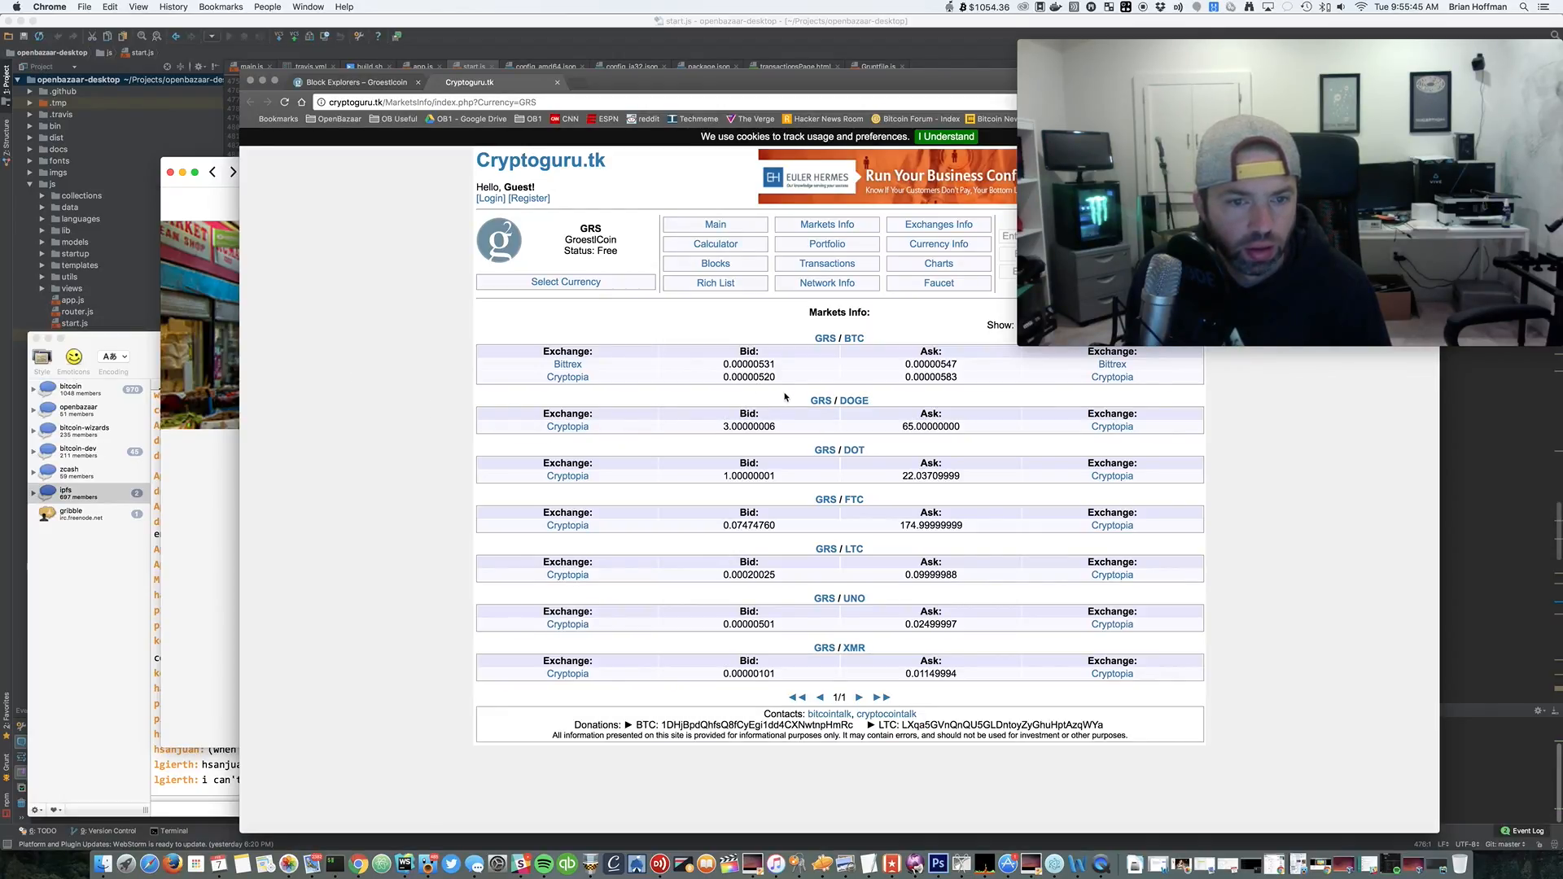
mouse_move(783, 389)
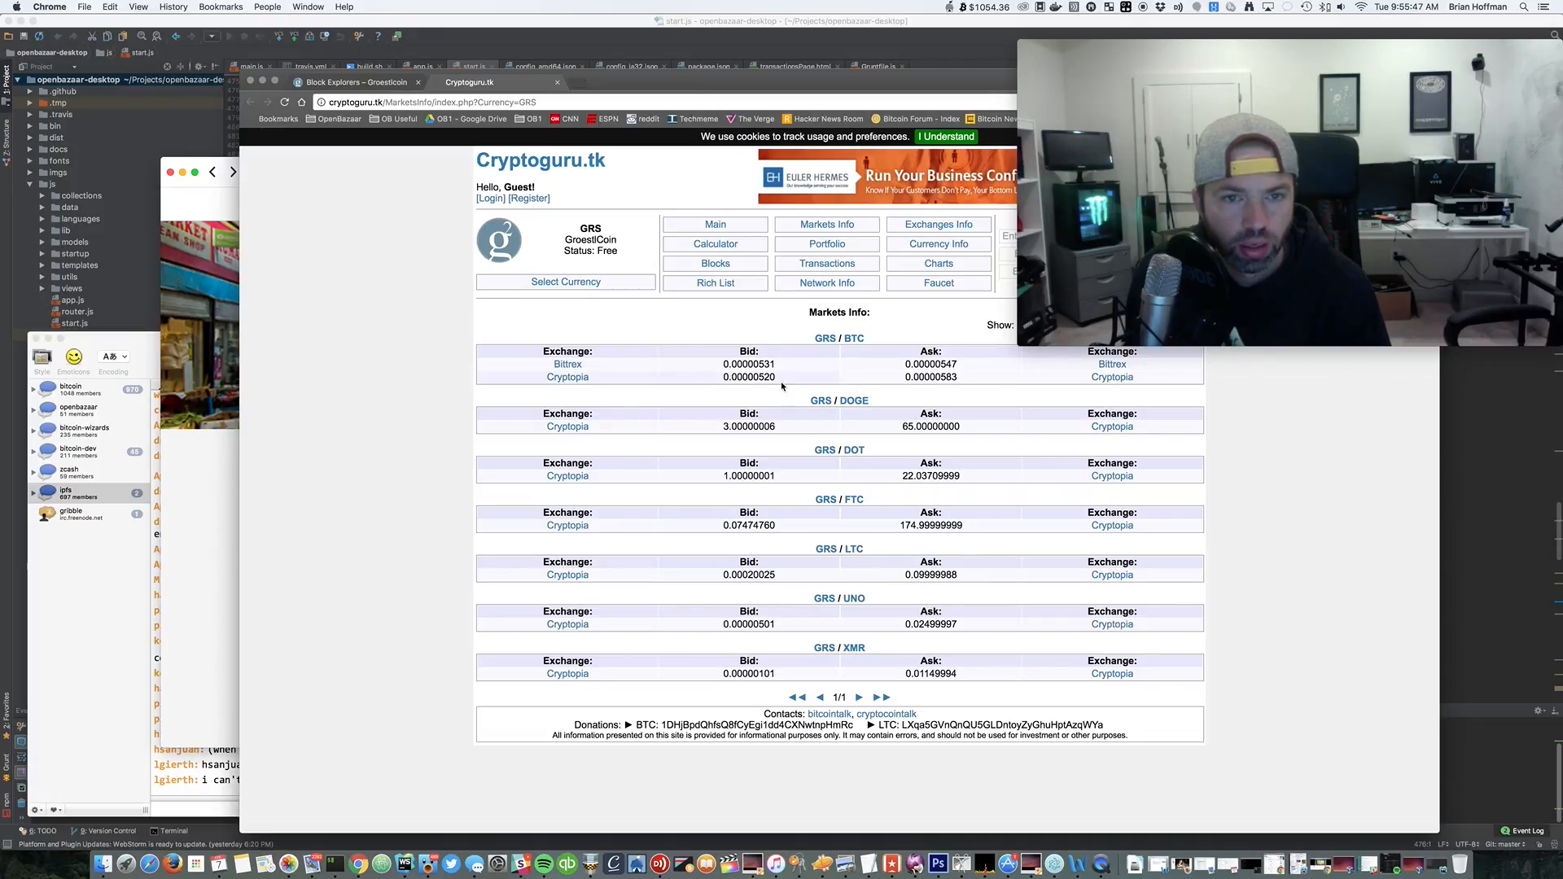
Browse Cryptoguru.tk's GRS Markets Info, Charts and Transactions pages, then go back to Block Explorers
click(565, 282)
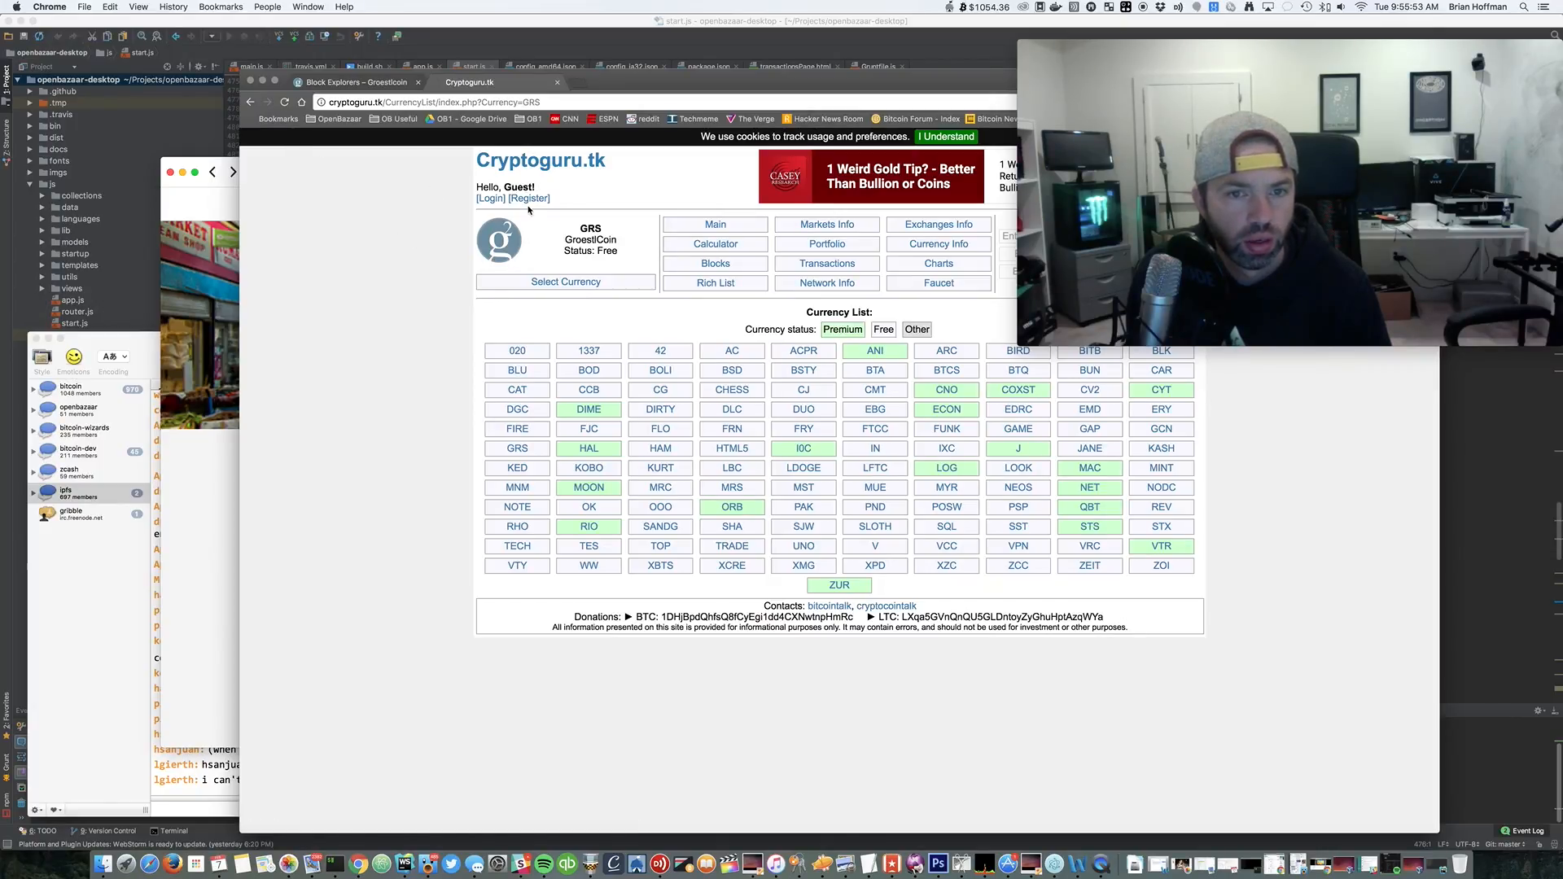
click(827, 223)
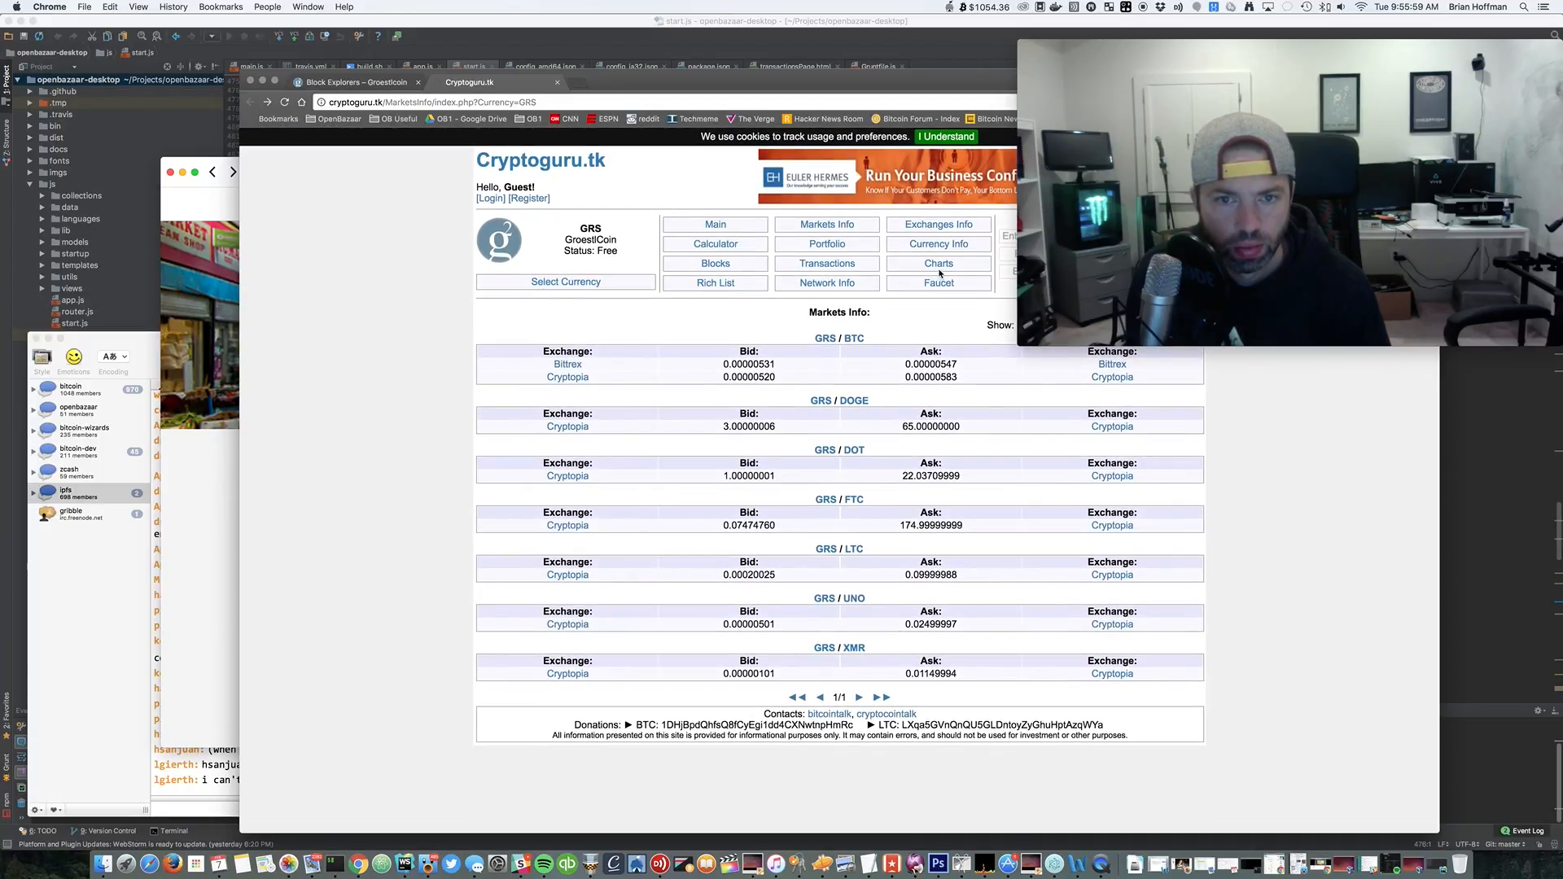
click(938, 264)
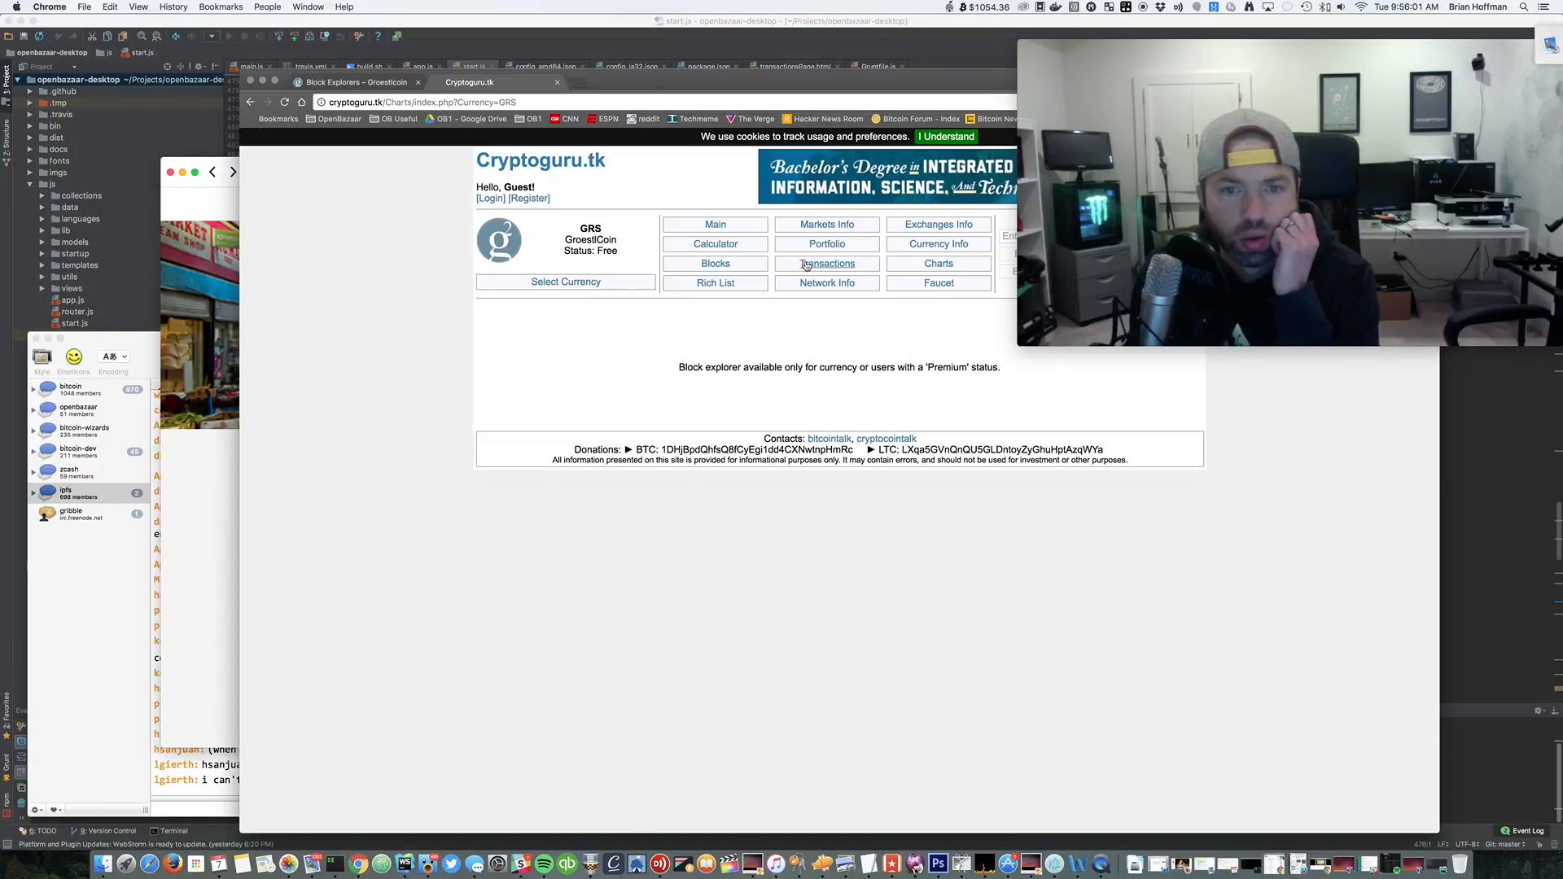
click(827, 264)
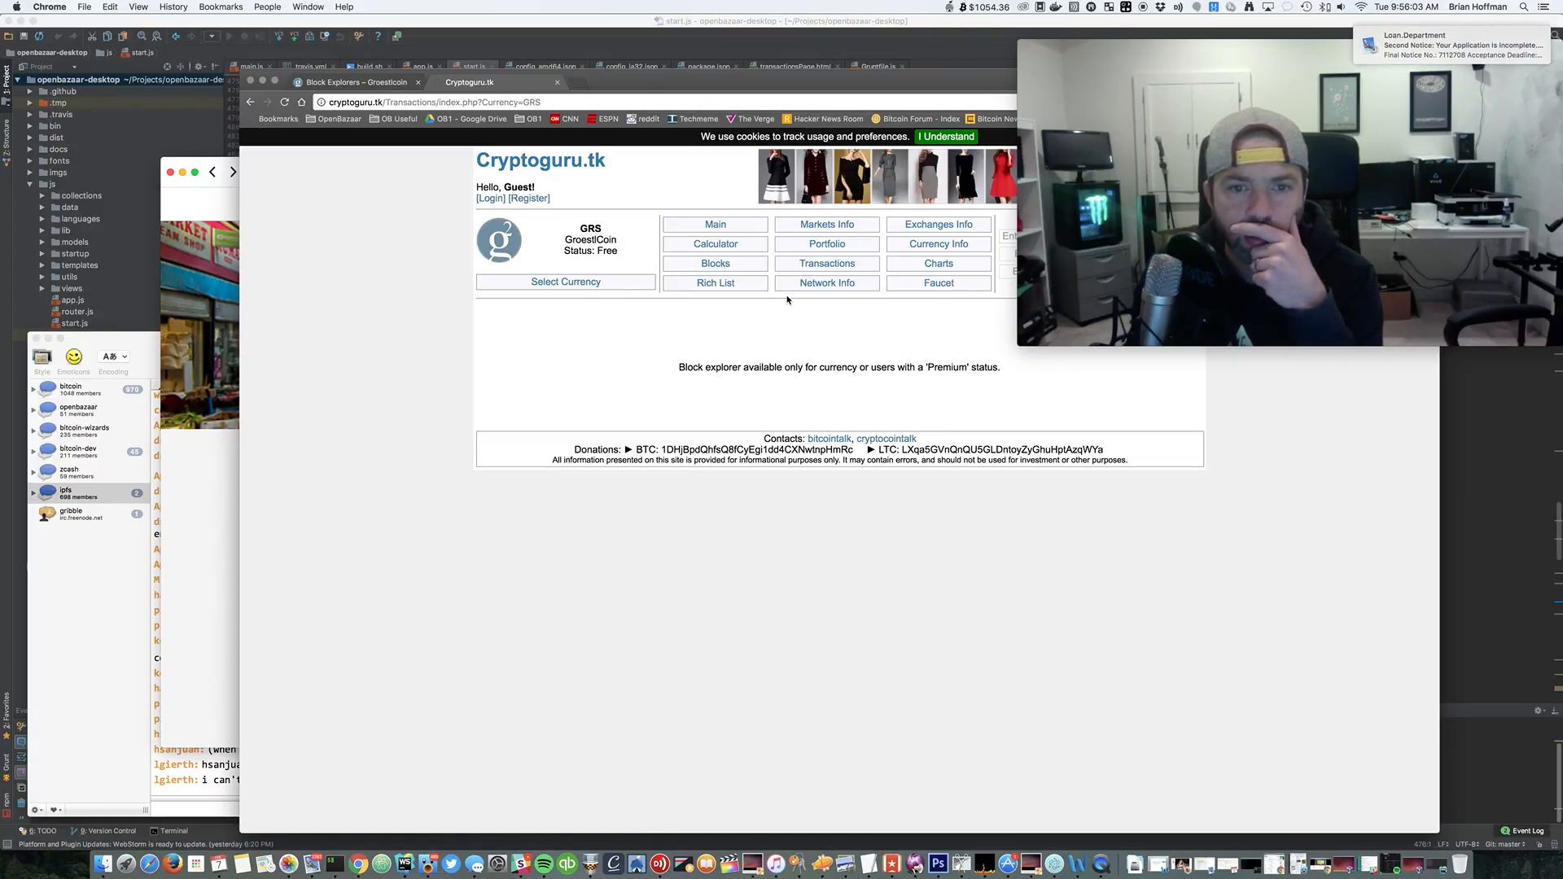
click(827, 263)
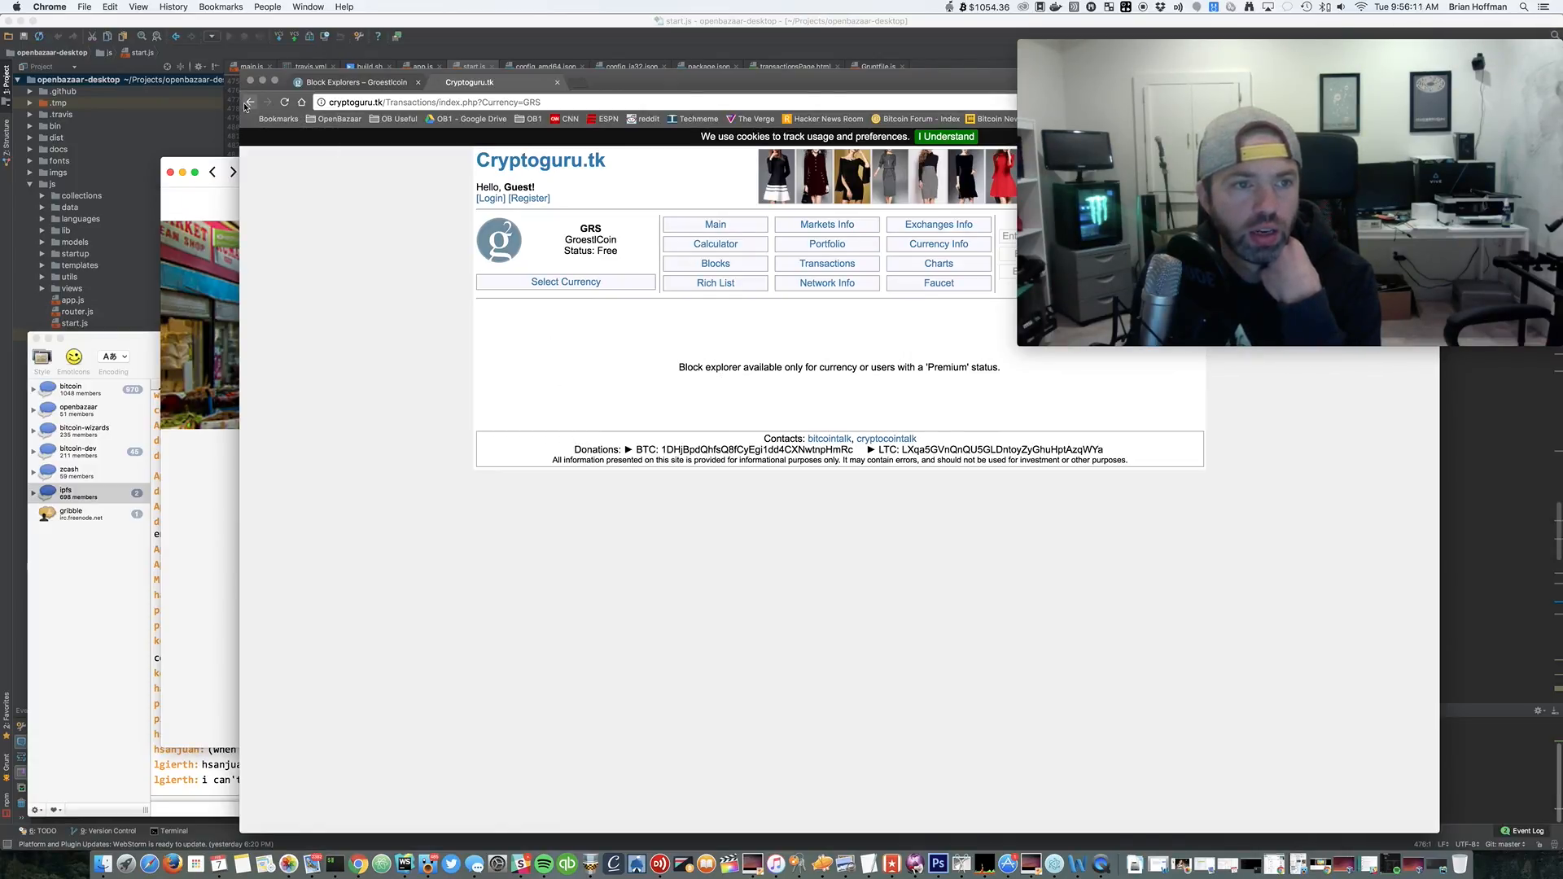
click(247, 101)
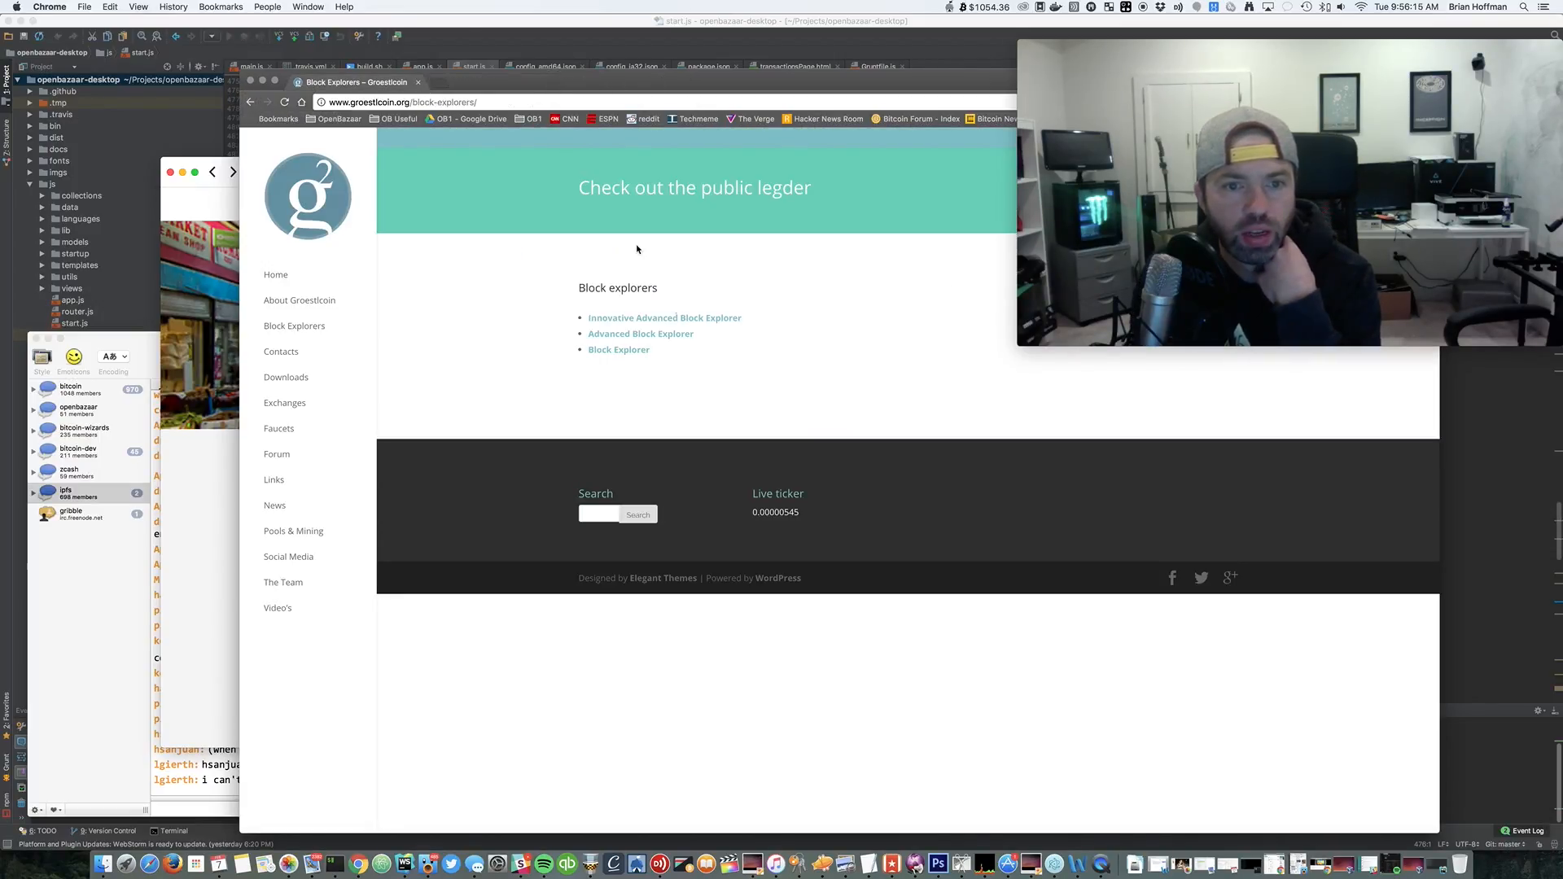
Open bchain.info's Advanced Block Explorer and select the newest block, 1458354
click(639, 332)
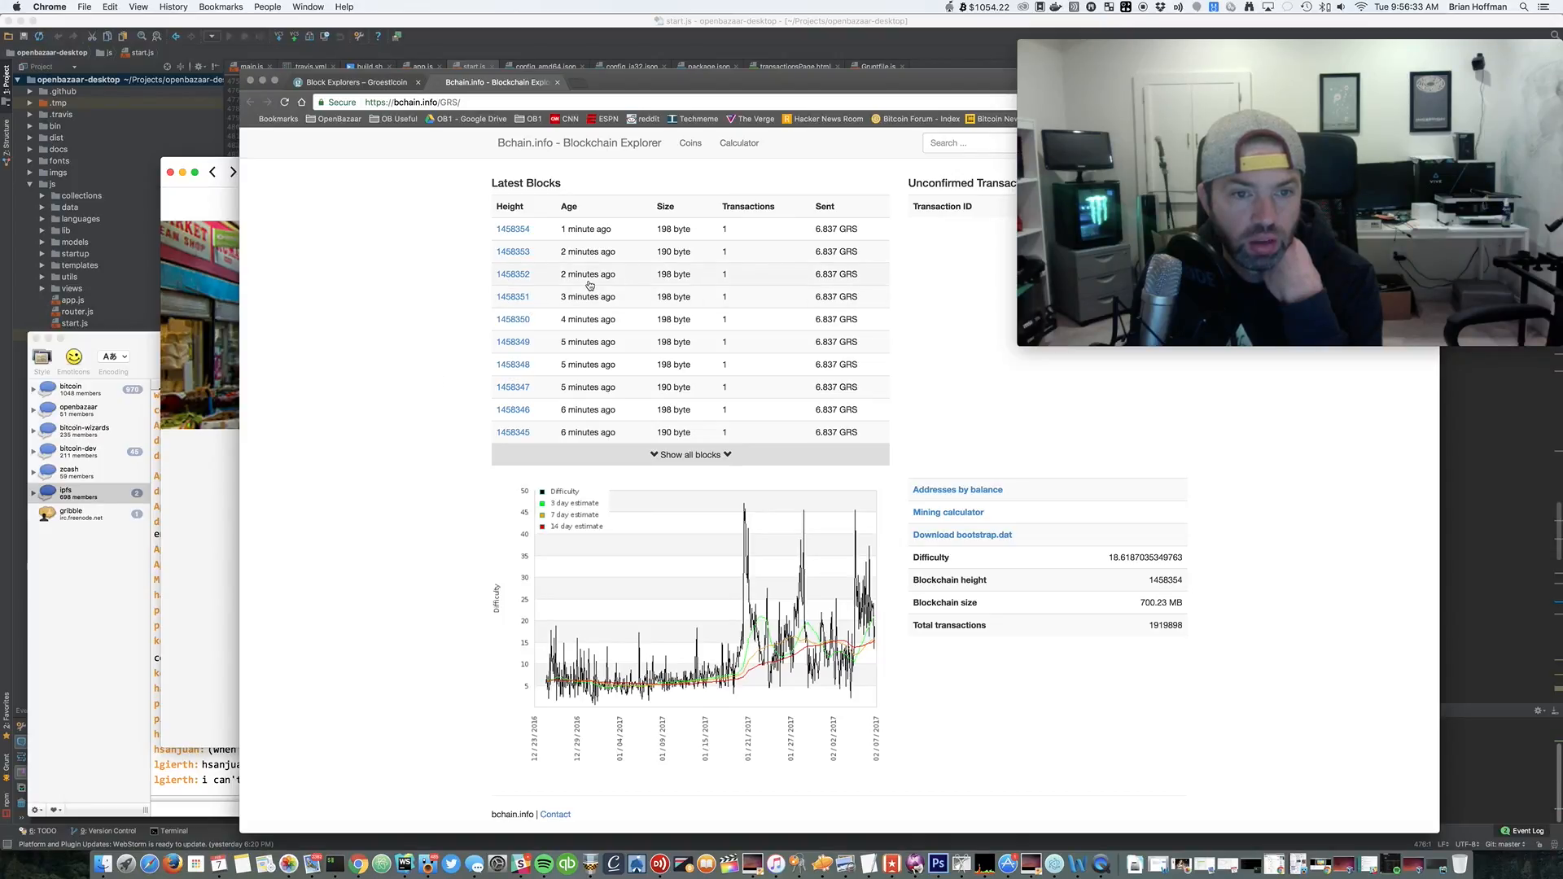
mouse_move(967, 252)
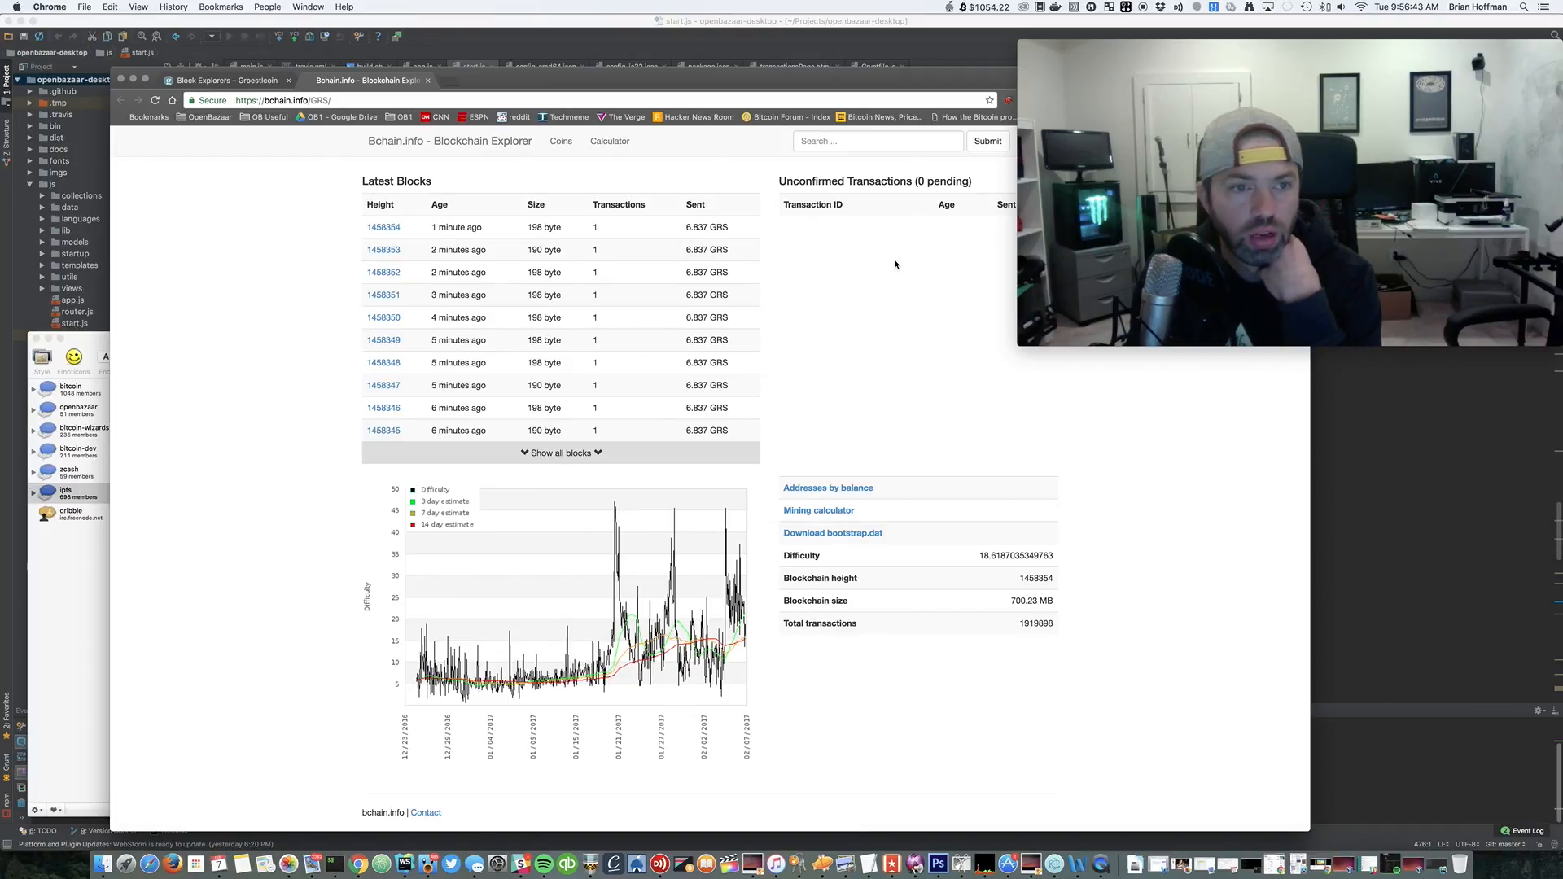
mouse_move(421, 357)
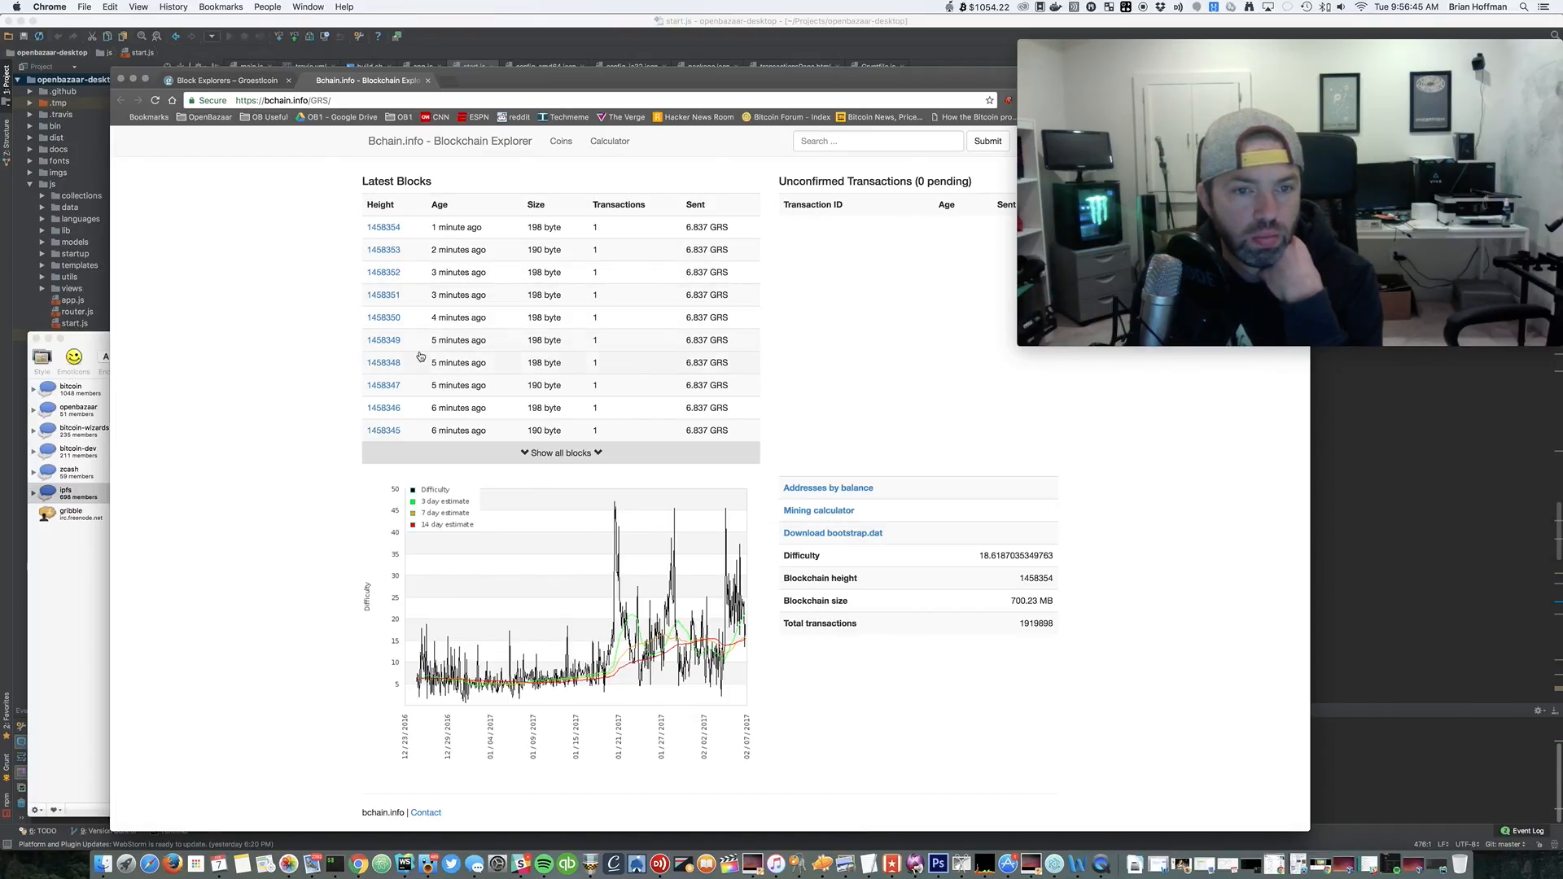
mouse_move(425, 340)
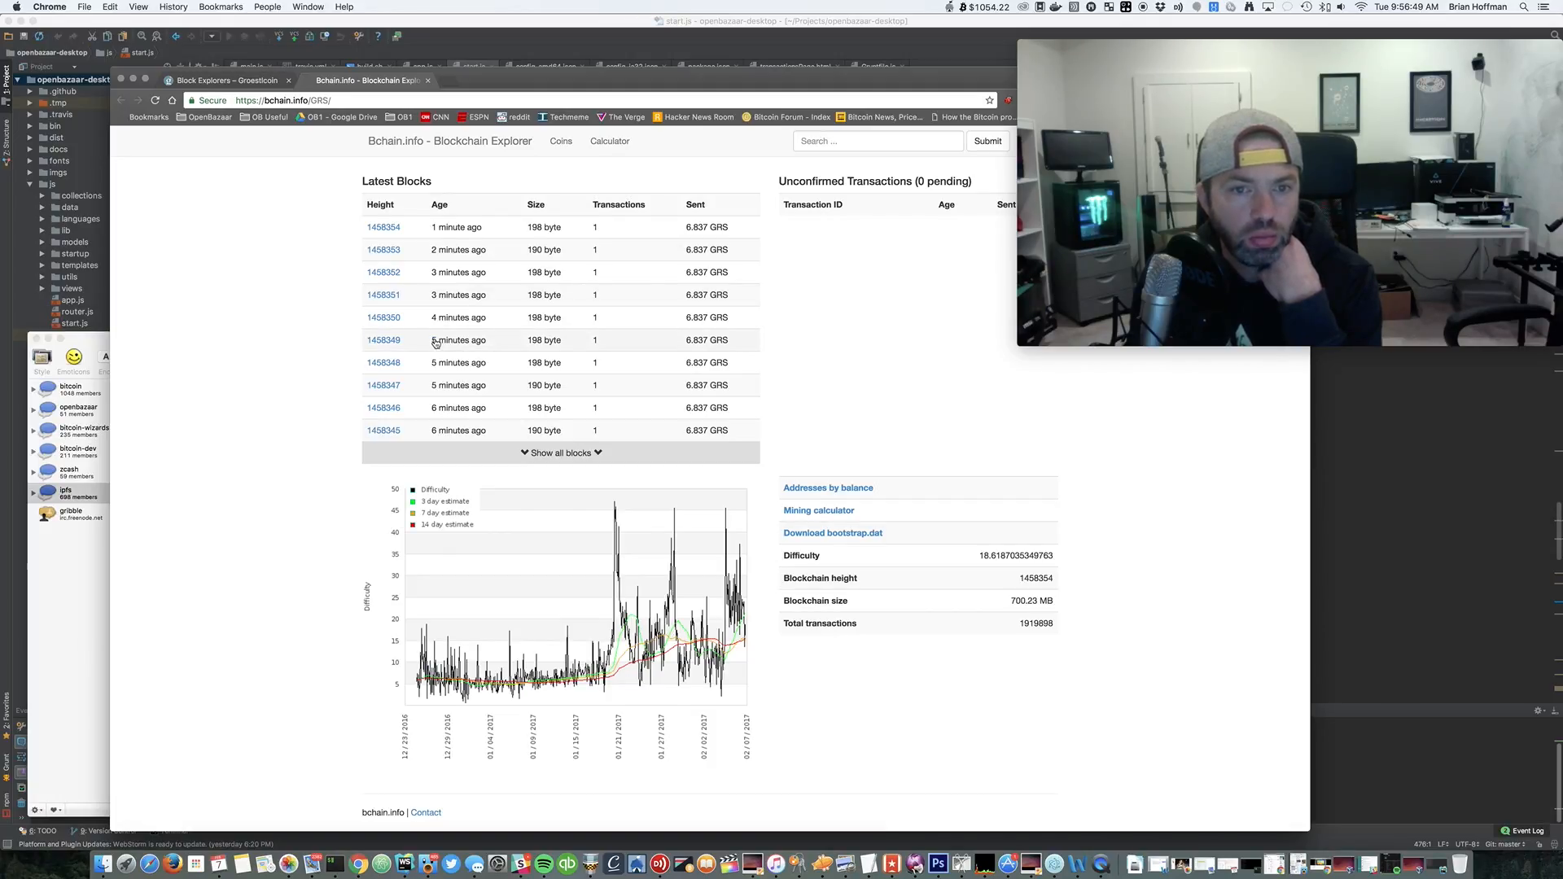
click(383, 227)
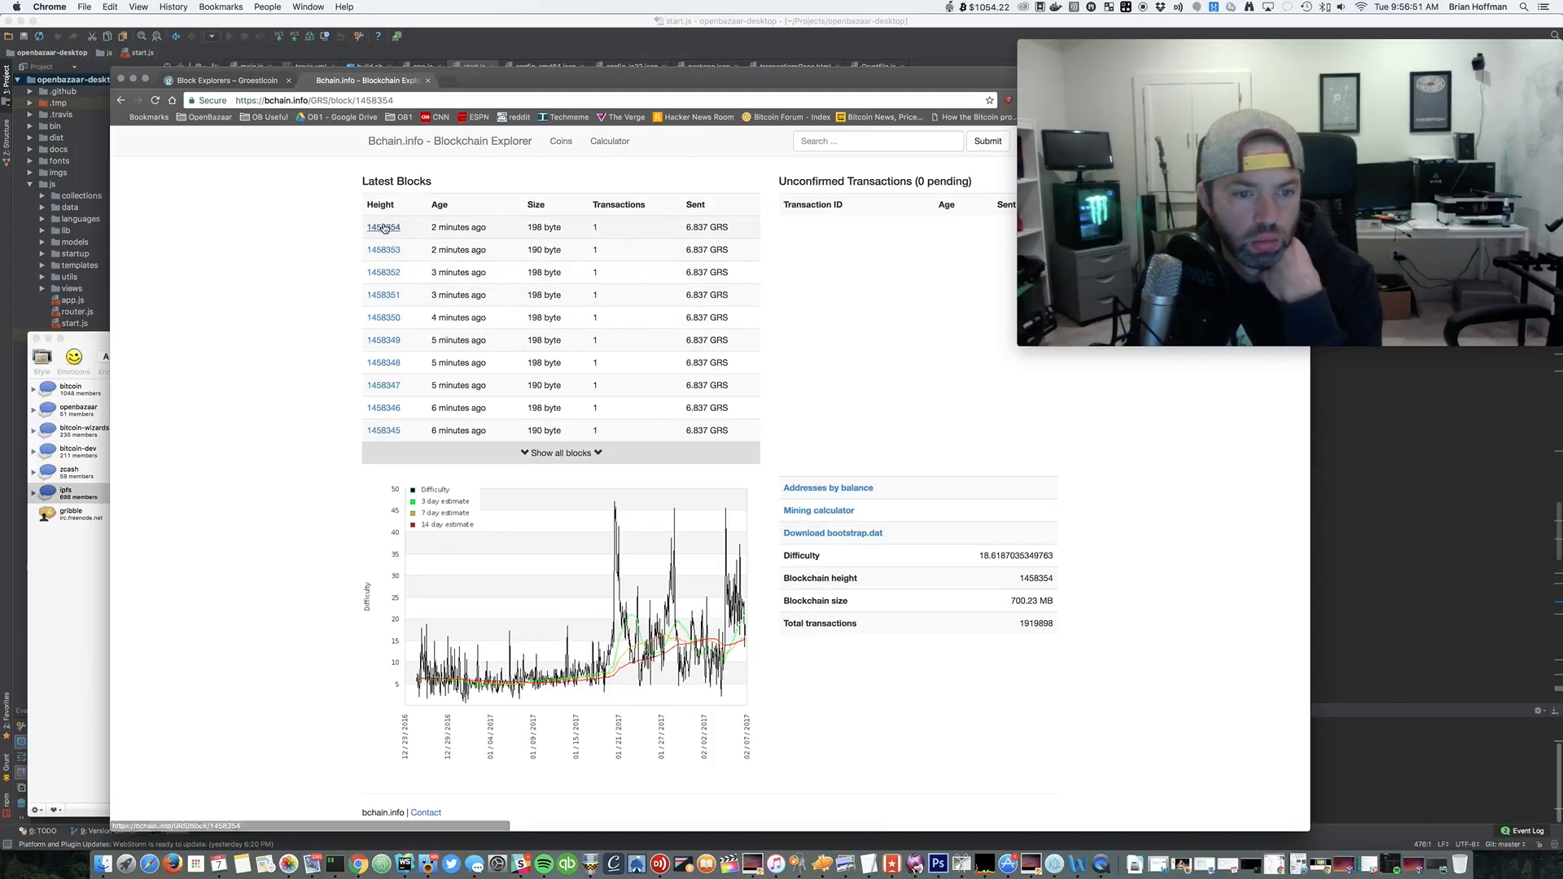
View block 1,458,354's details on bchain.info, then return to the Block Explorers page
click(383, 227)
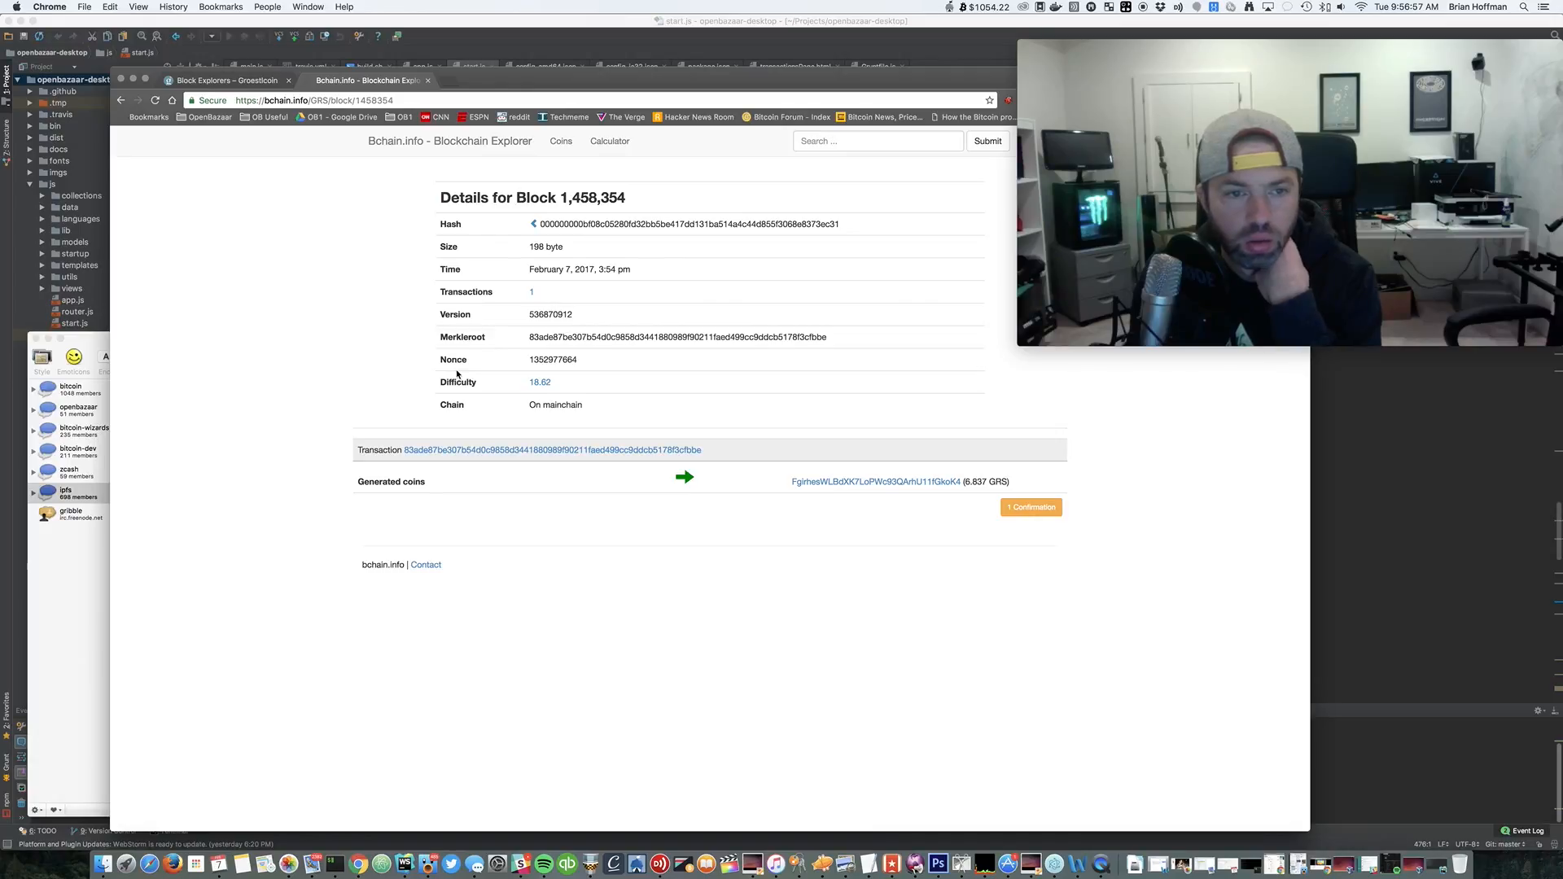
mouse_move(540, 384)
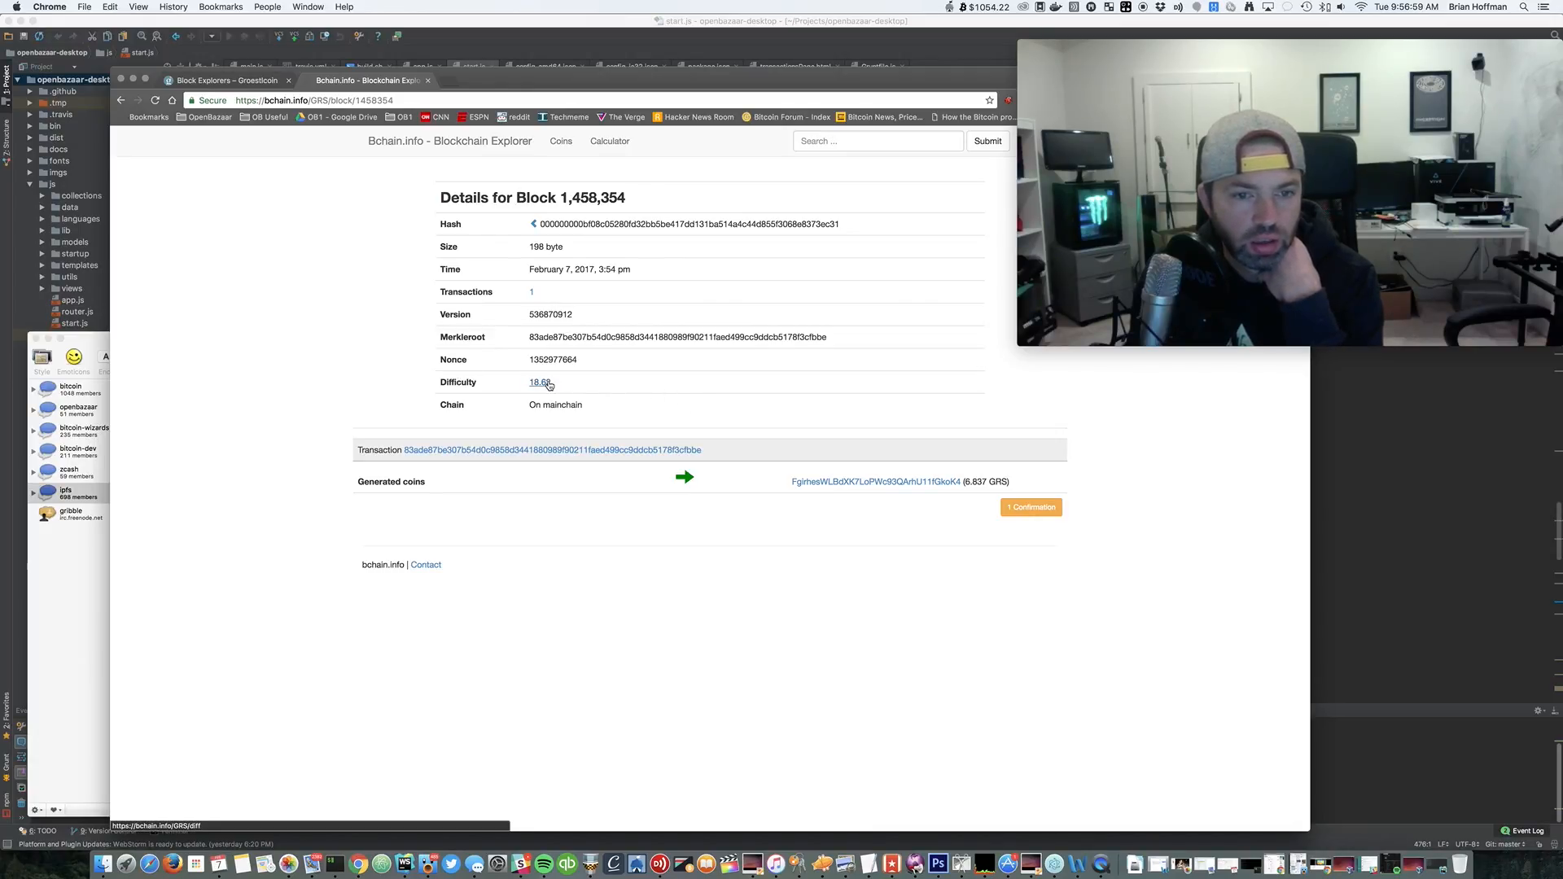
mouse_move(505, 329)
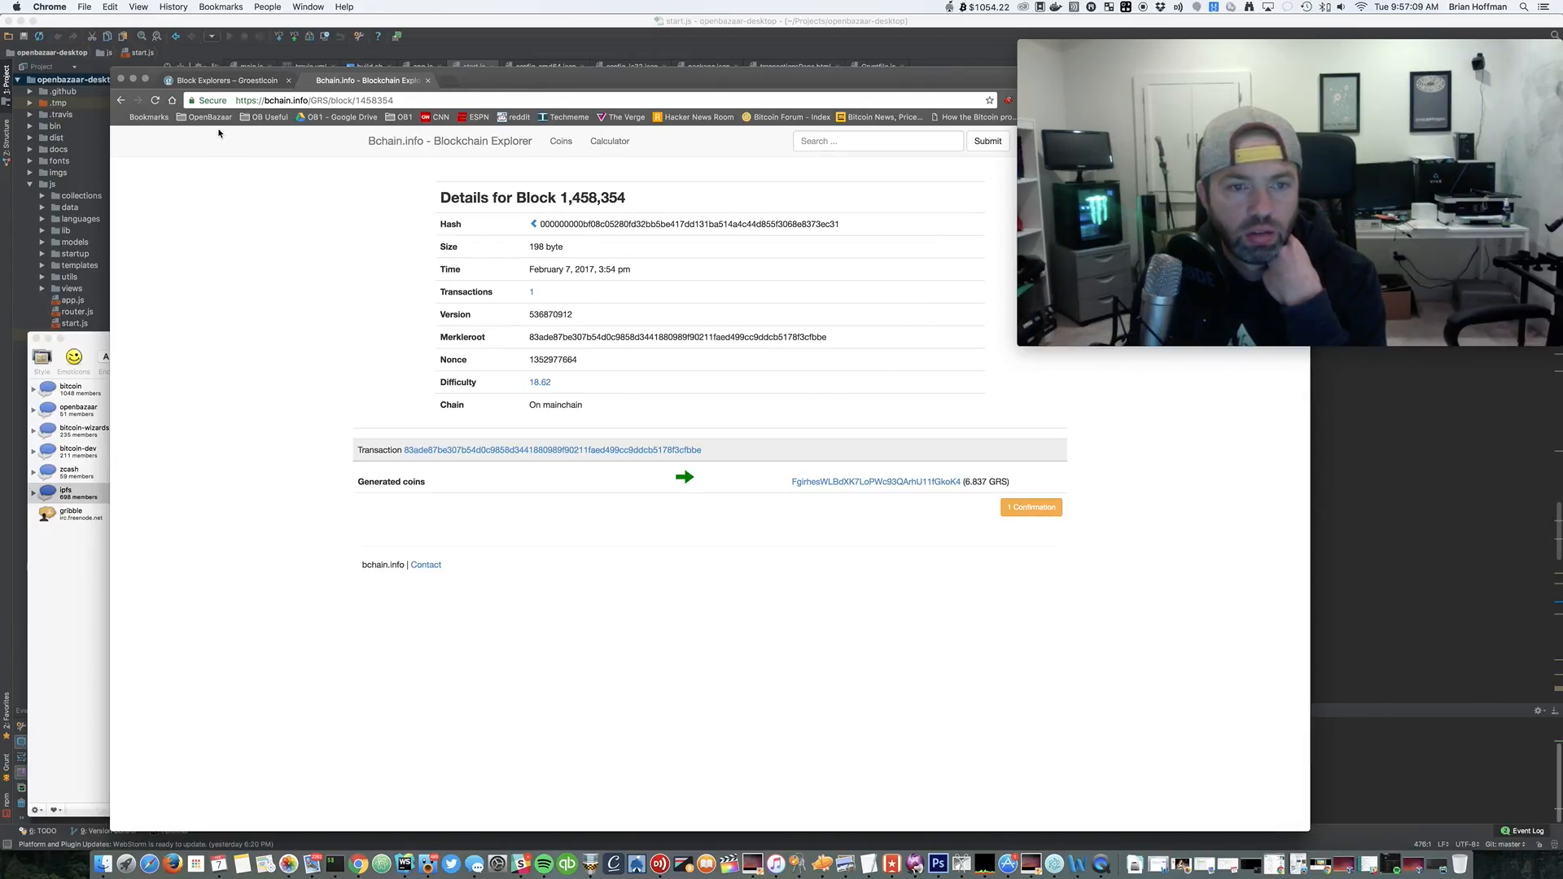
mouse_move(215, 80)
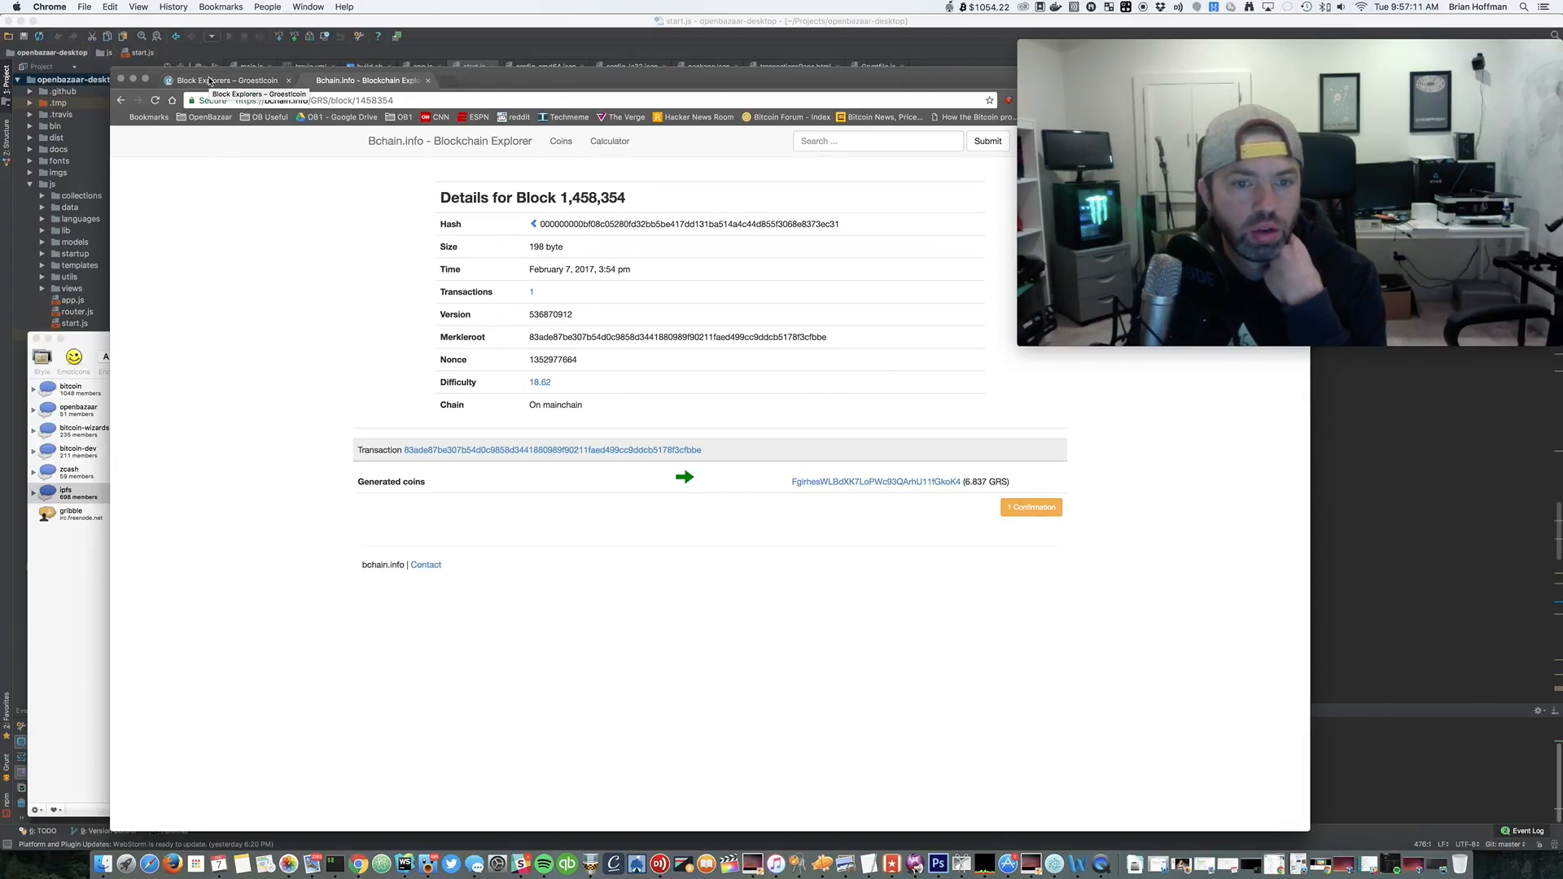
click(228, 80)
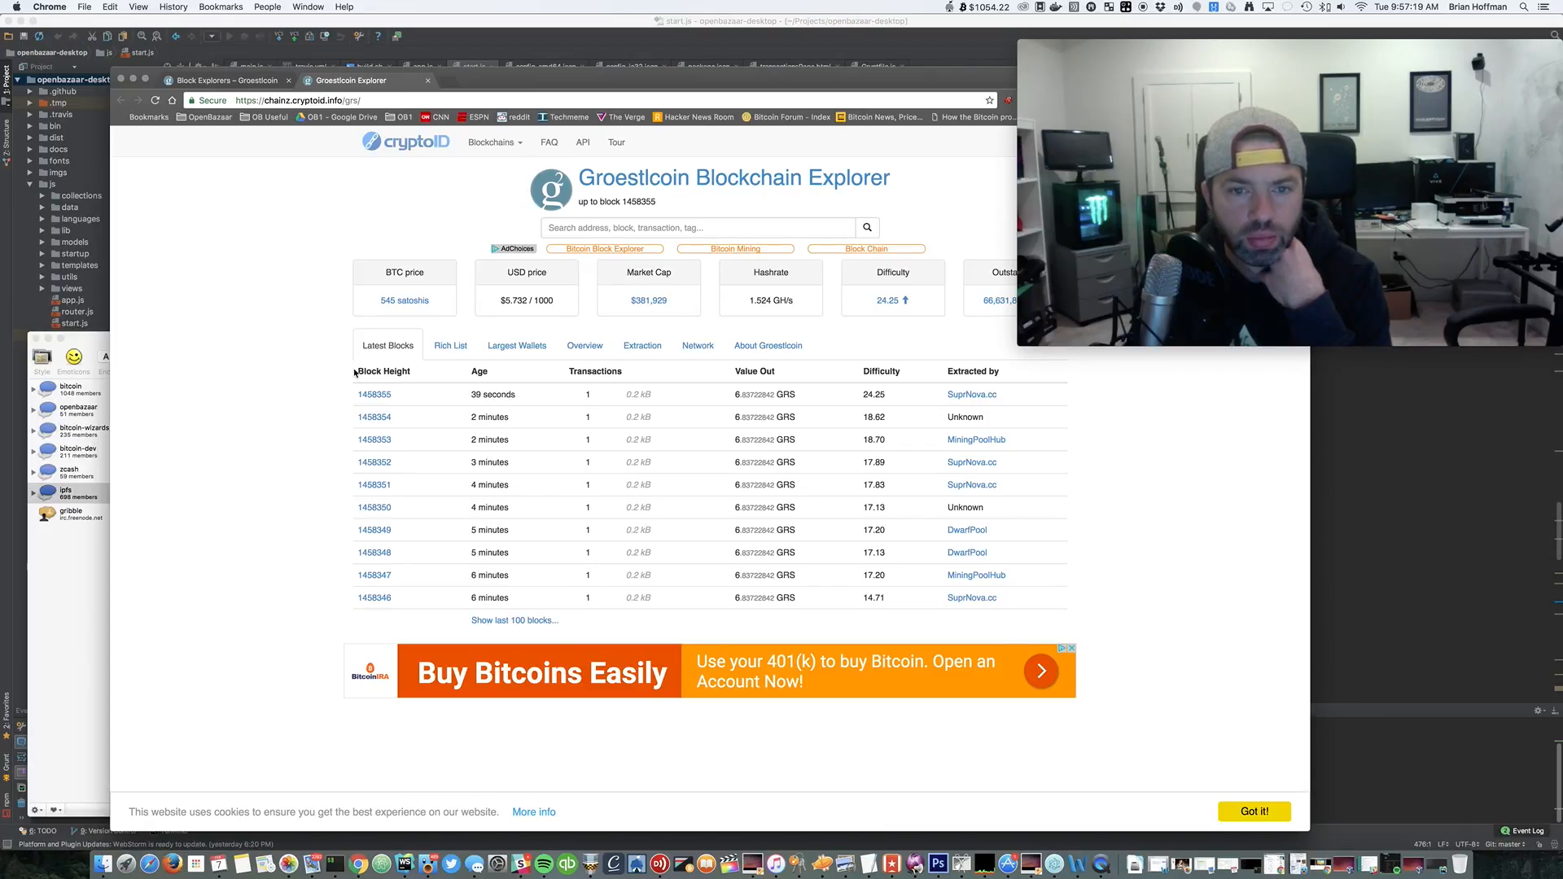
mouse_move(287, 383)
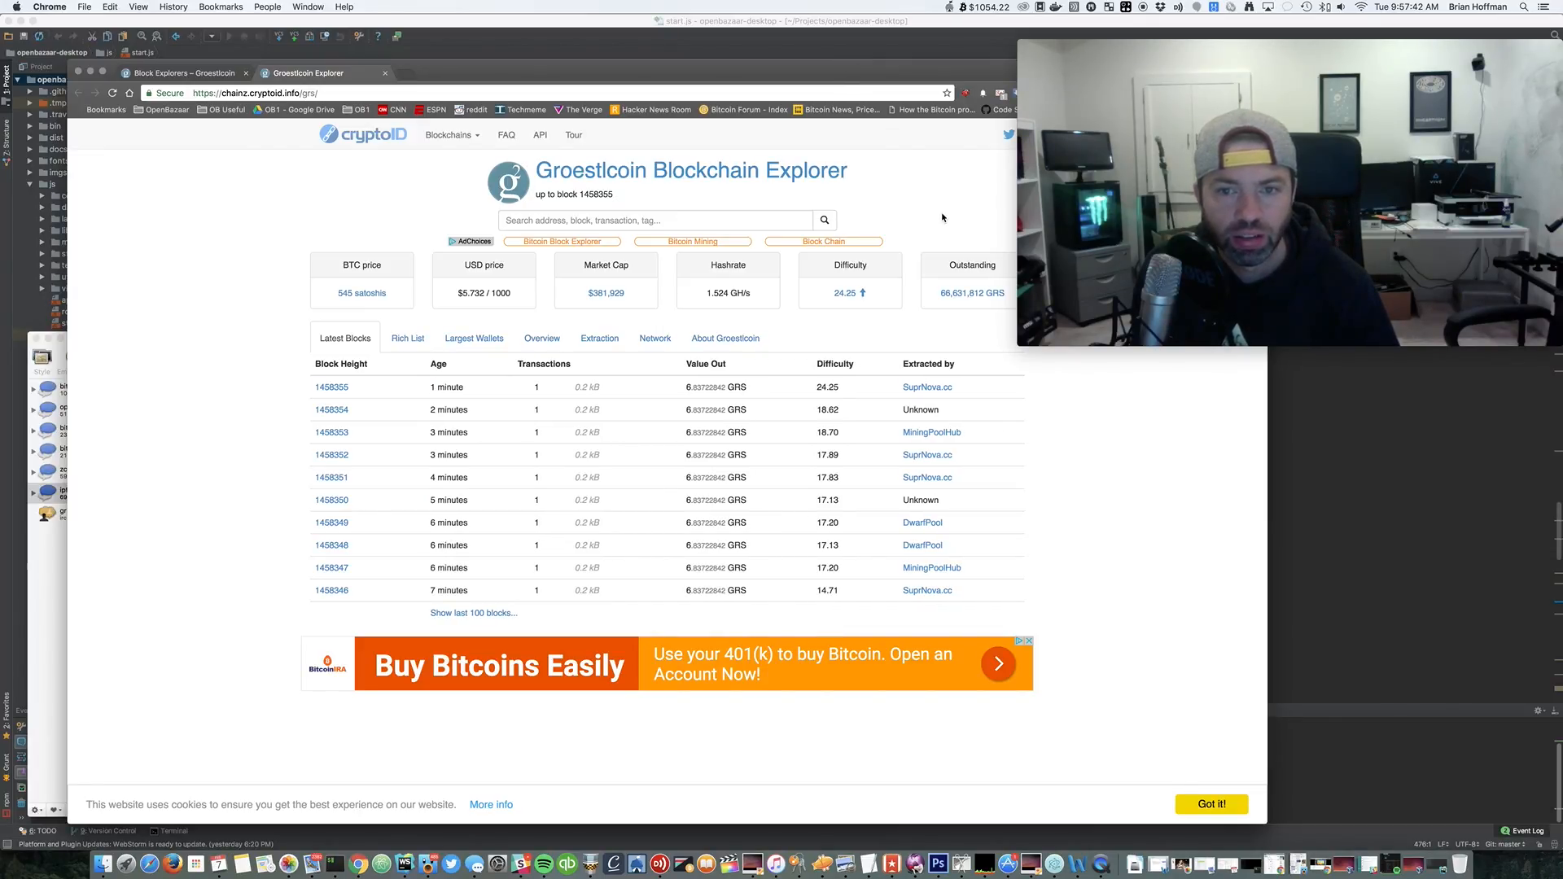
mouse_move(966, 324)
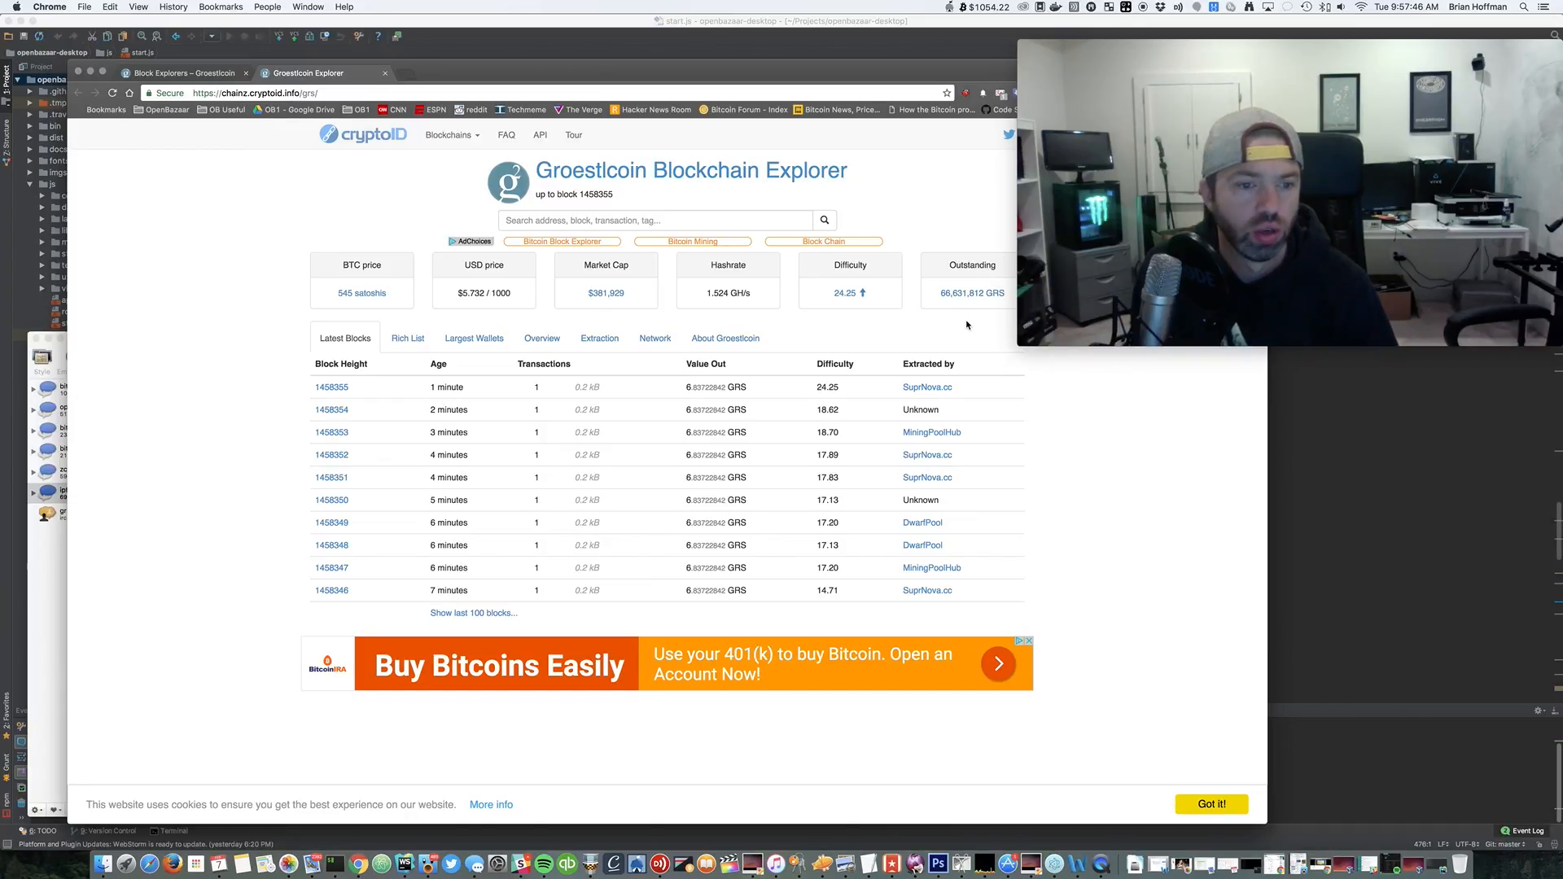
mouse_move(268, 428)
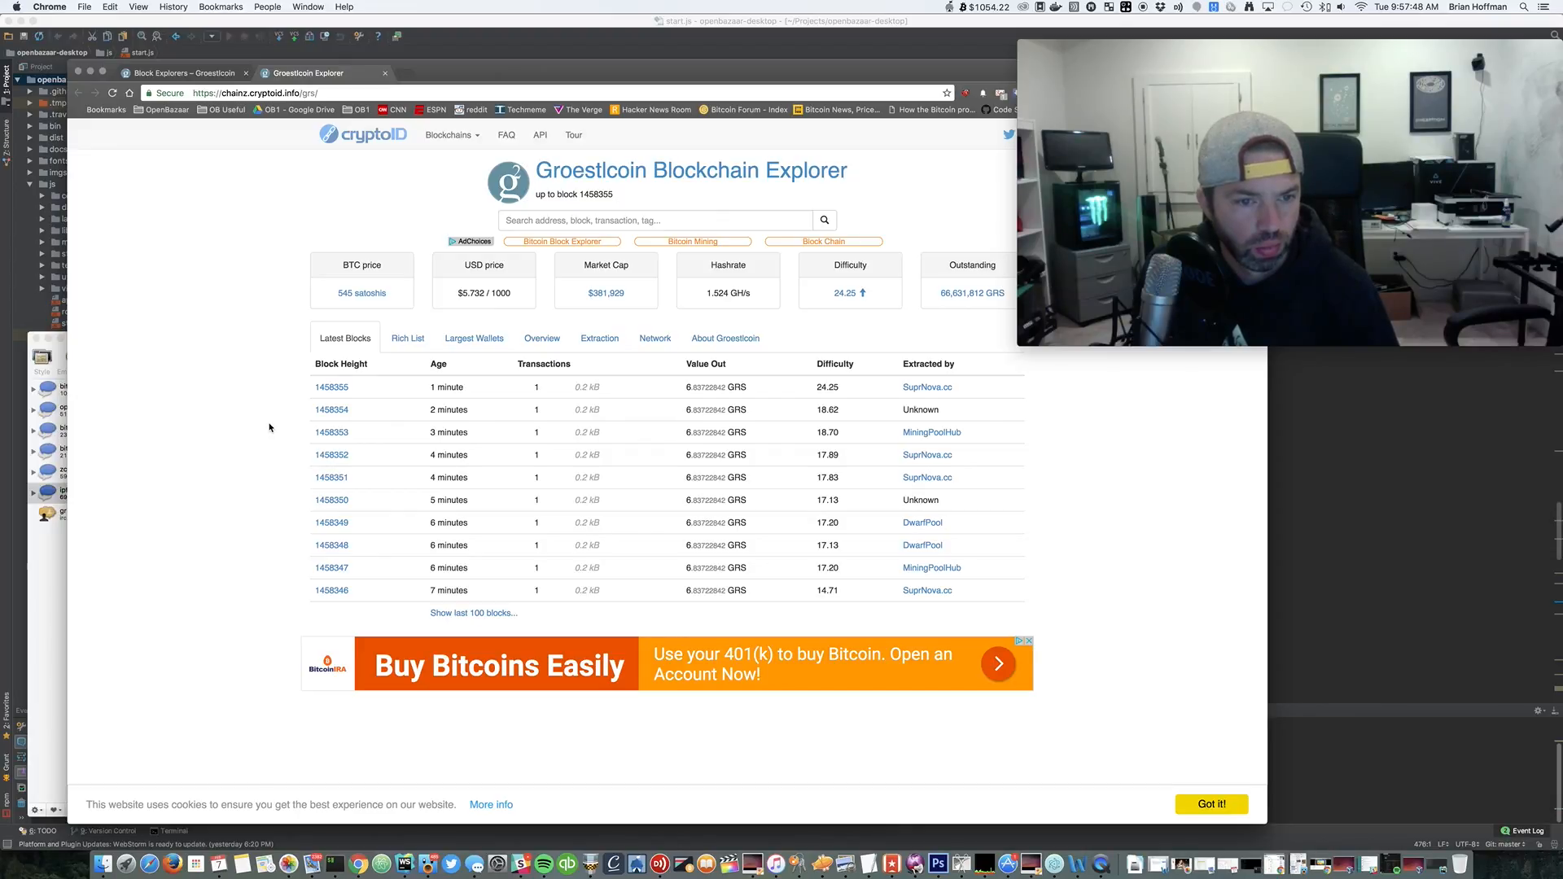
mouse_move(261, 423)
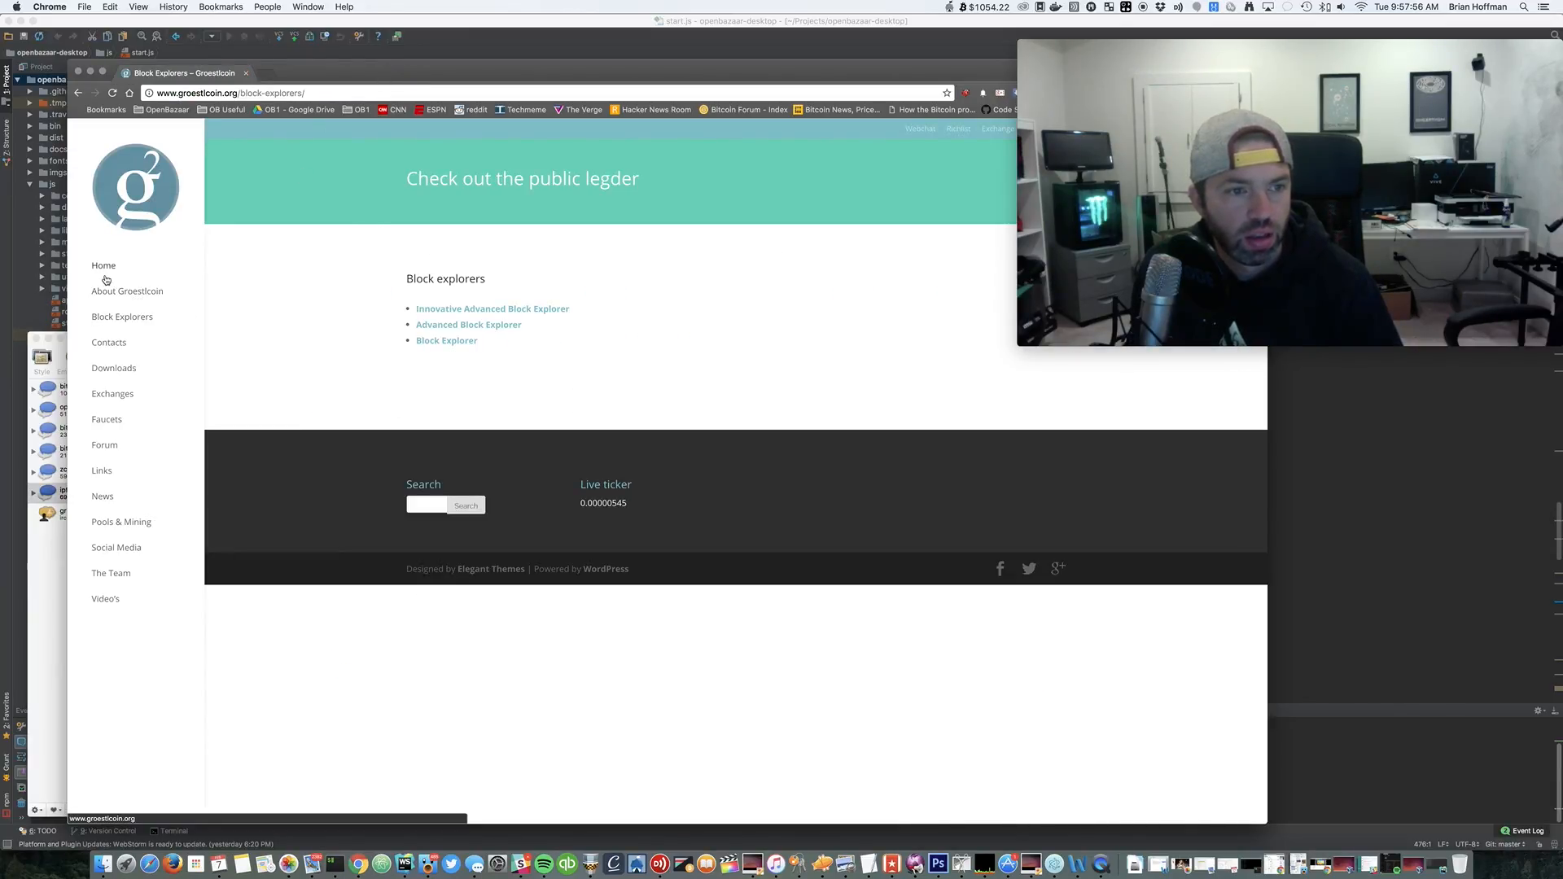
Go to the Groestlcoin home page and start the GroestlCoin Logo Animation video
click(105, 265)
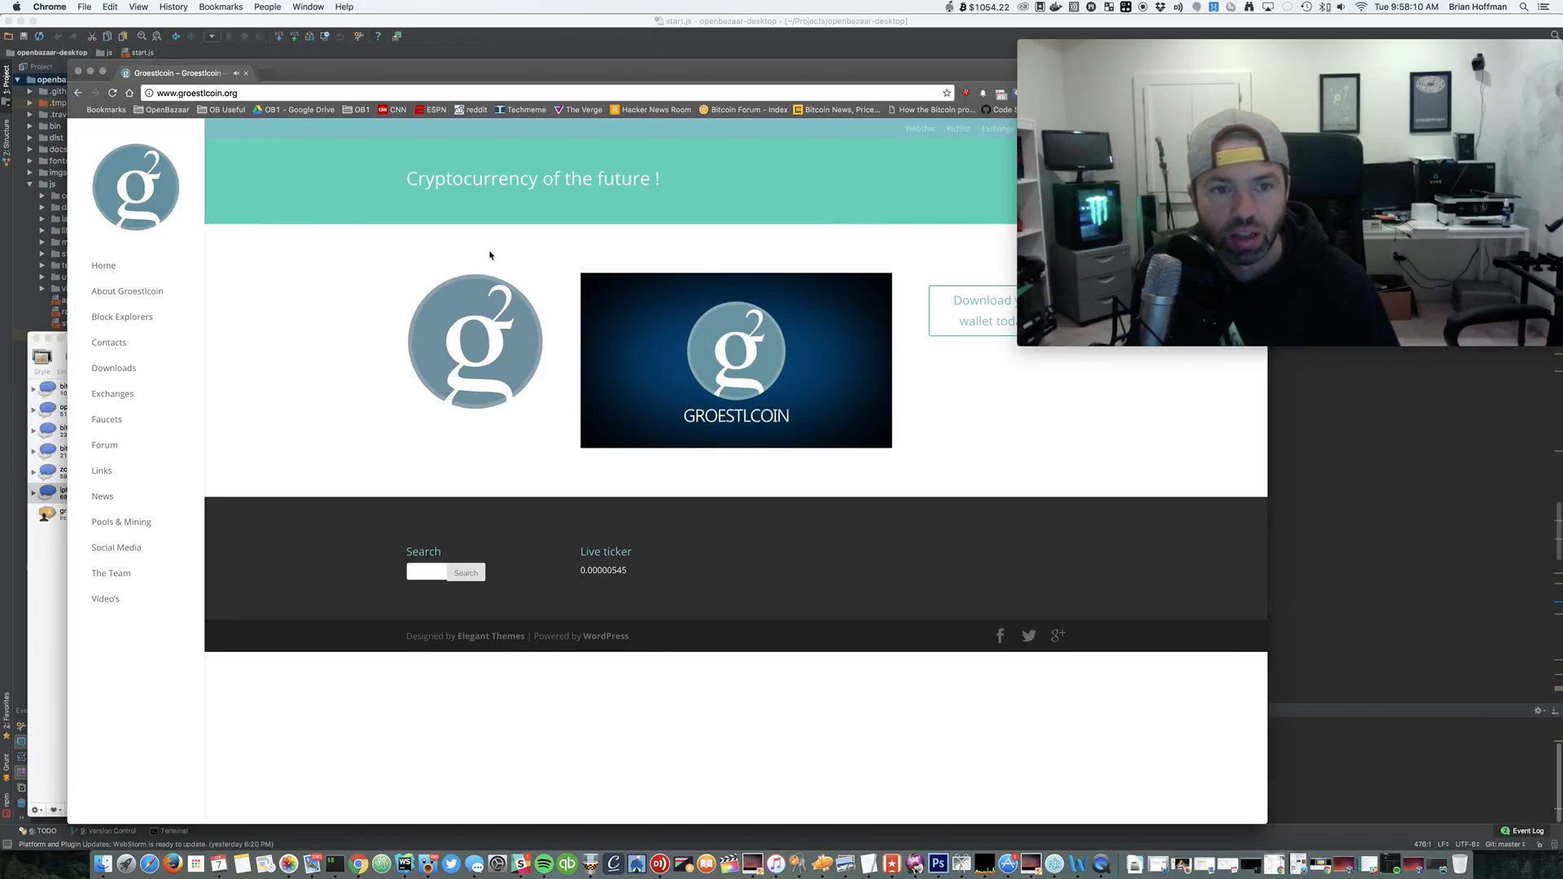
click(736, 360)
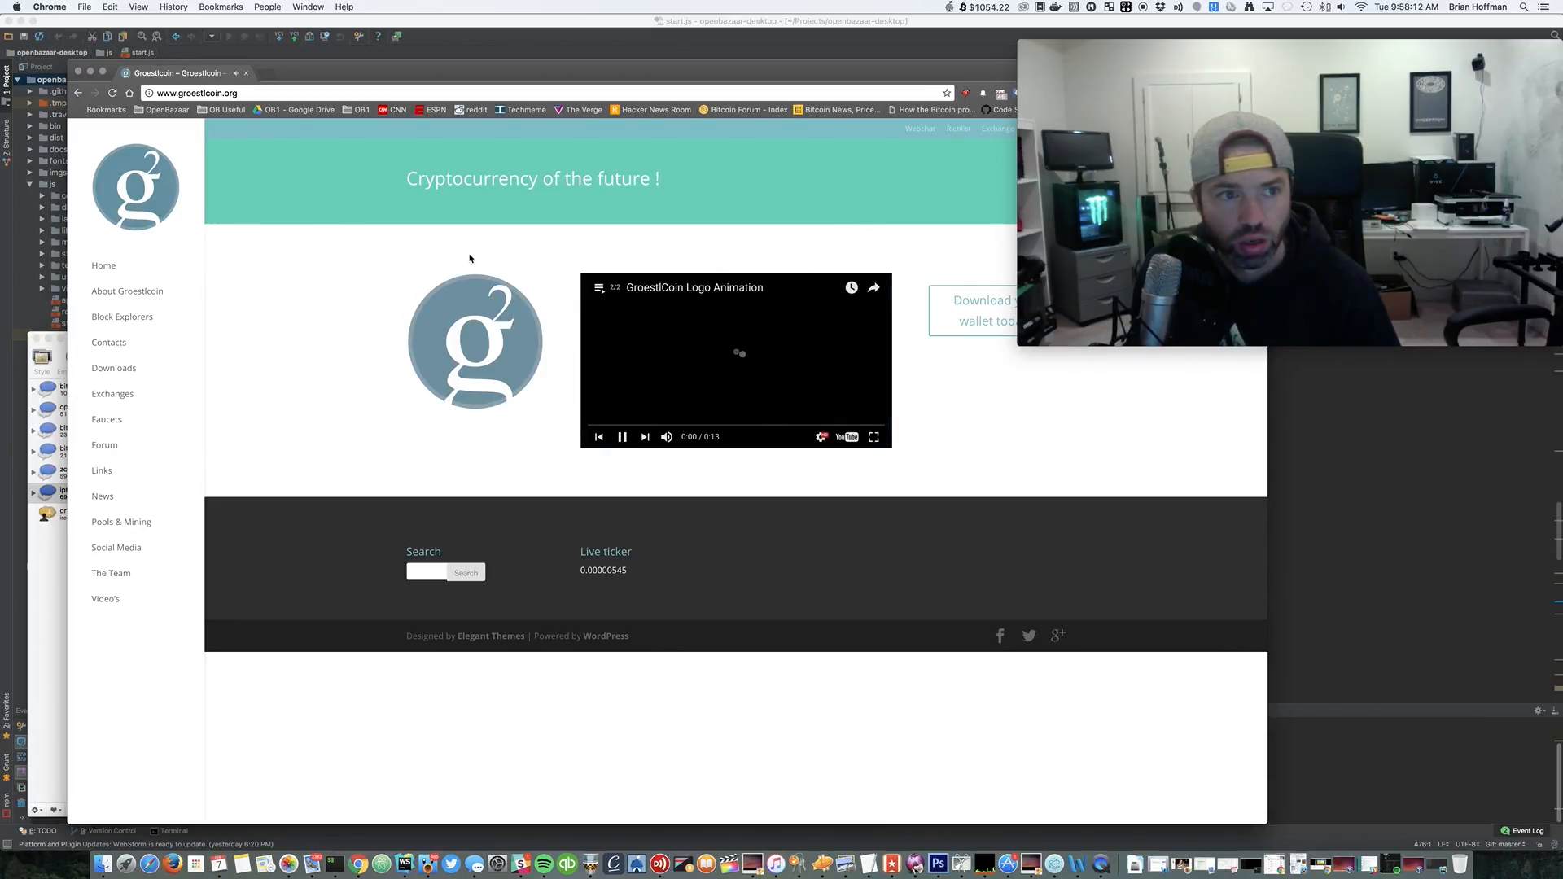